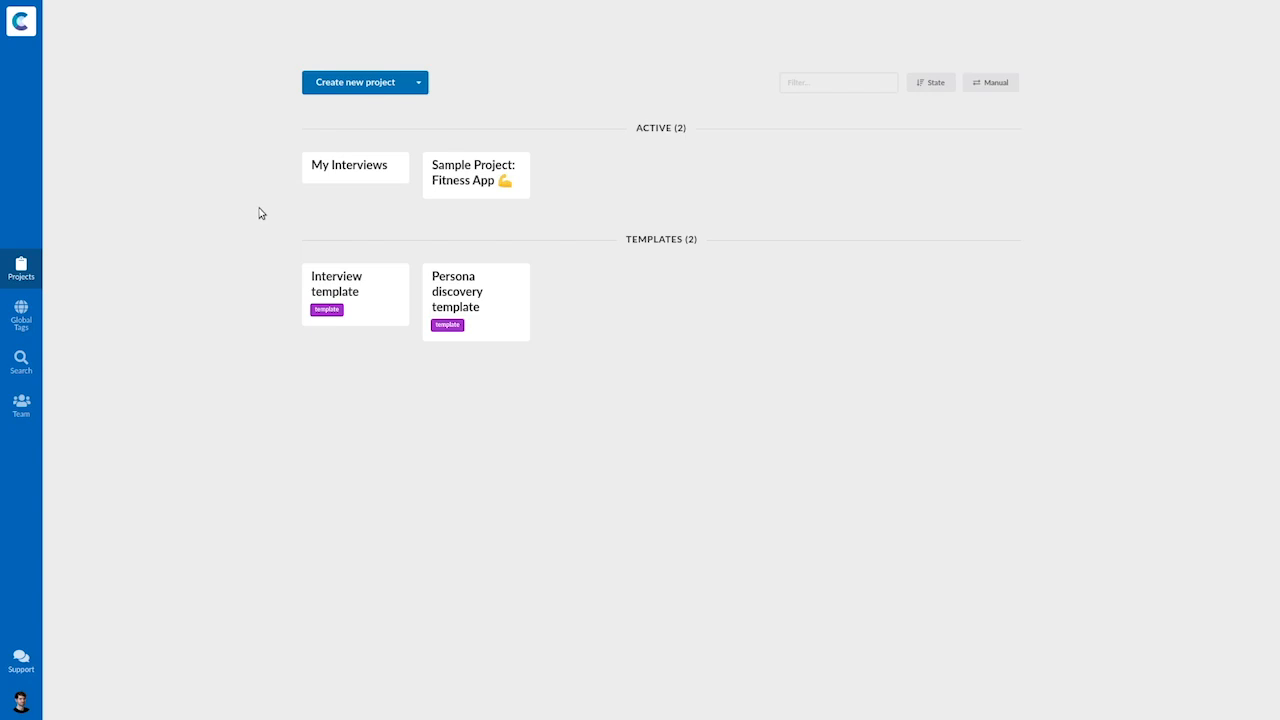
mouse_move(224, 238)
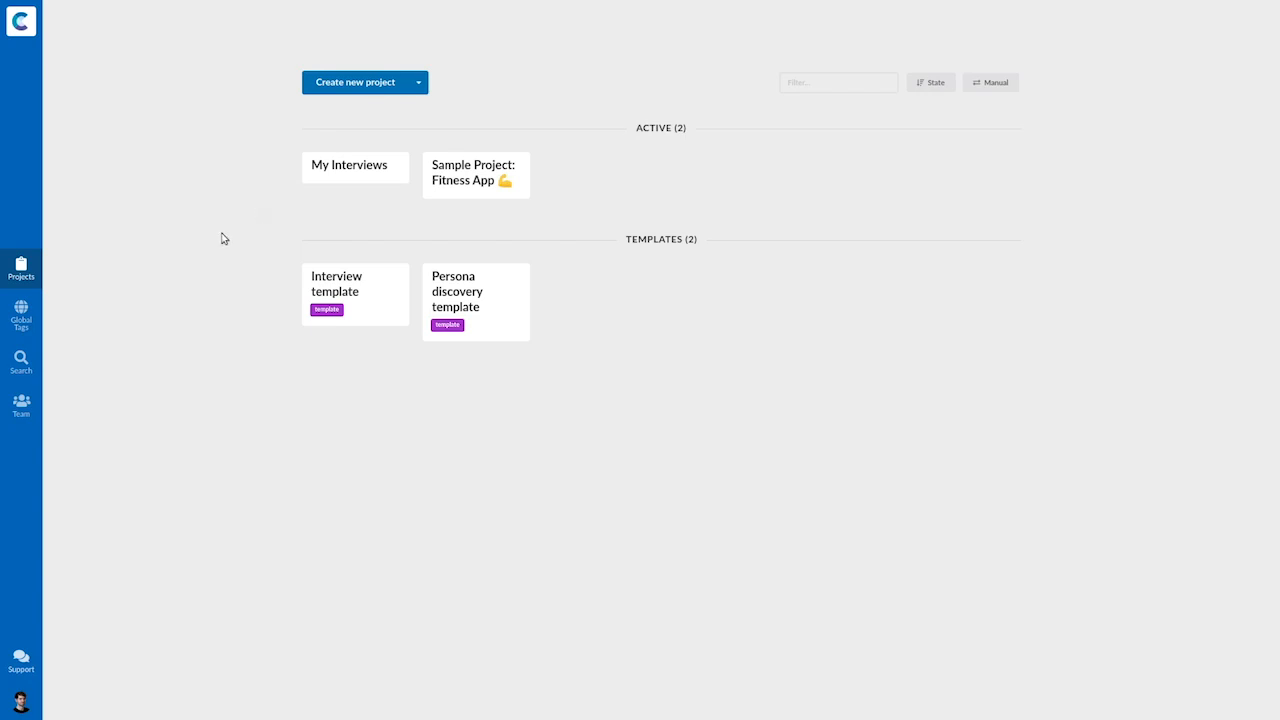
mouse_move(356, 164)
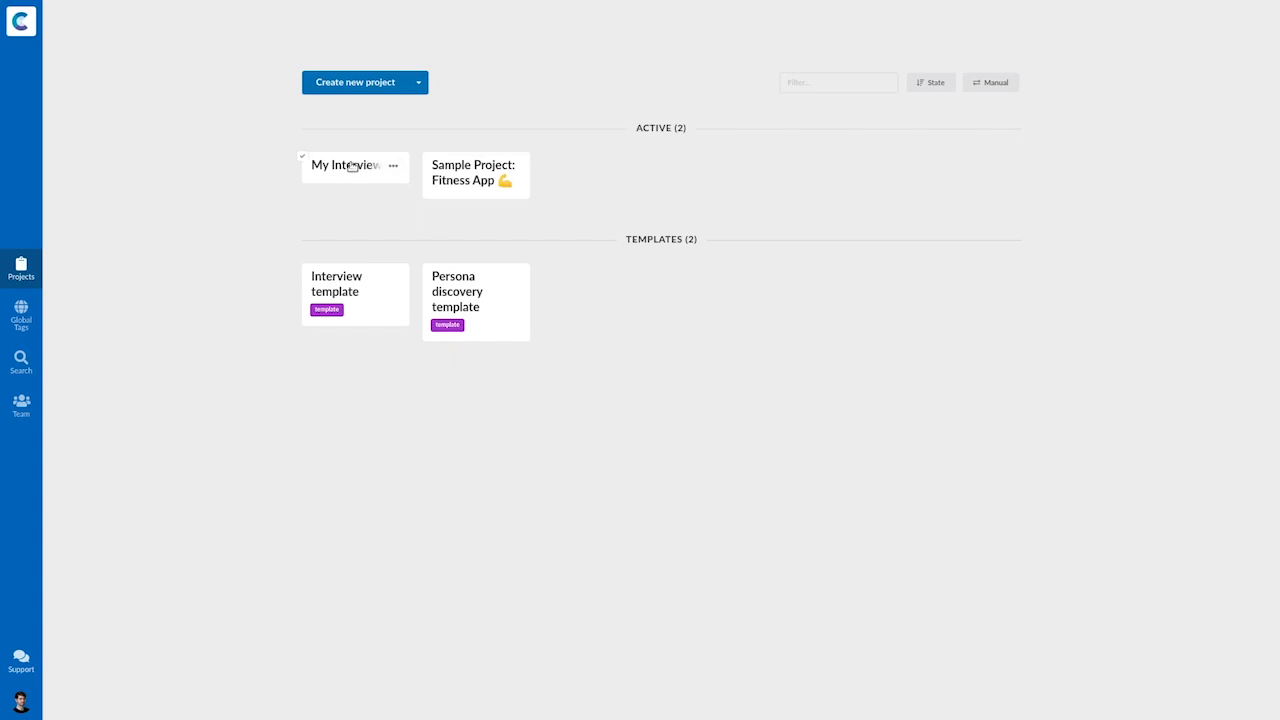
Open the My Interviews project from the Projects page
left_click(344, 164)
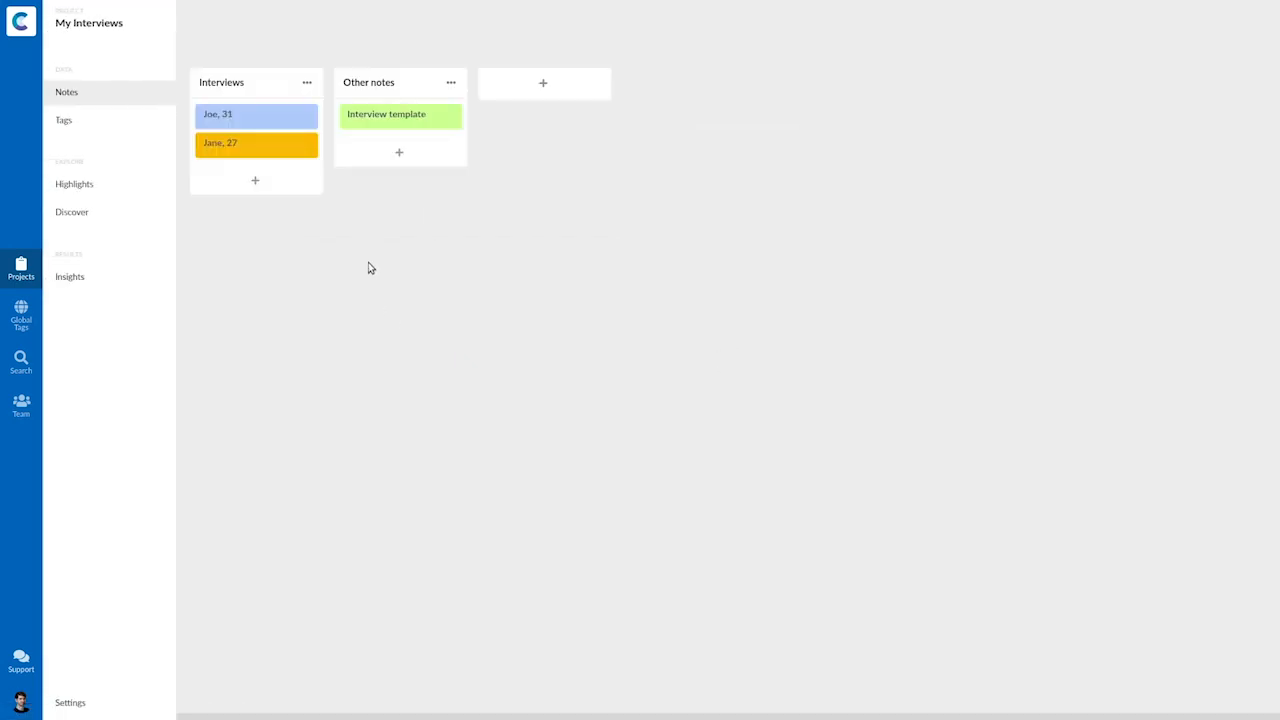
Open the 'Joe, 31' interview note and return to the top of its transcript
left_click(256, 114)
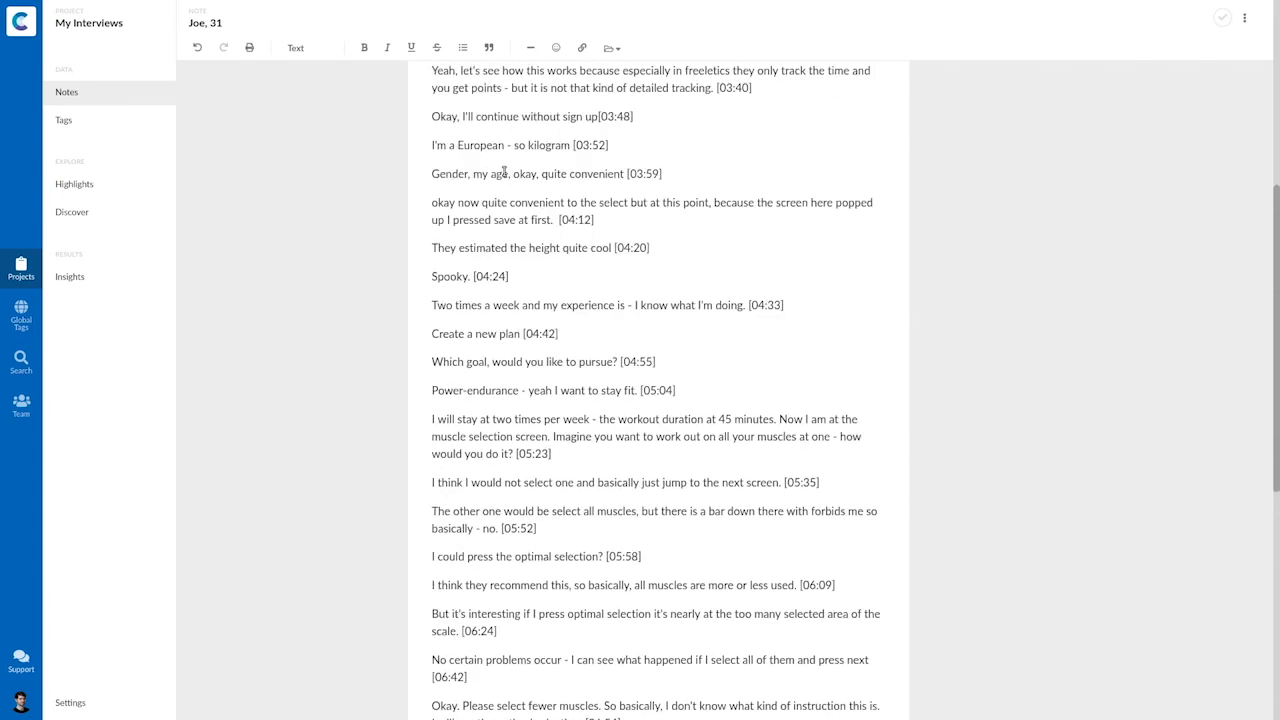
scroll("up", 3)
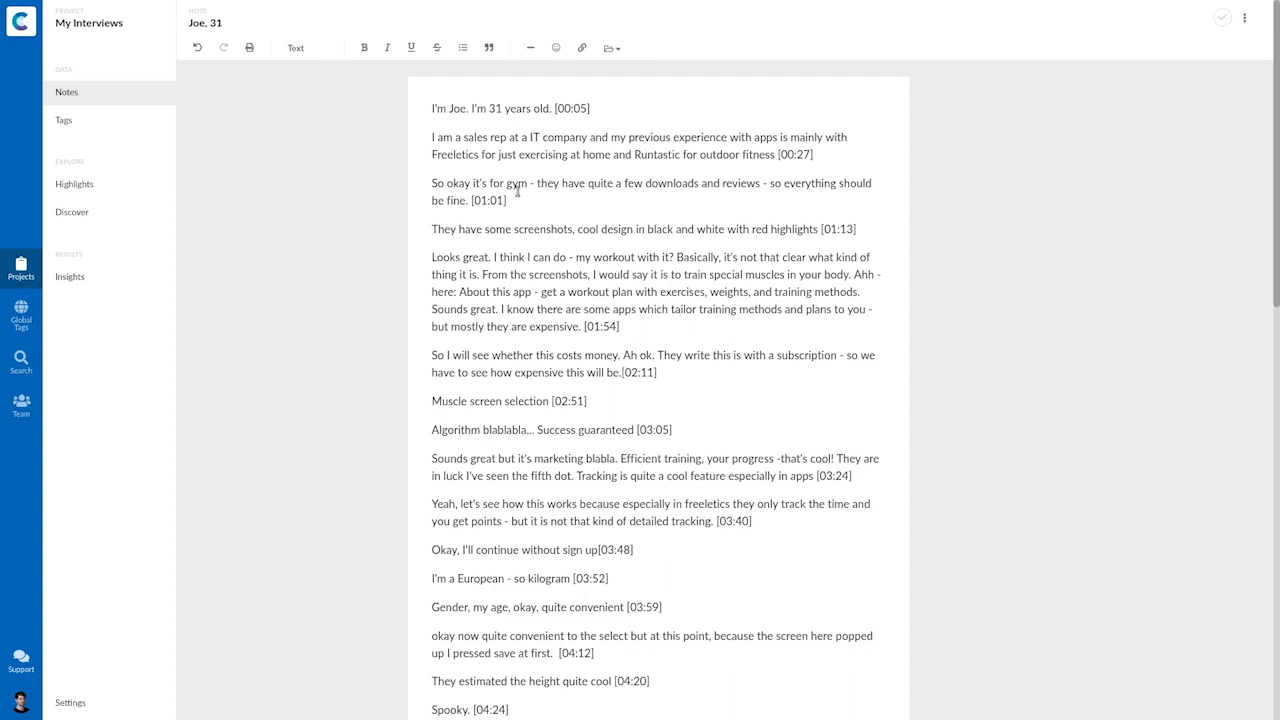
mouse_move(324, 224)
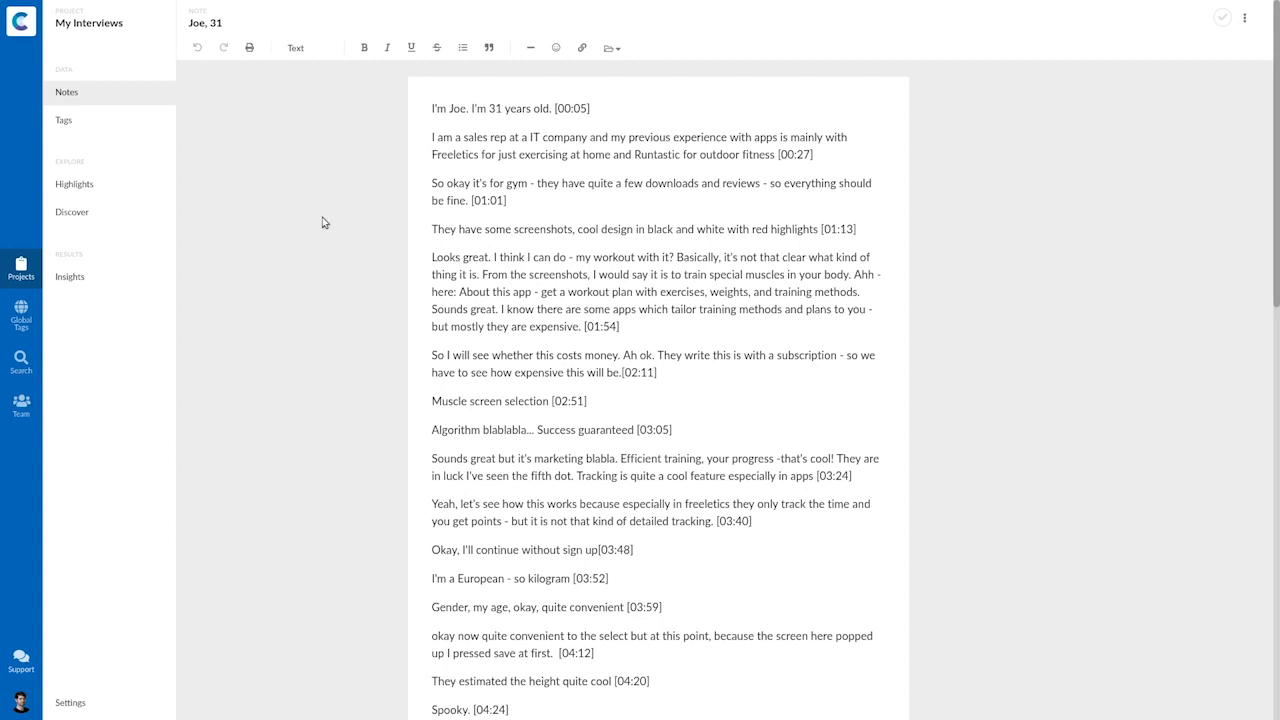
mouse_move(348, 212)
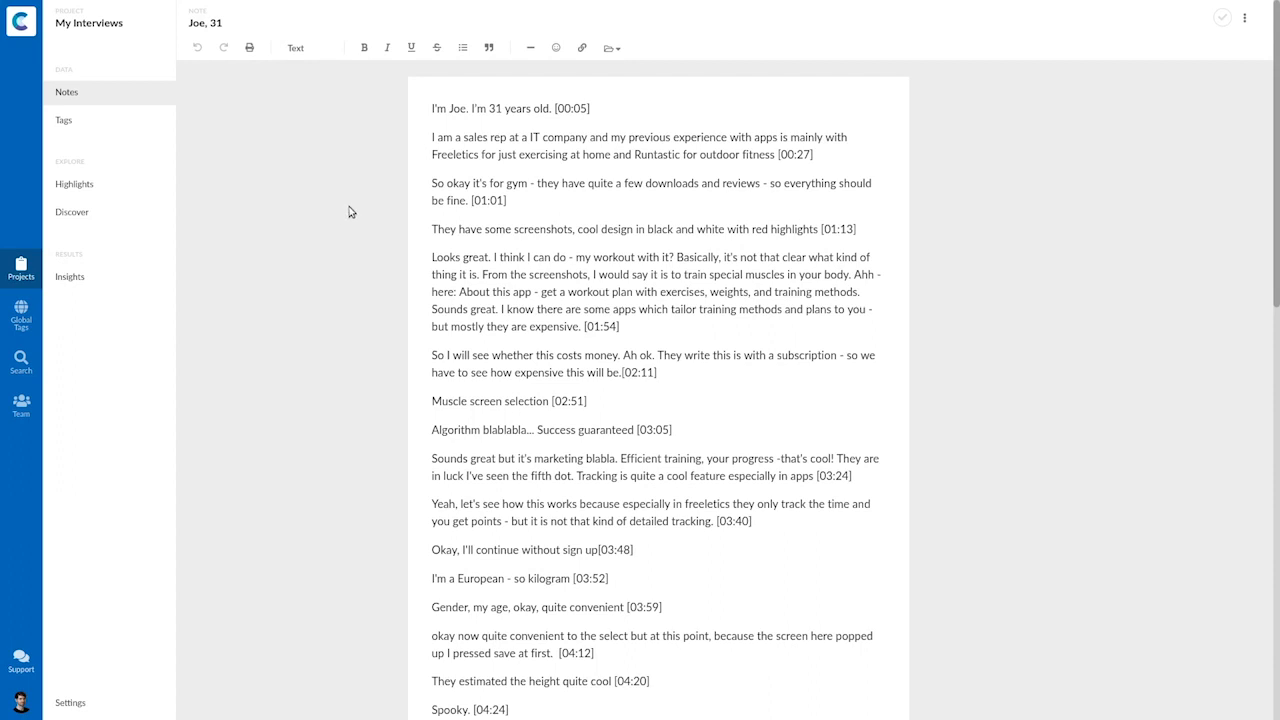
mouse_move(352, 212)
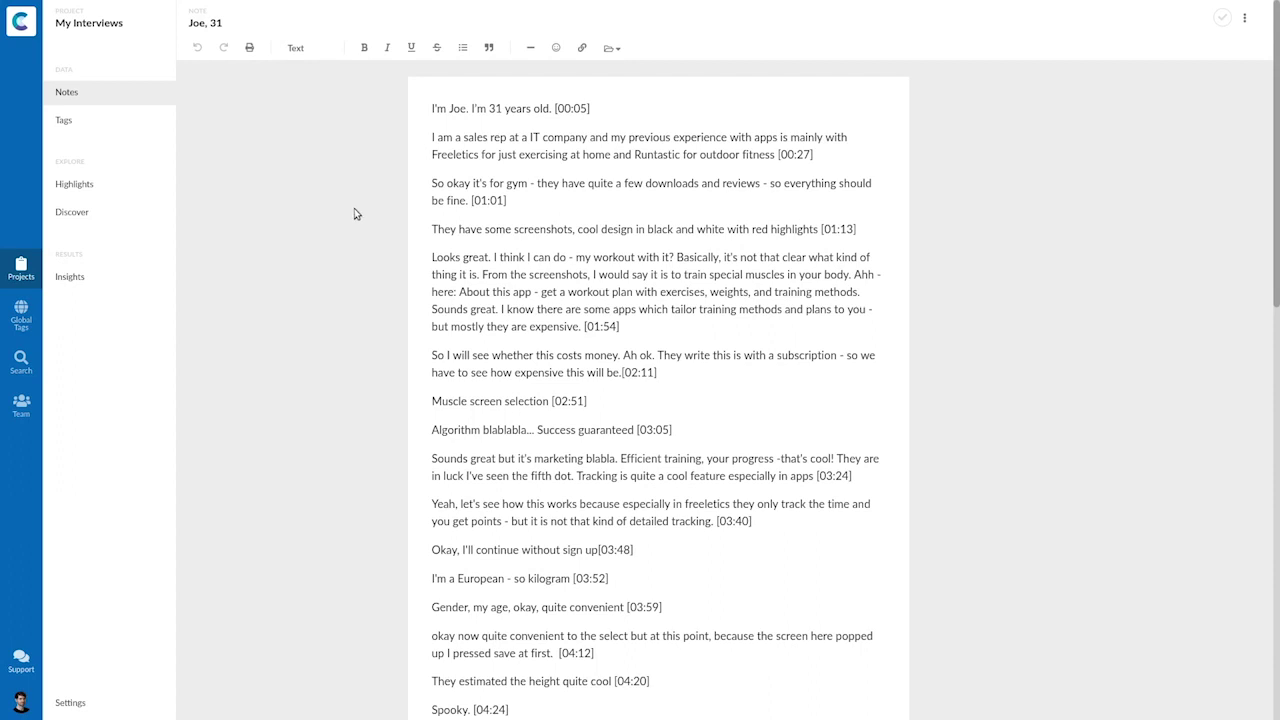
mouse_move(568, 240)
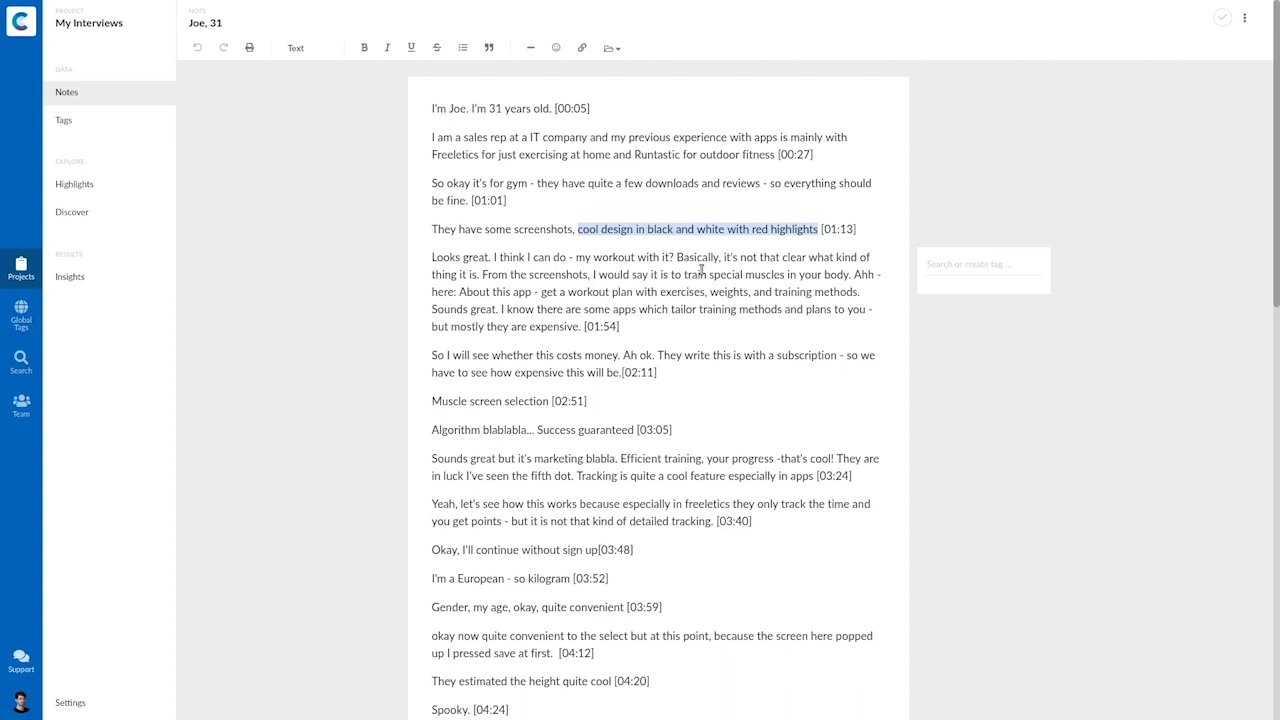
Tag the selected design phrase with new tags 'positive' and 'Design'
type("positive")
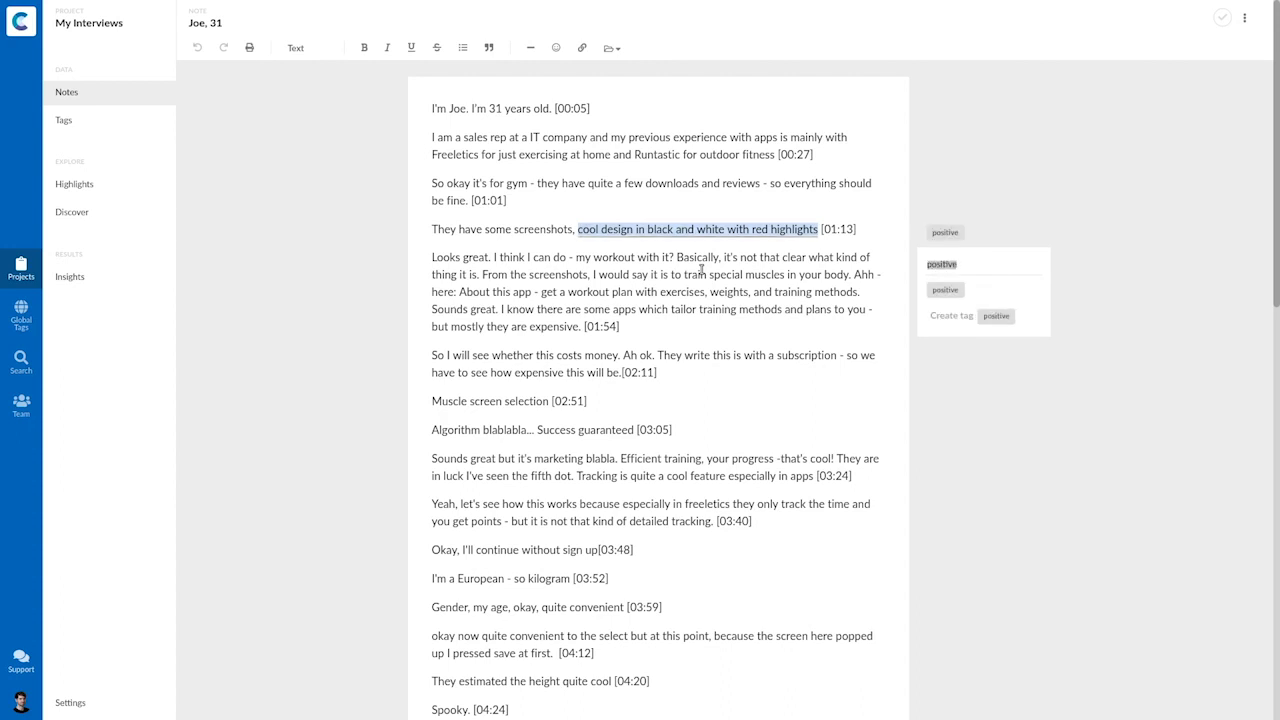
type("Design")
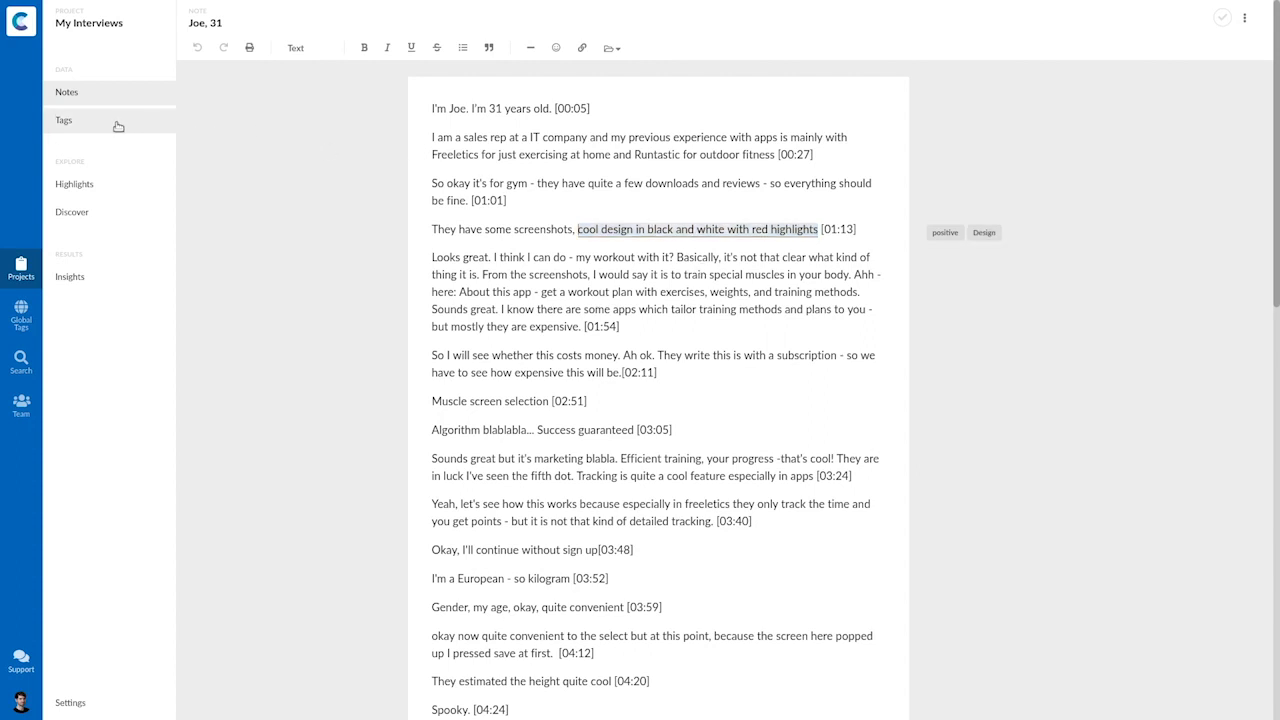
In Tags, add a Topic group holding the Design tag coloured yellow
left_click(64, 120)
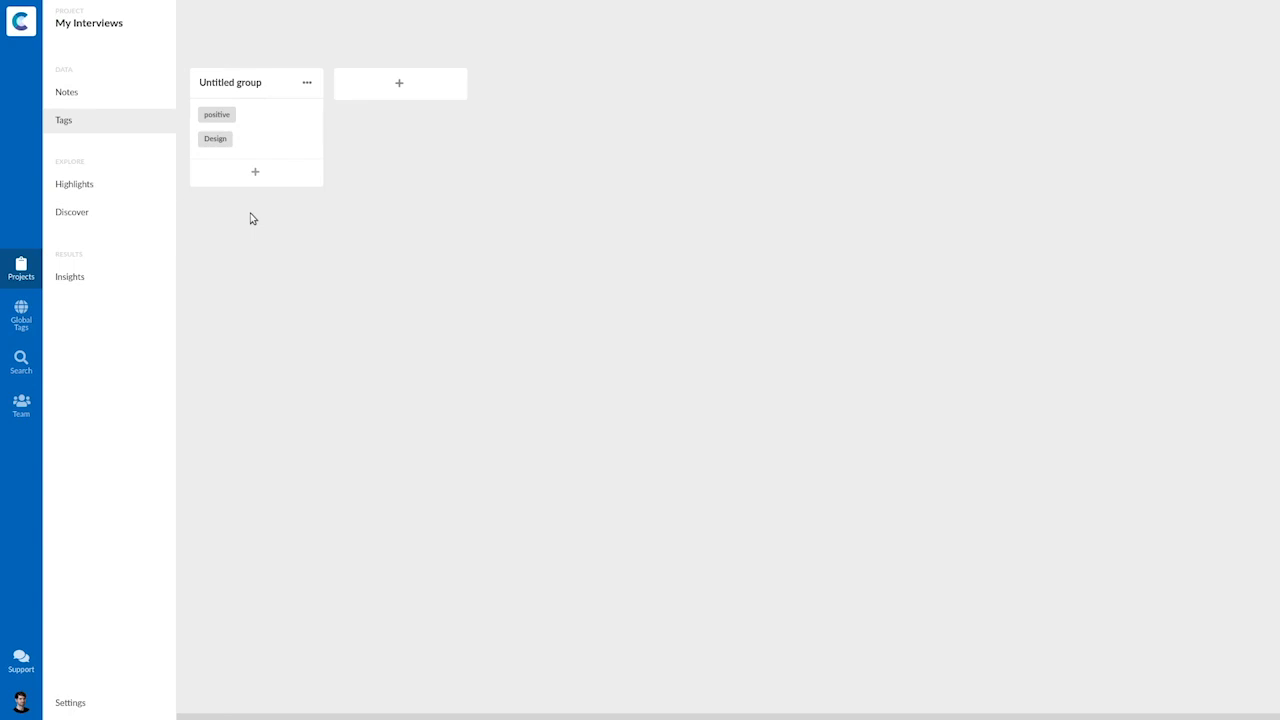
mouse_move(268, 210)
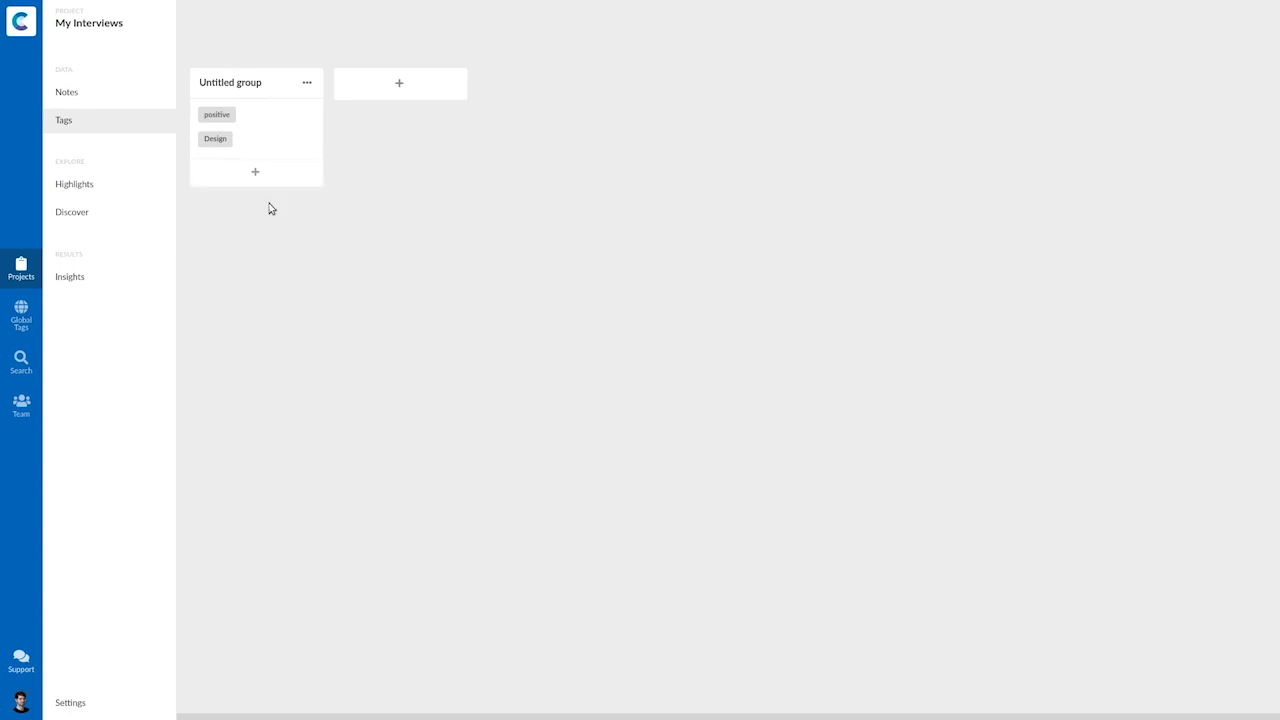
mouse_move(274, 204)
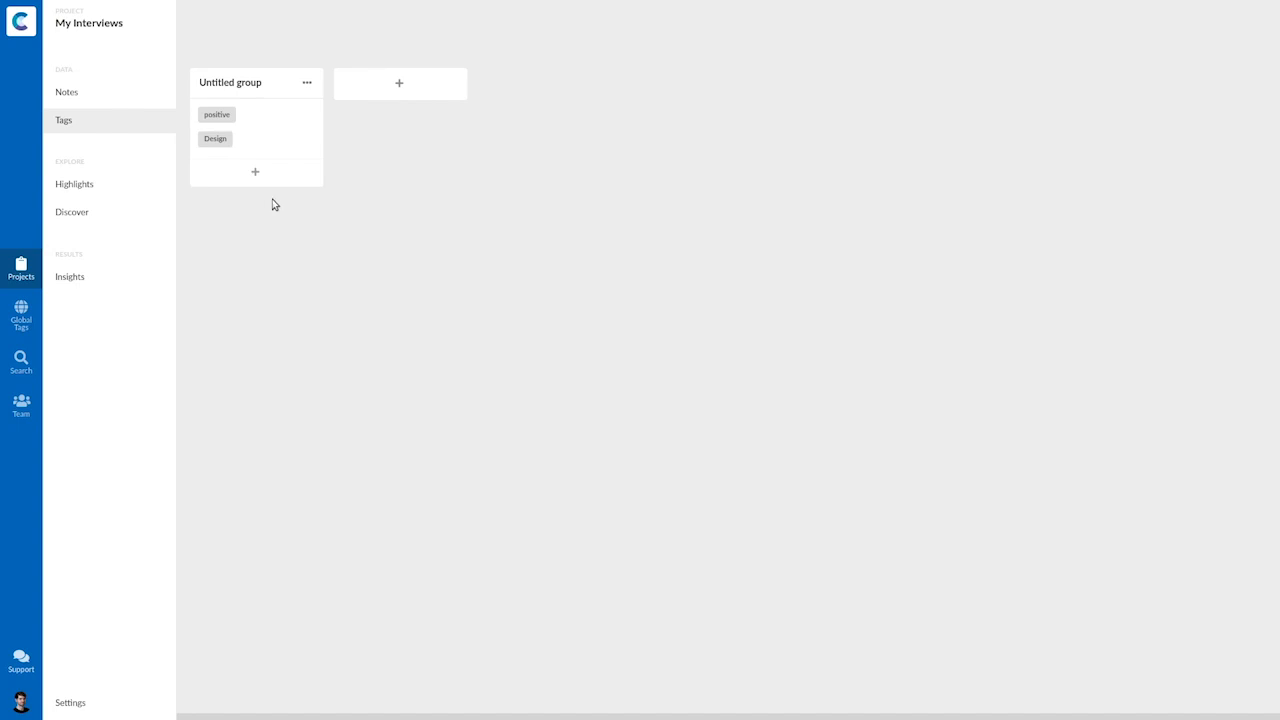
left_click(400, 84)
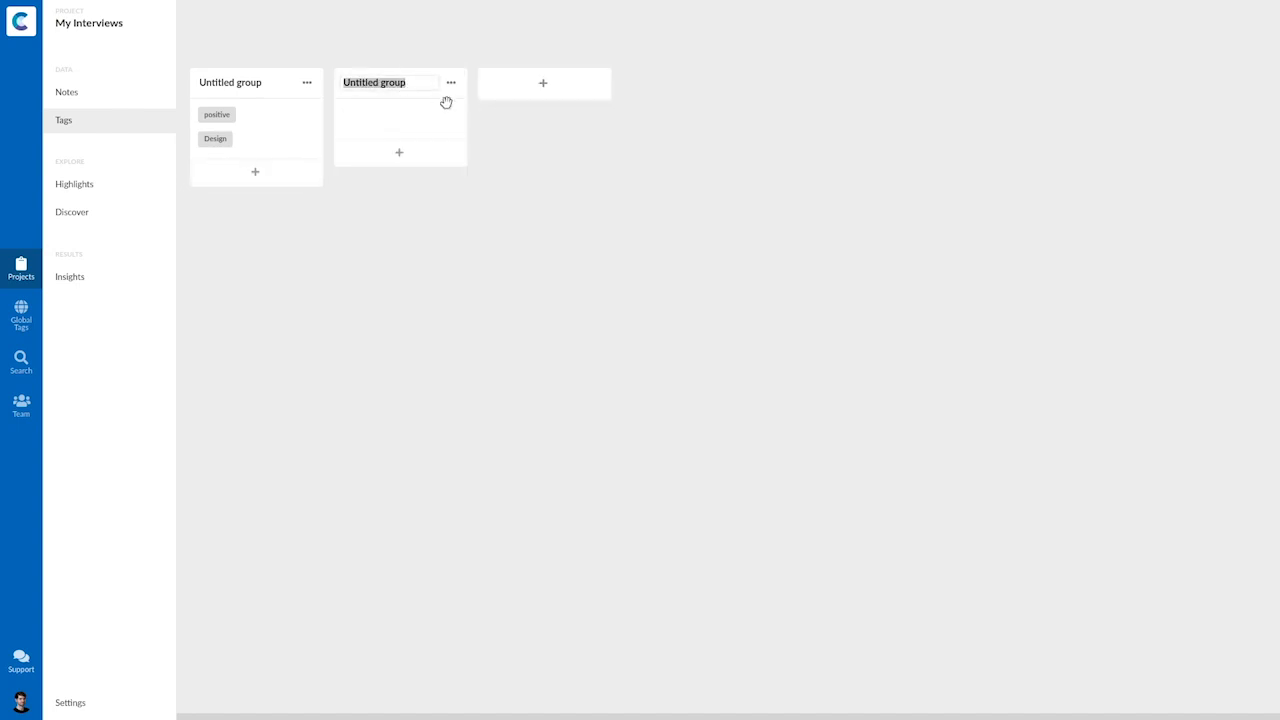
type("Topic")
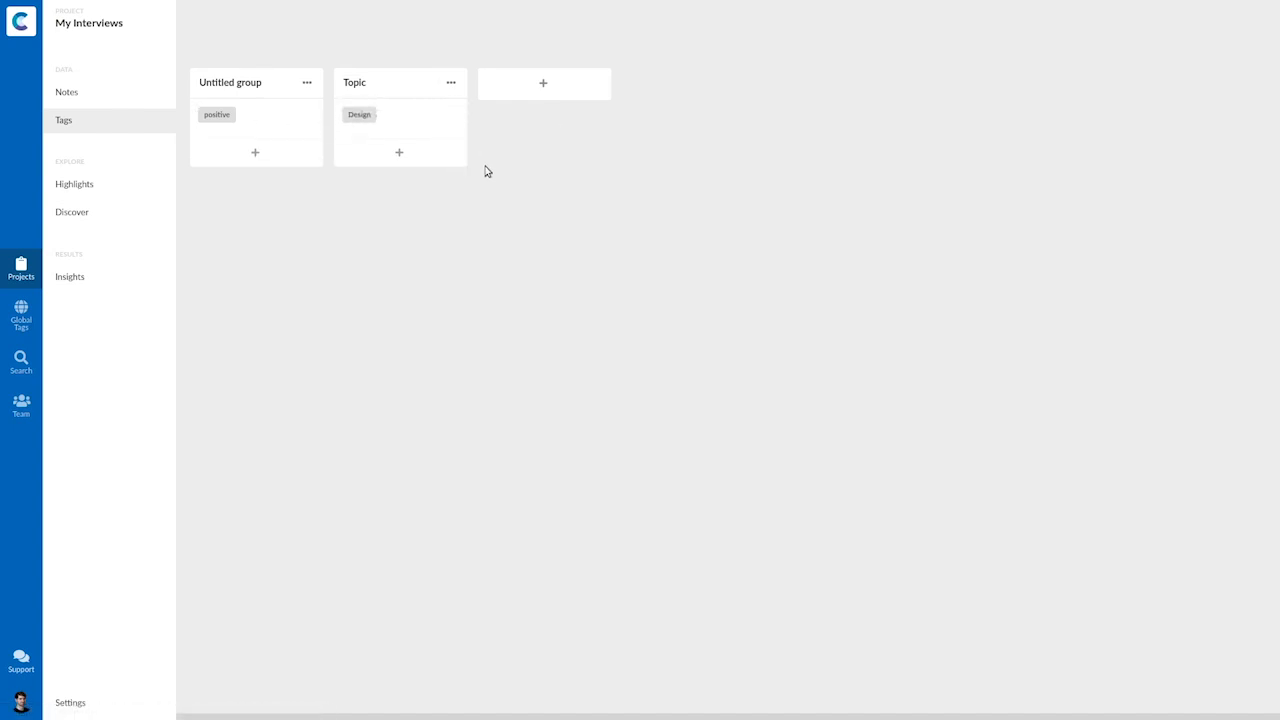
left_click(448, 114)
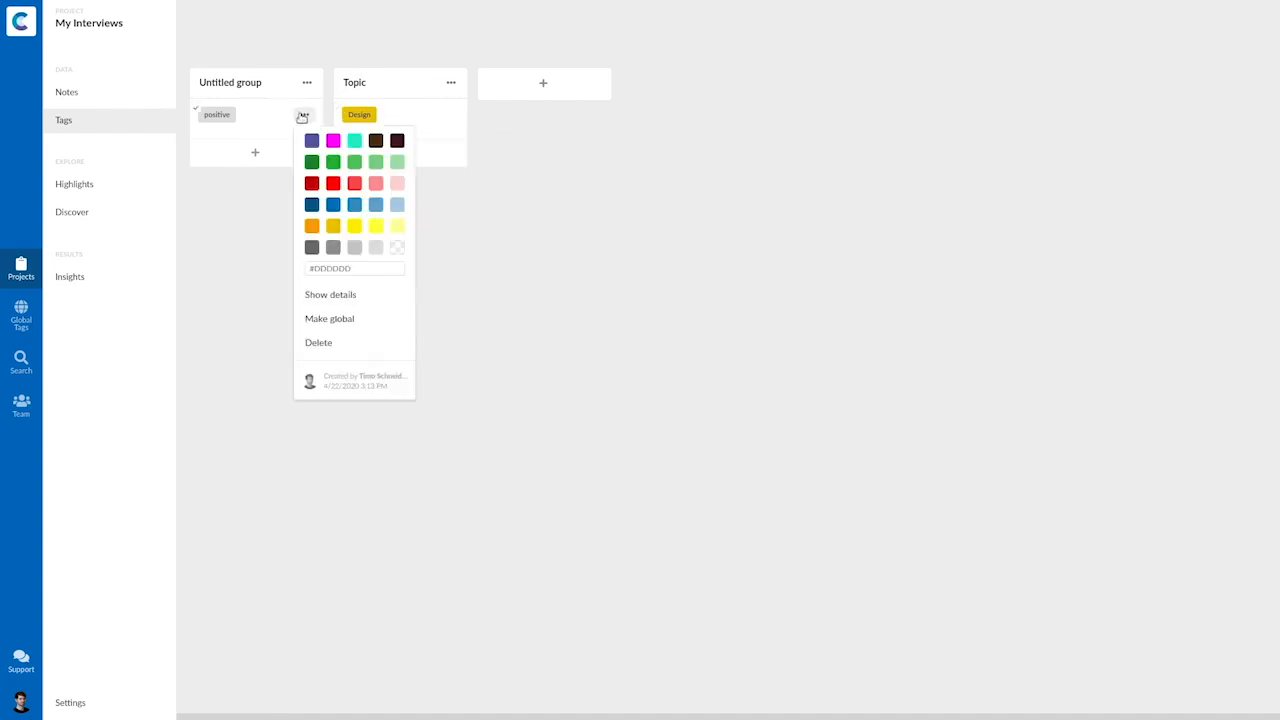
Colour positive green and add a red 'negative' tag in the Sentiment group
left_click(312, 160)
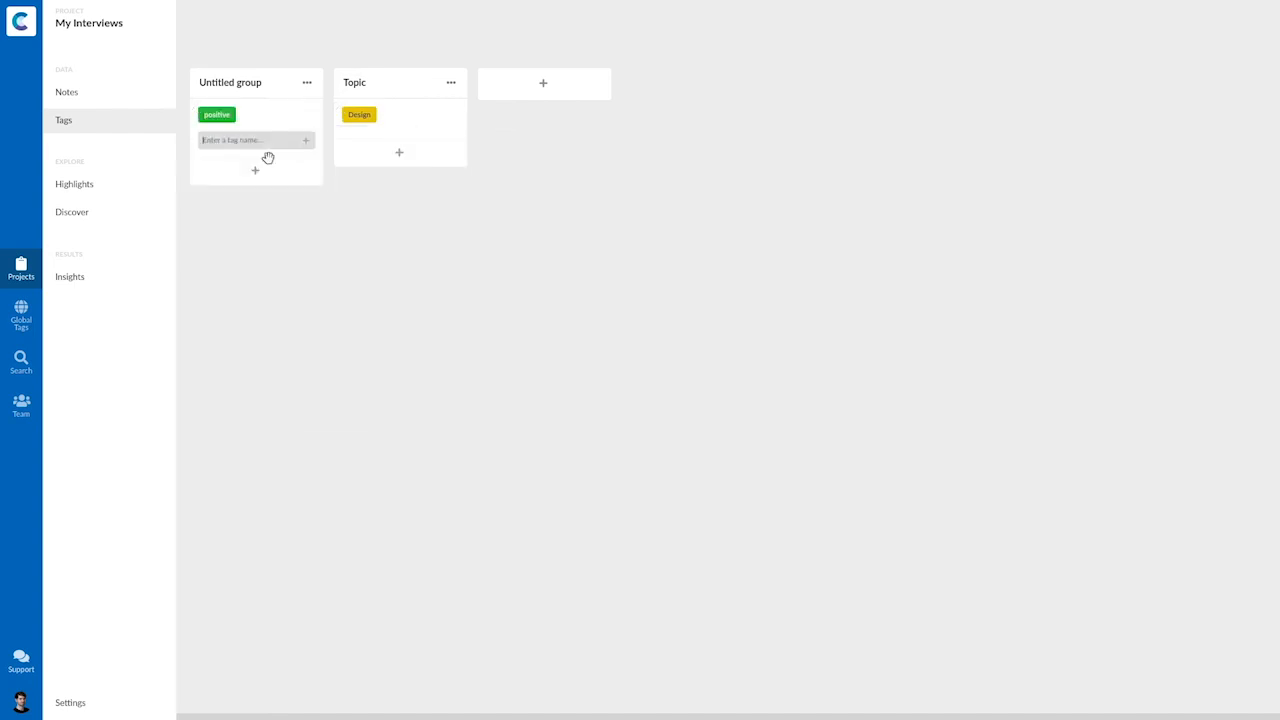
type("negative")
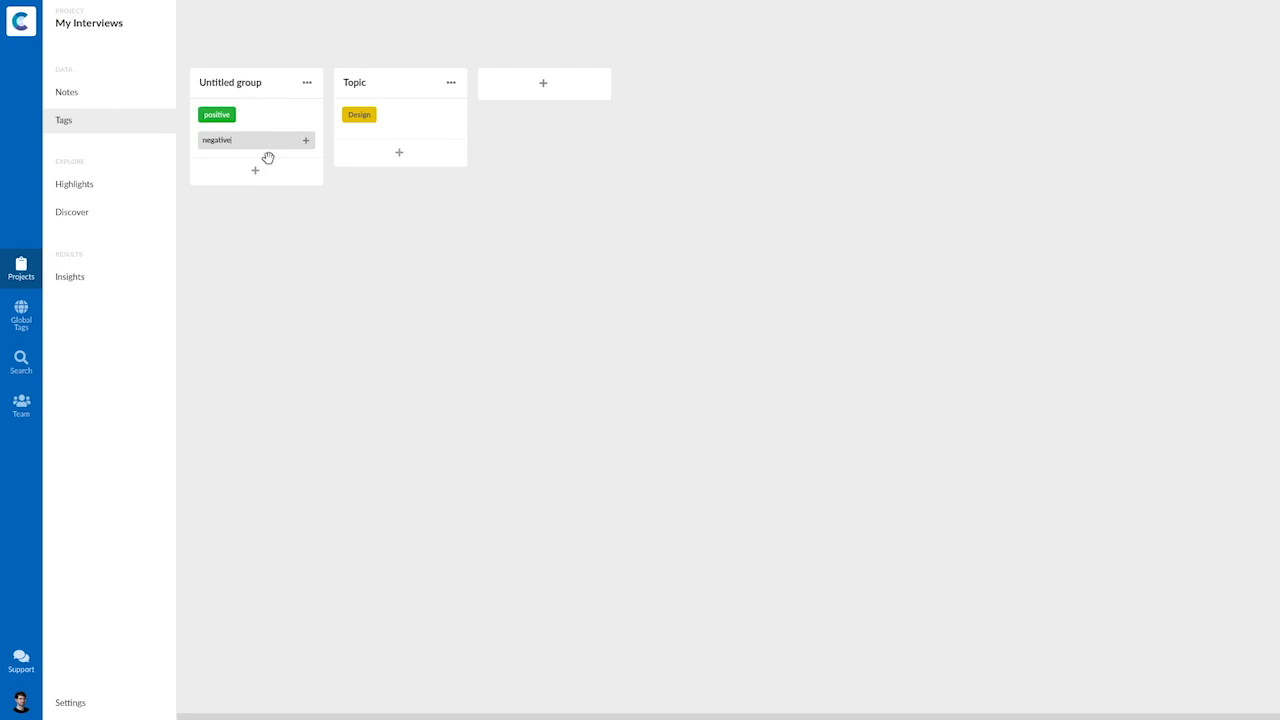
left_click(304, 140)
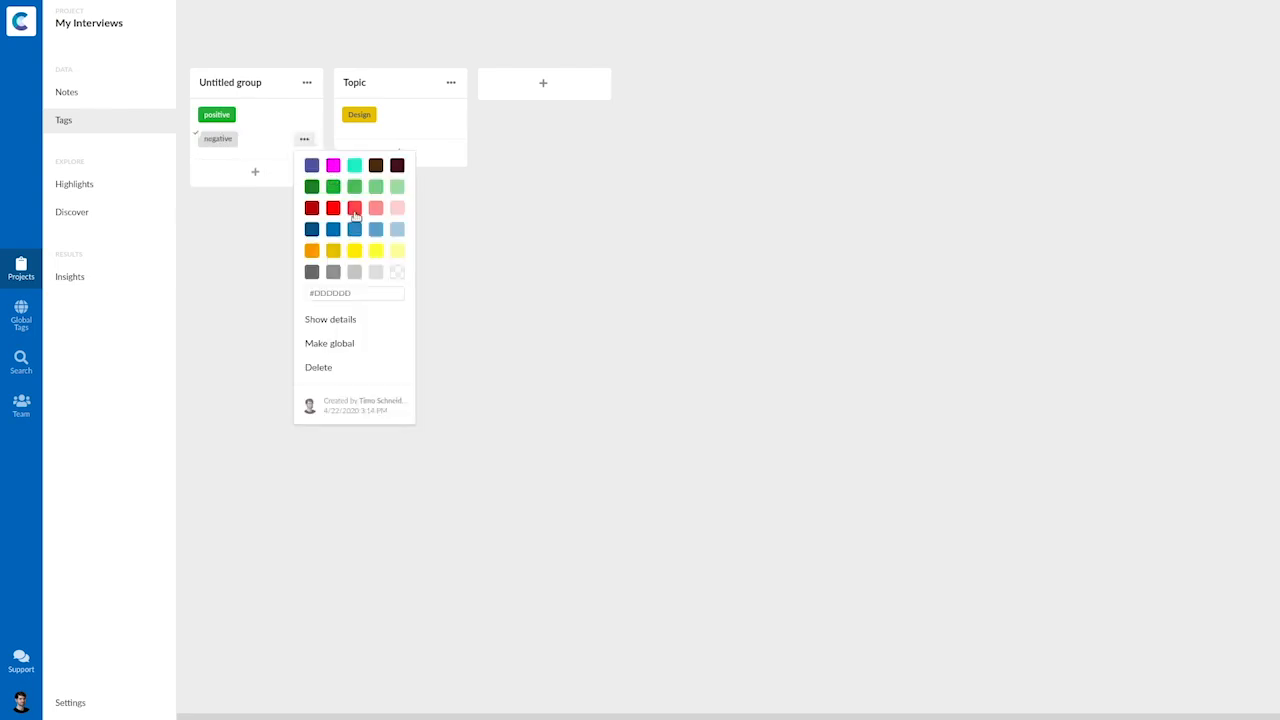
left_click(354, 208)
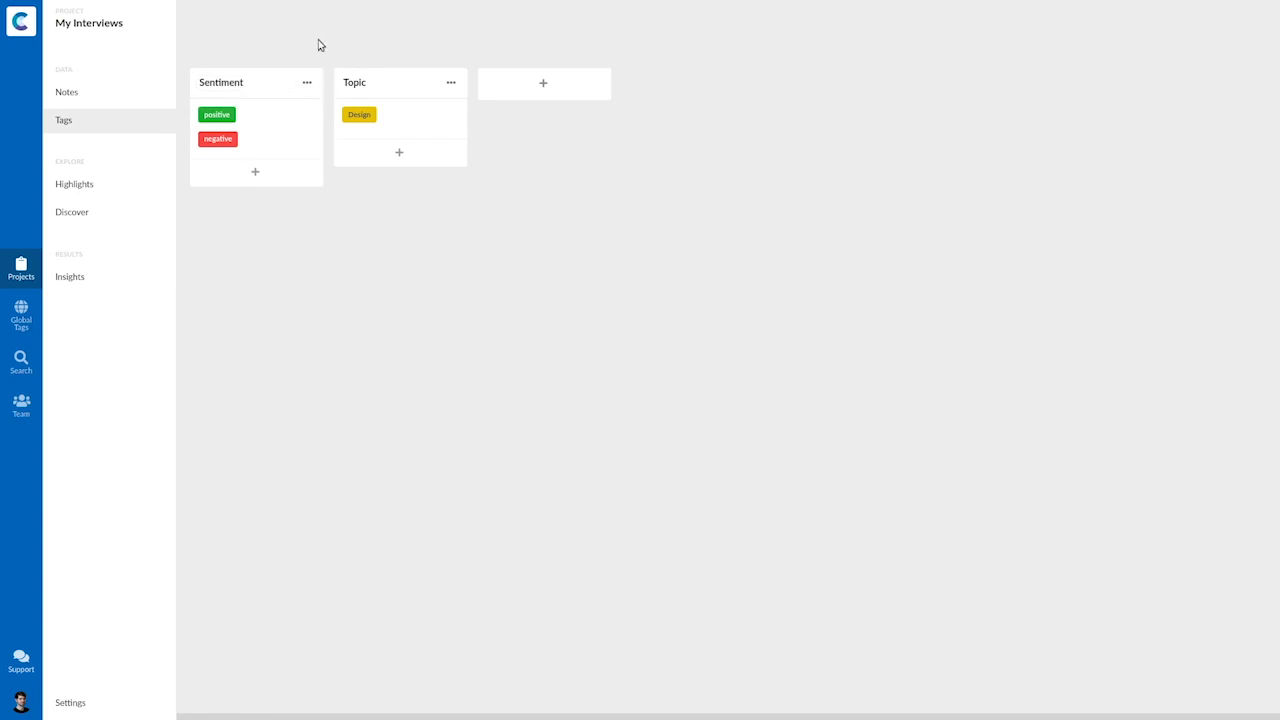
Check the coloured tags in the notes, then return to the Projects overview
left_click(66, 92)
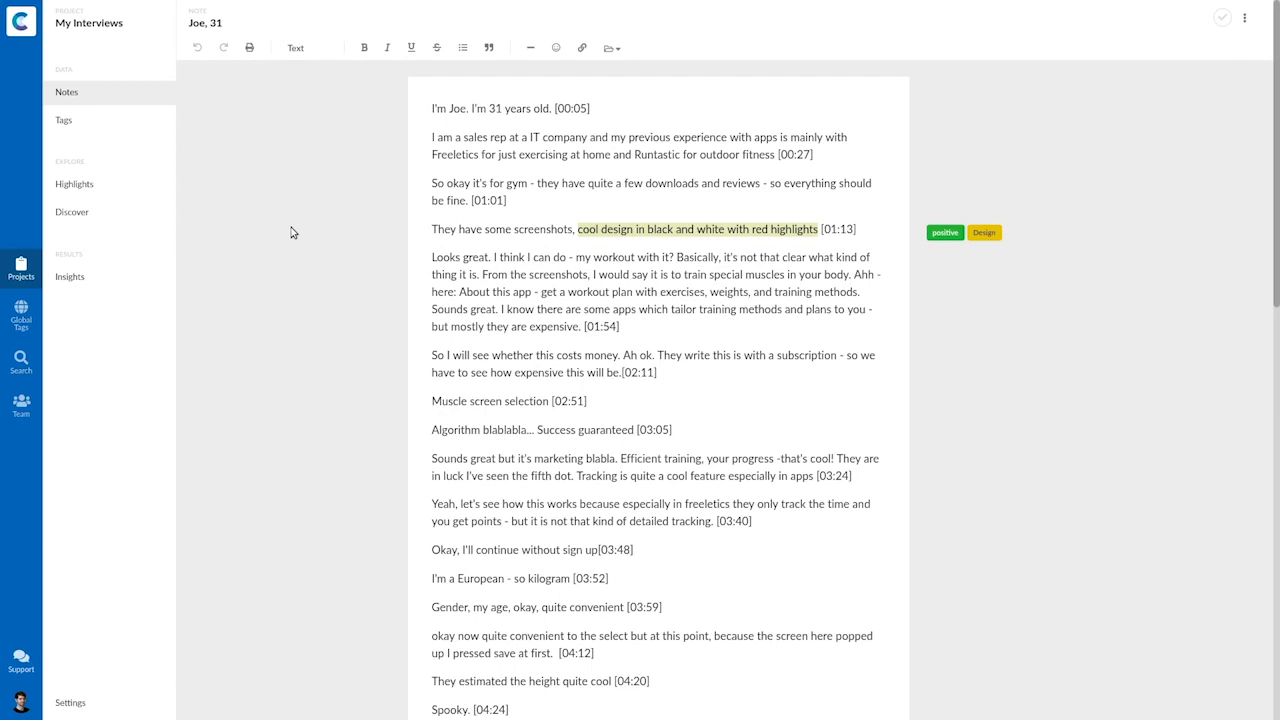
mouse_move(232, 232)
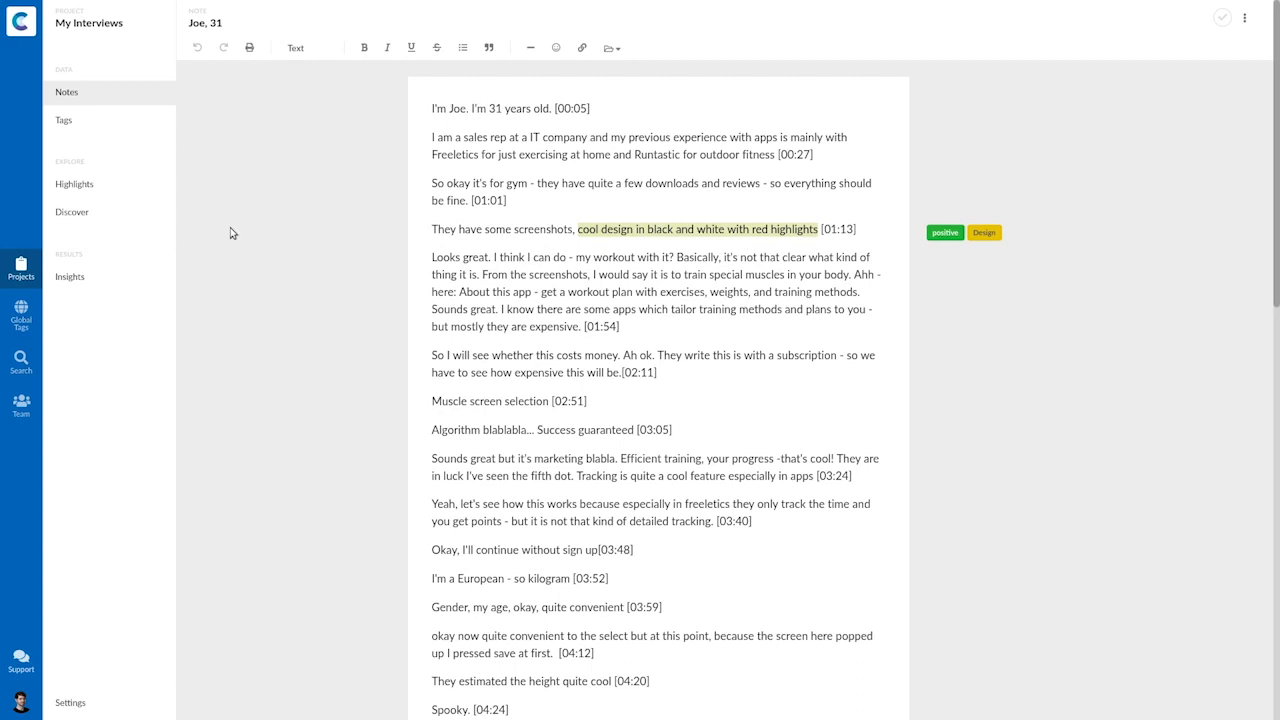
left_click(20, 268)
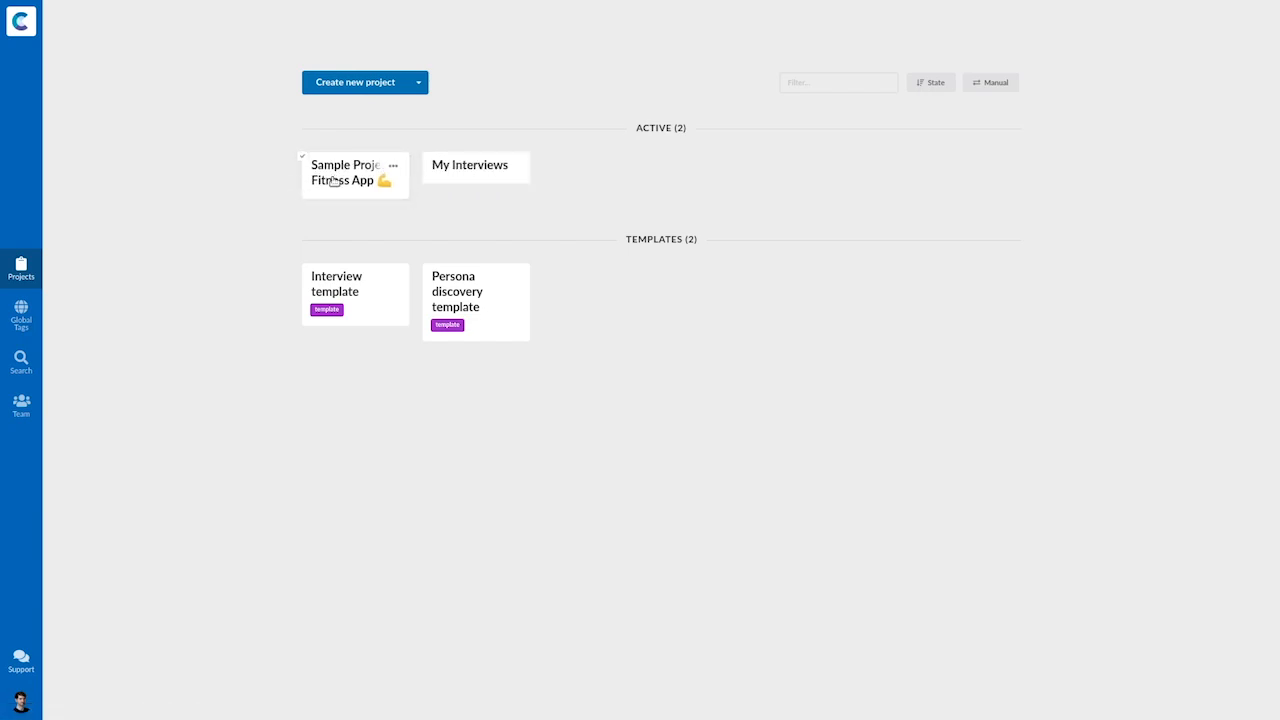
Open the Sample Project: Fitness App and show its notes board
left_click(344, 172)
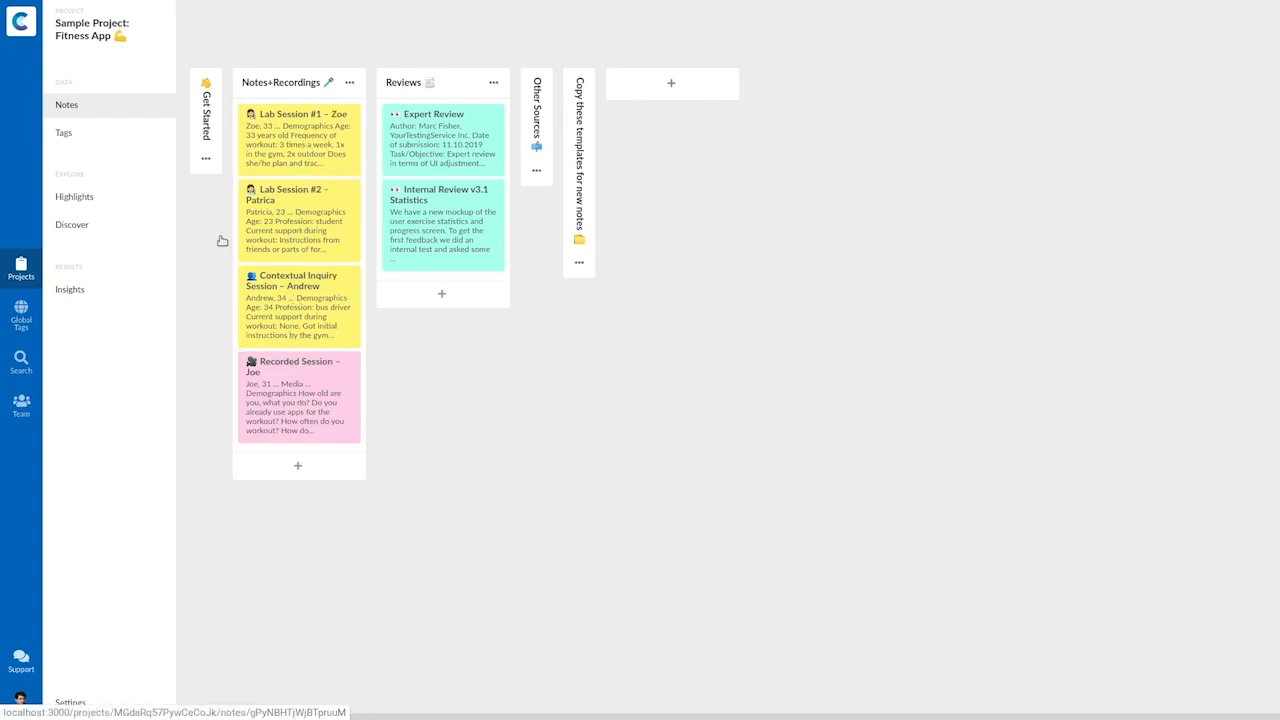
left_click(64, 132)
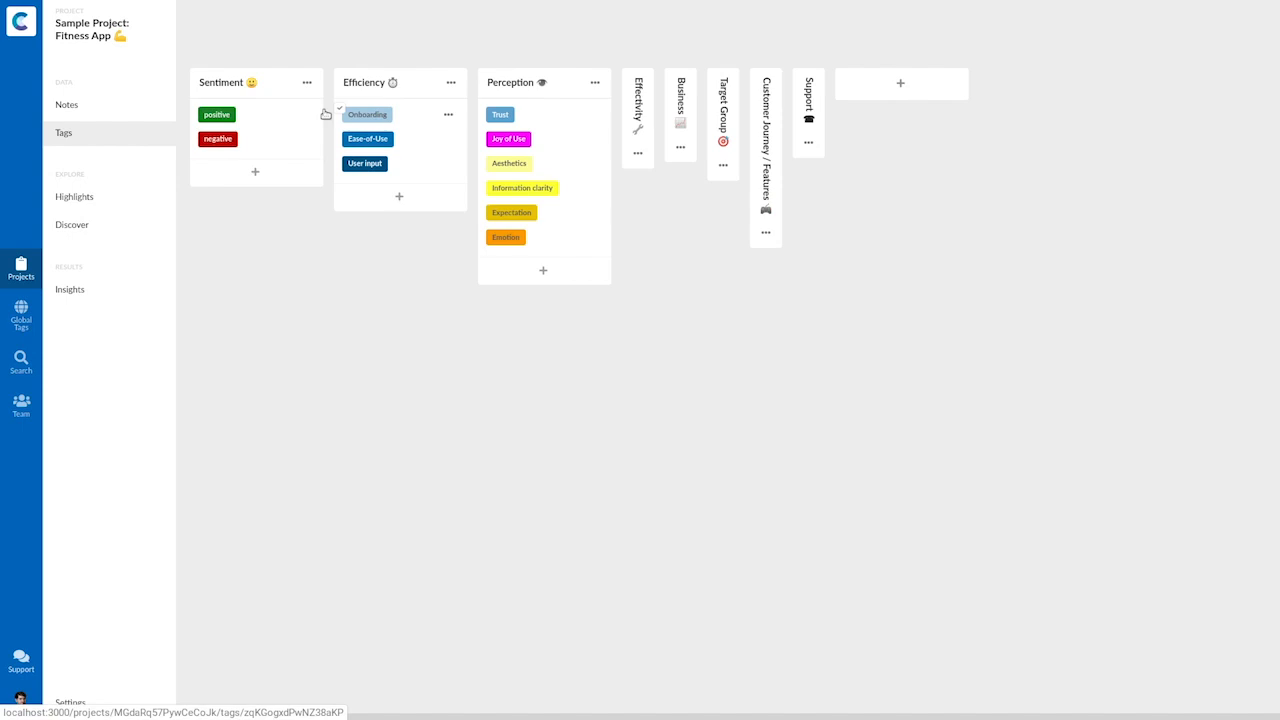
left_click(68, 104)
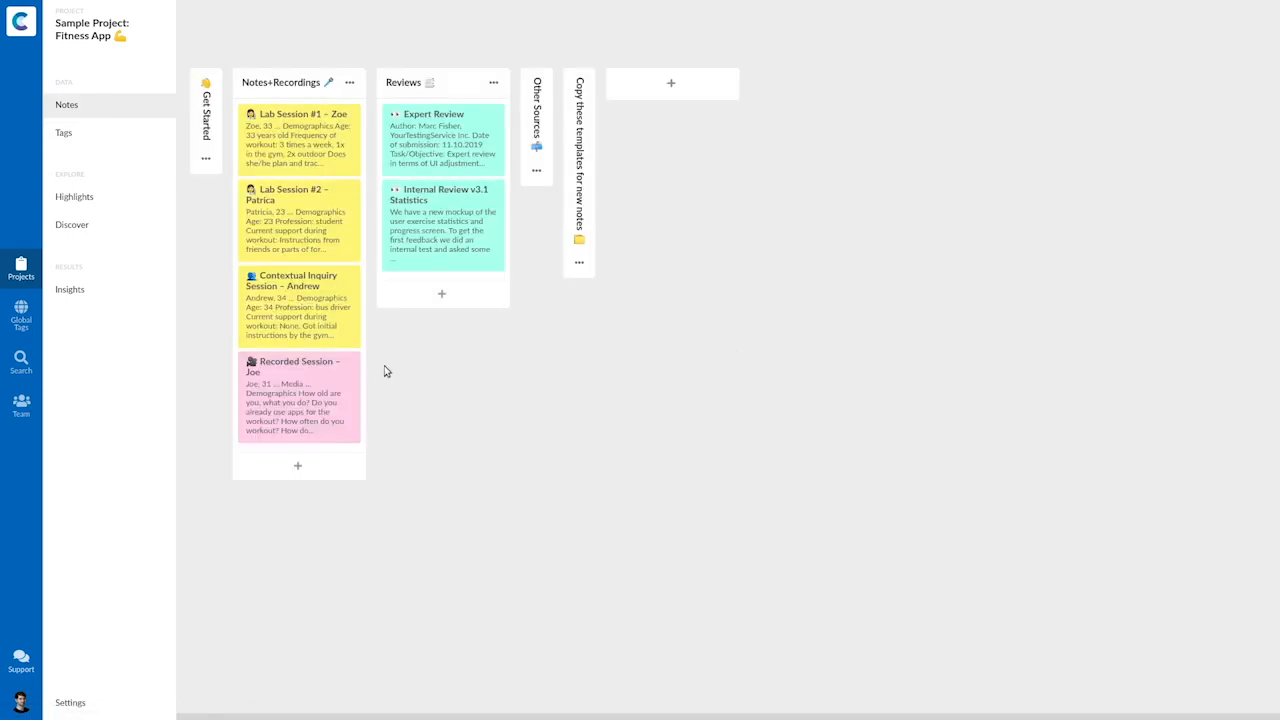
Open the Recorded Session – Joe note and review its tagged transcript highlights
left_click(296, 396)
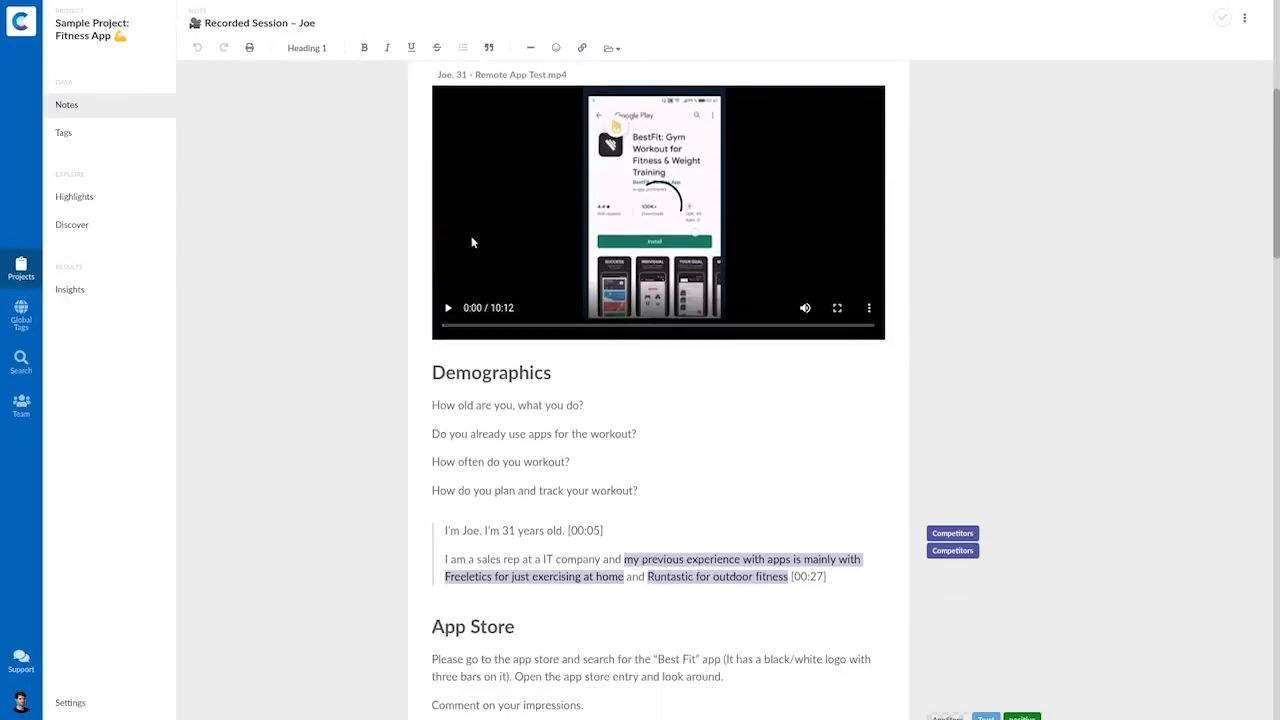
scroll("down", 3)
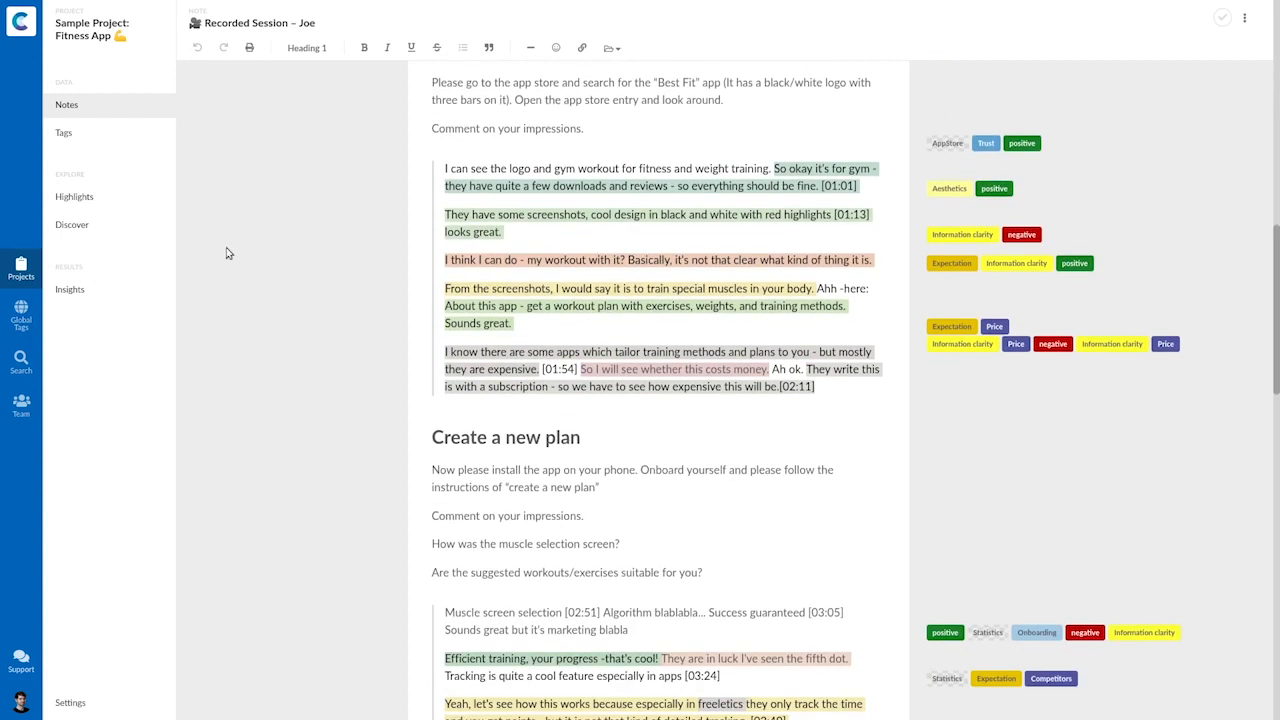
mouse_move(292, 252)
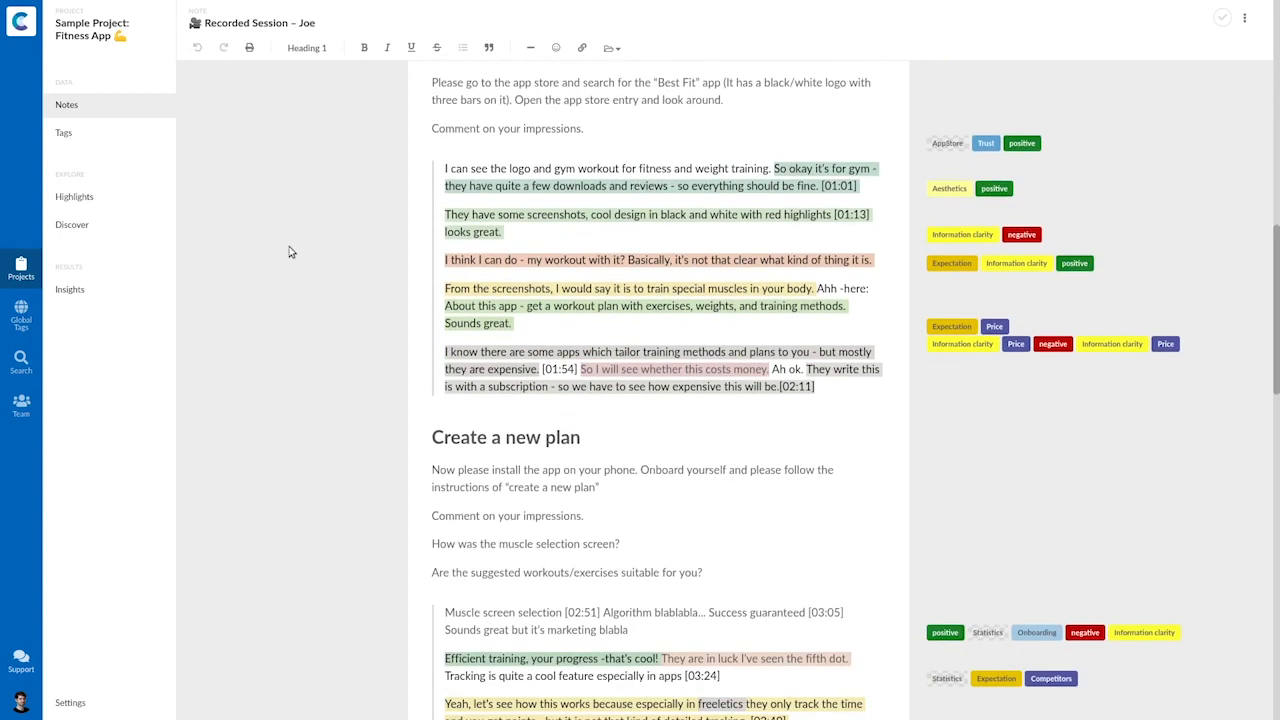
mouse_move(864, 344)
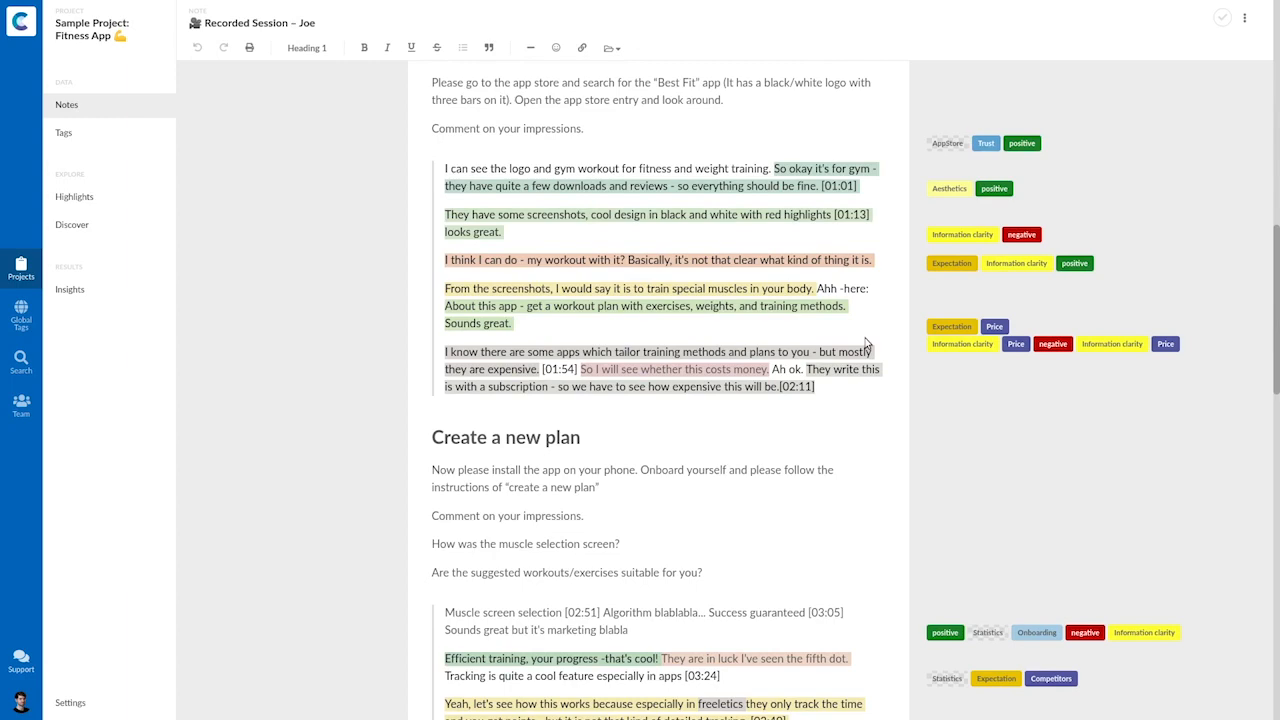
scroll("up", 3)
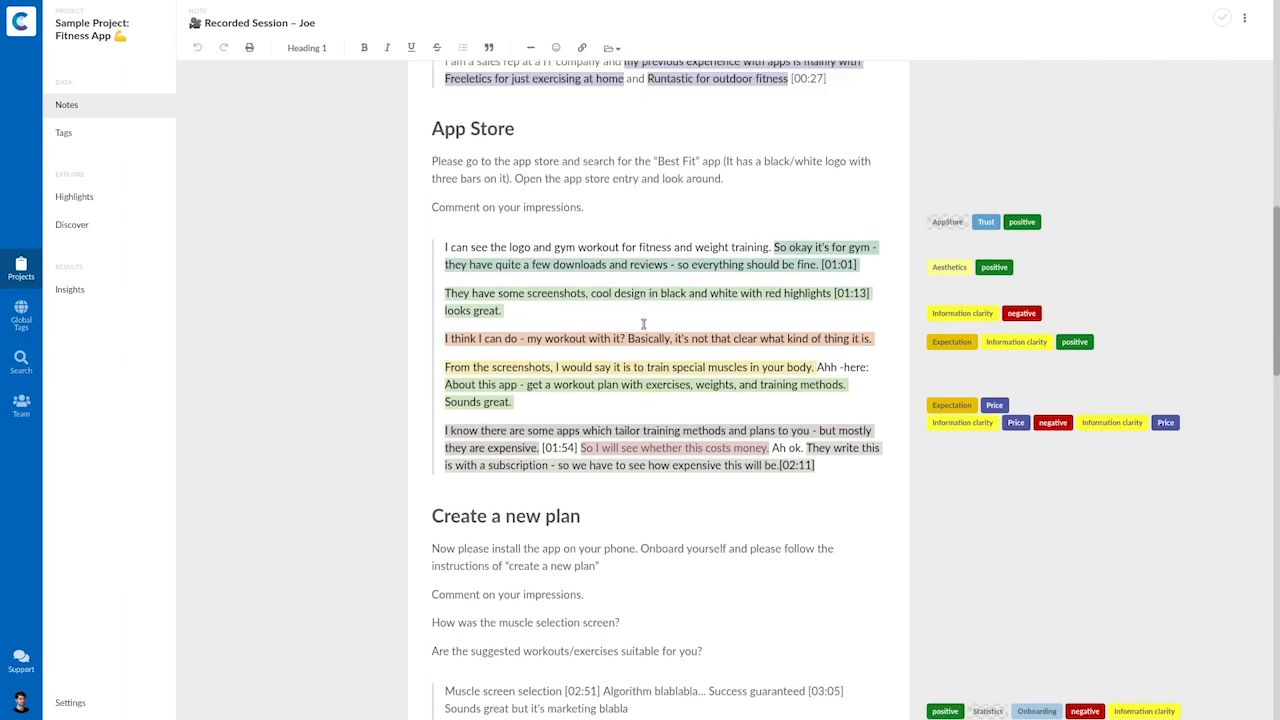
scroll("up", 3)
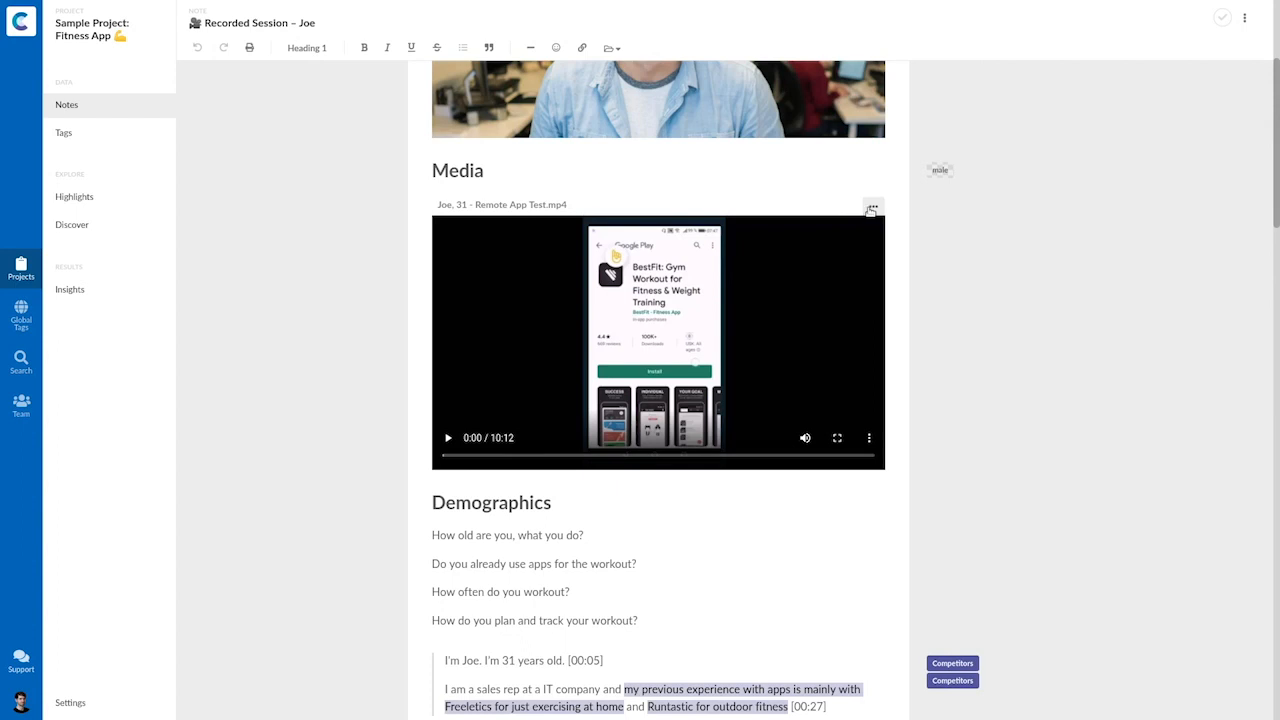
left_click(872, 208)
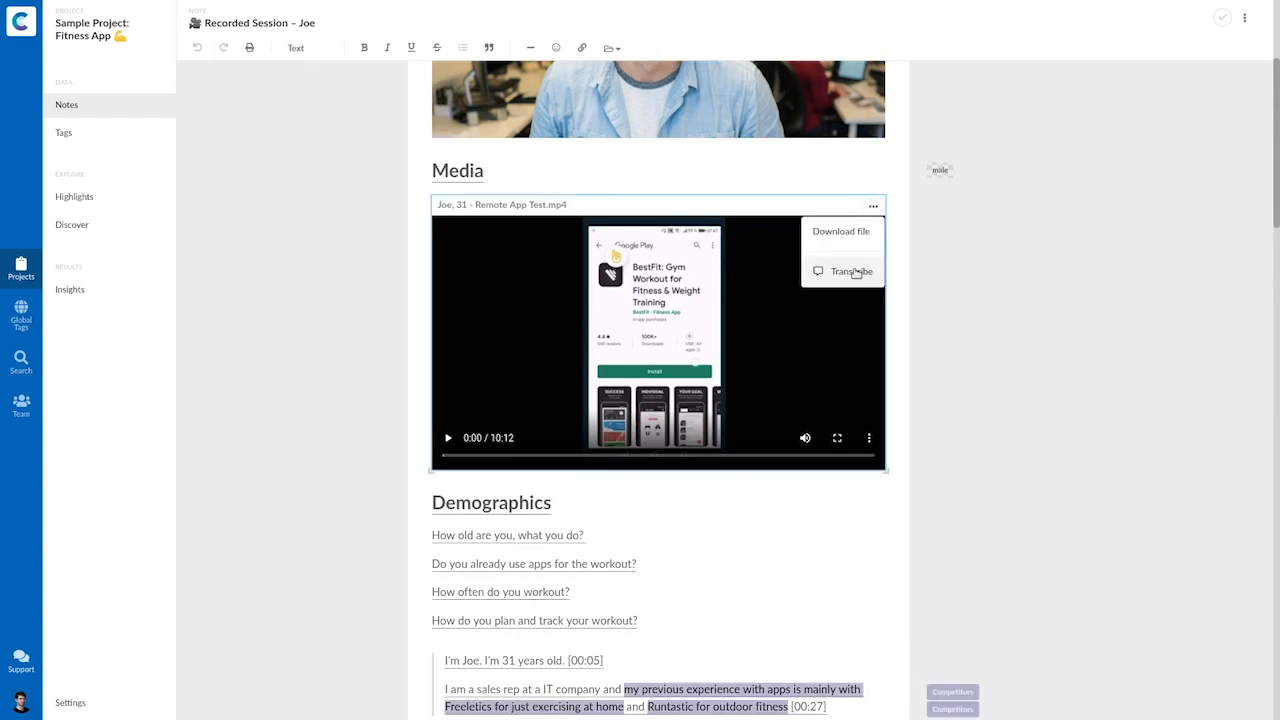
left_click(852, 272)
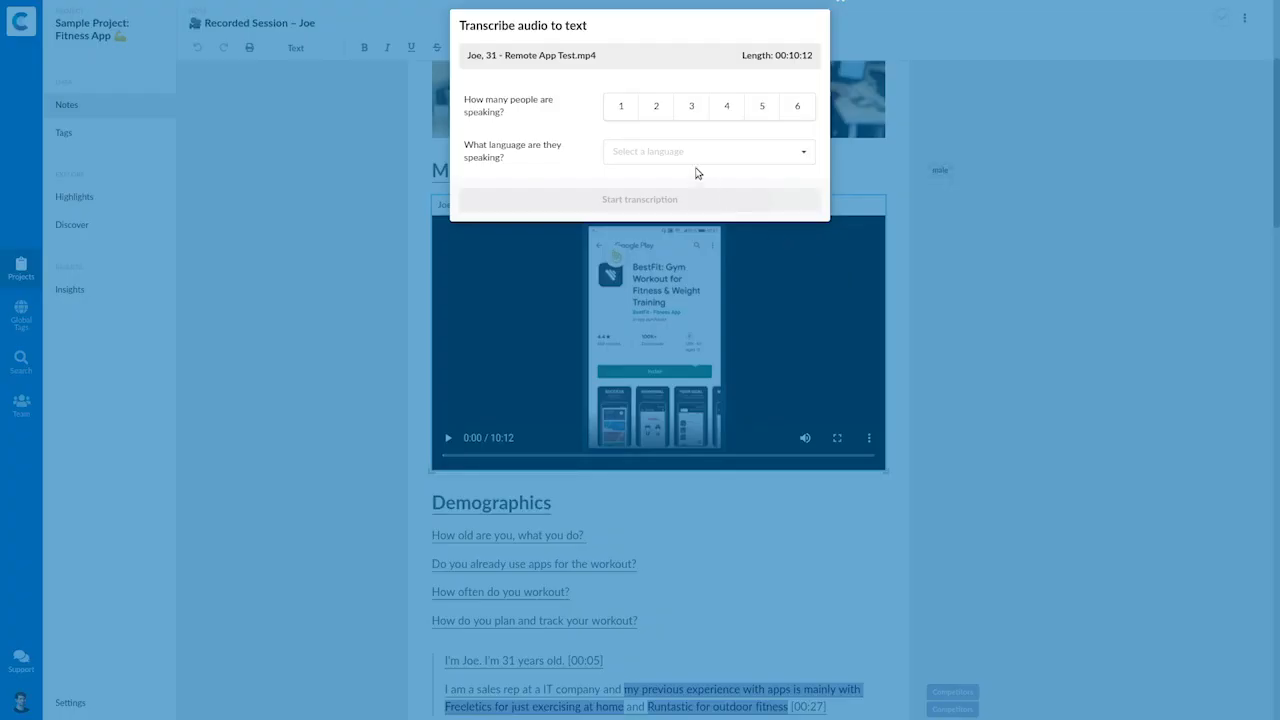
mouse_move(596, 118)
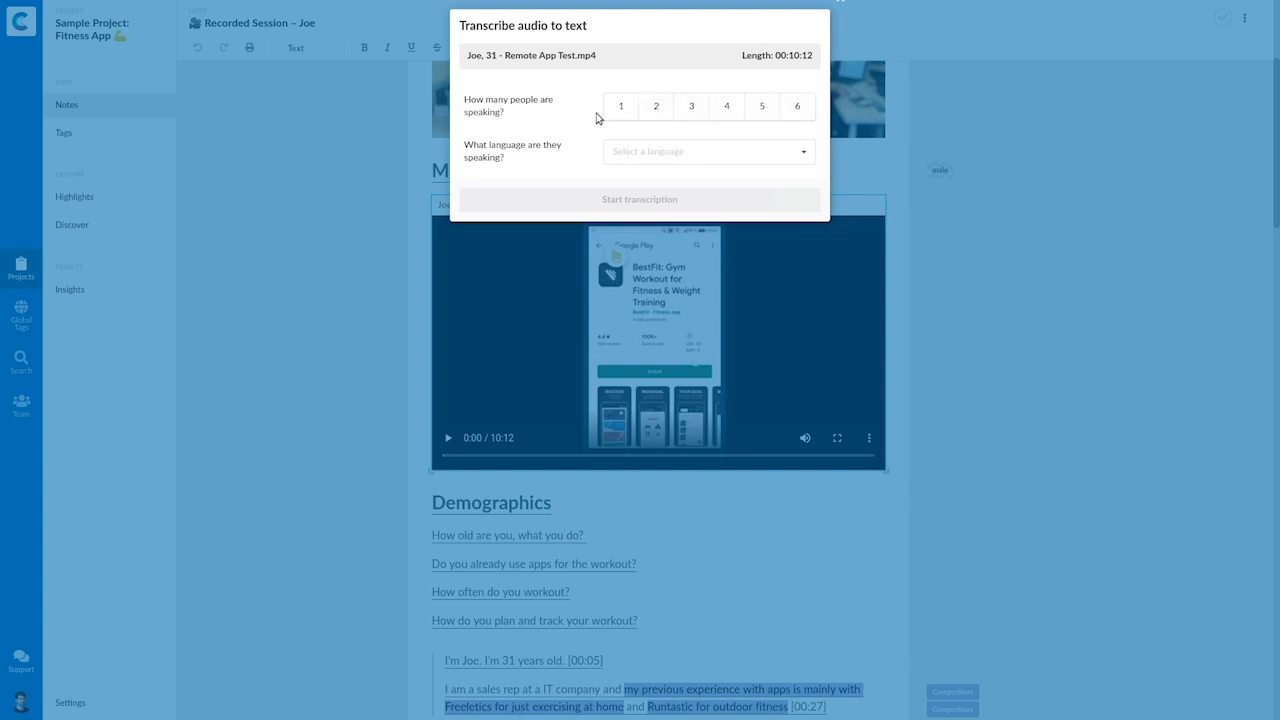
mouse_move(548, 118)
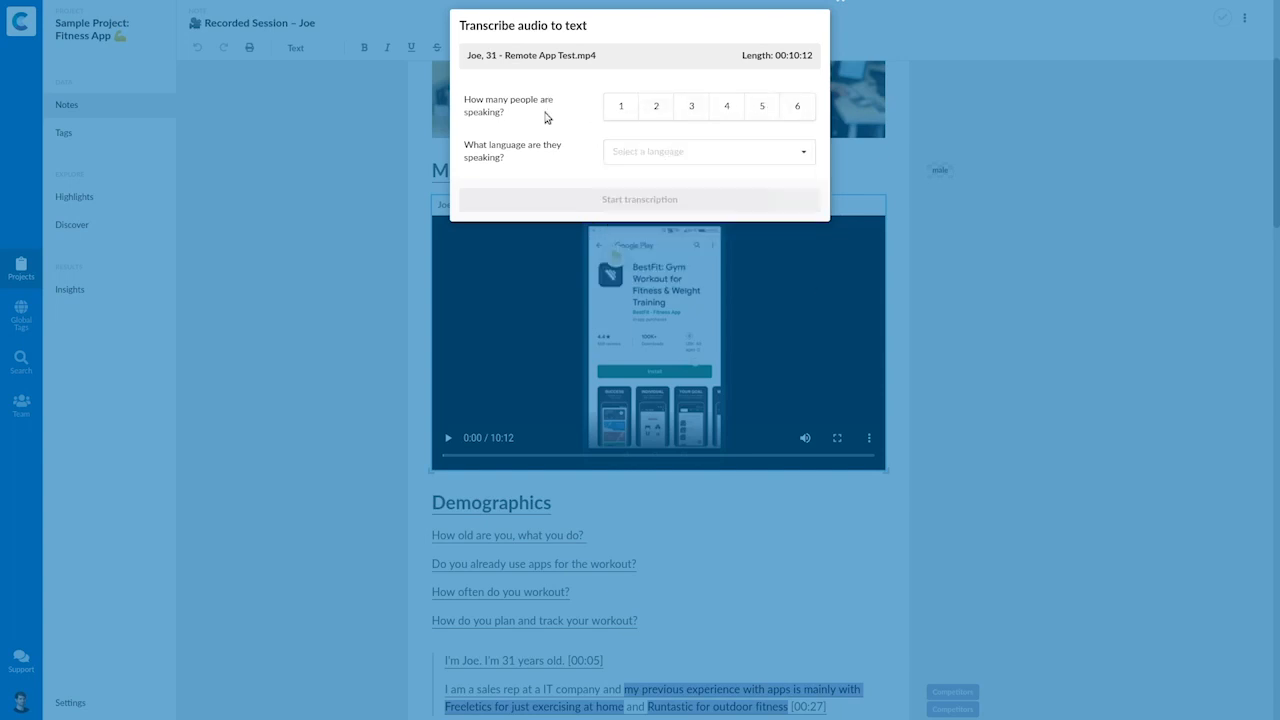
mouse_move(300, 174)
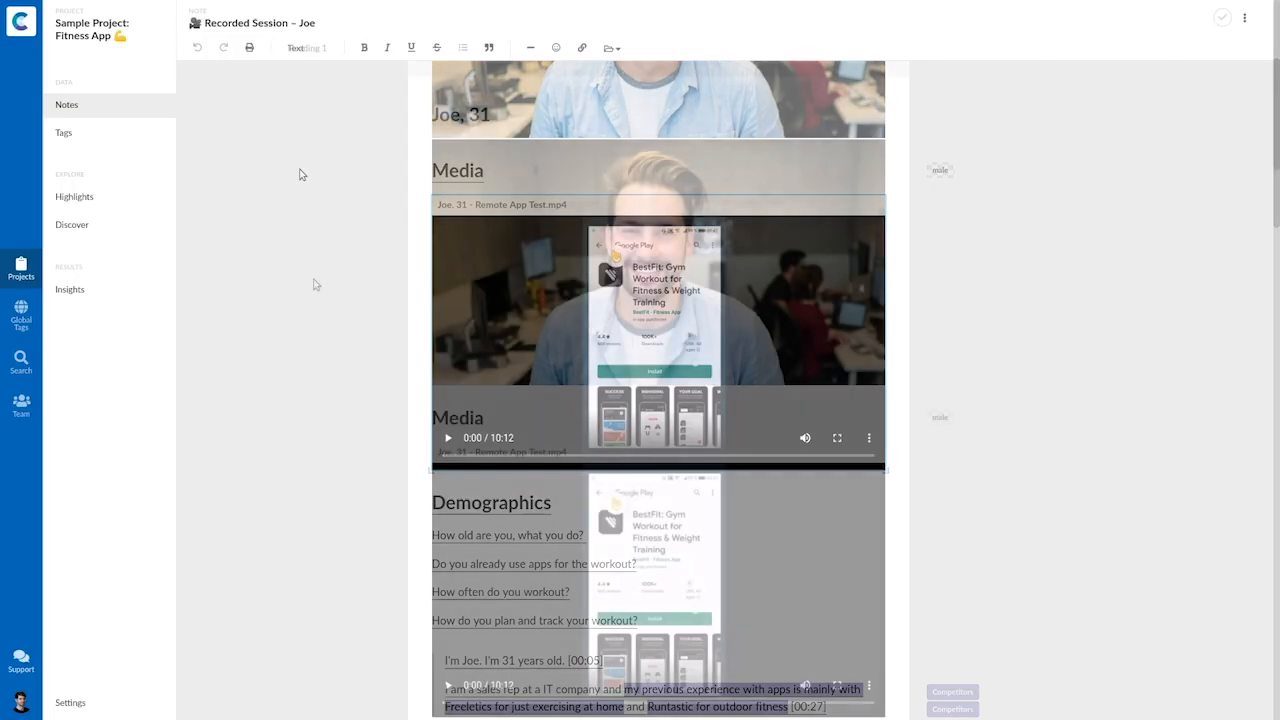
Go to the project's Discover page with its tag analysis charts
scroll("up", 3)
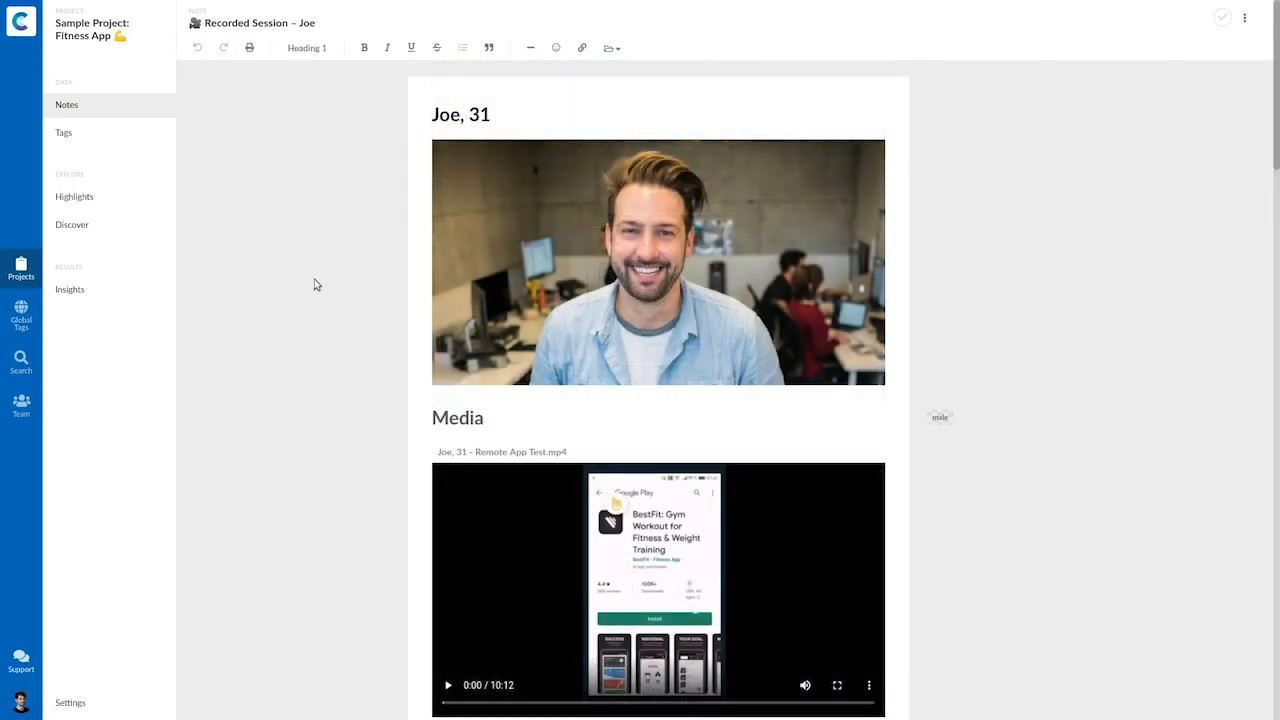
left_click(72, 224)
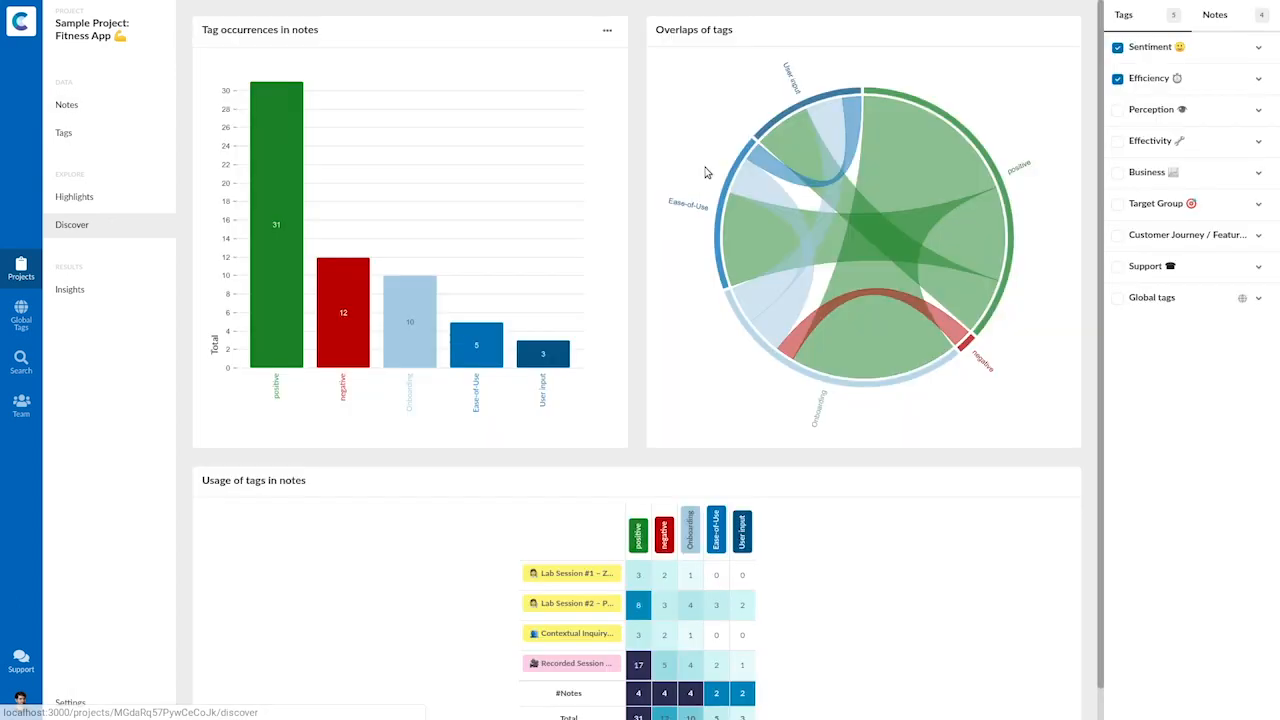
mouse_move(1148, 368)
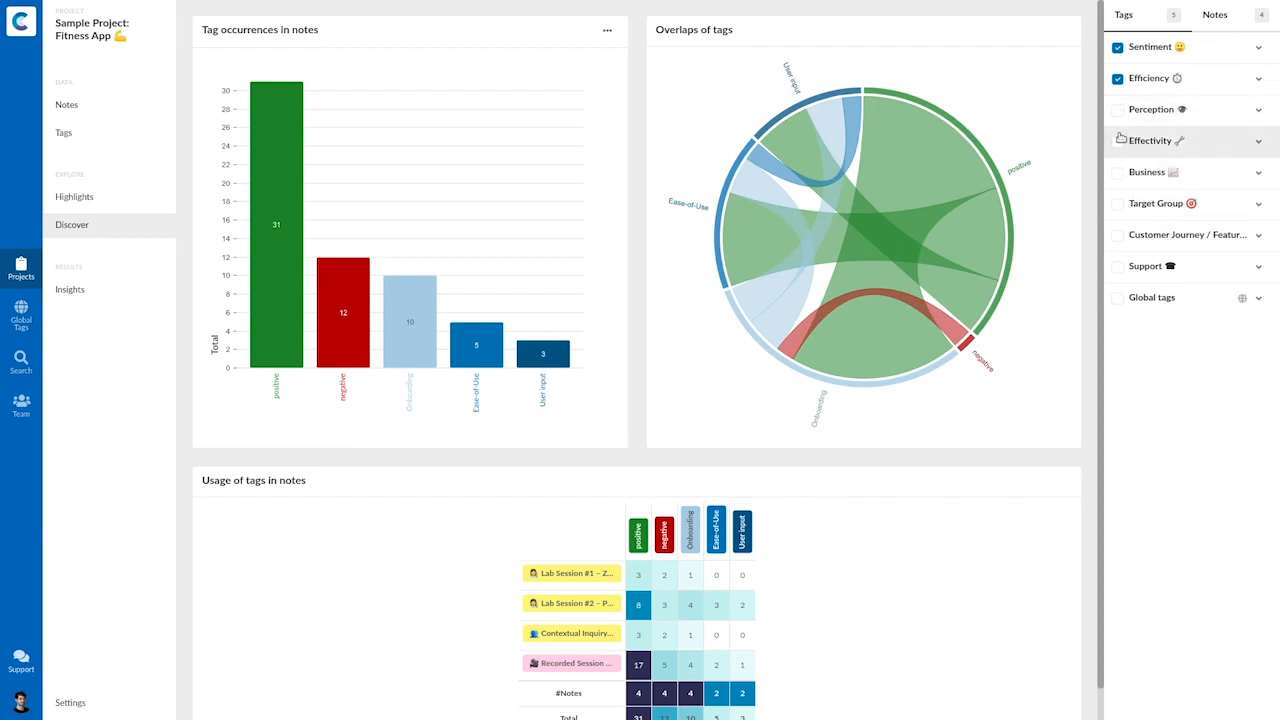
left_click(1116, 108)
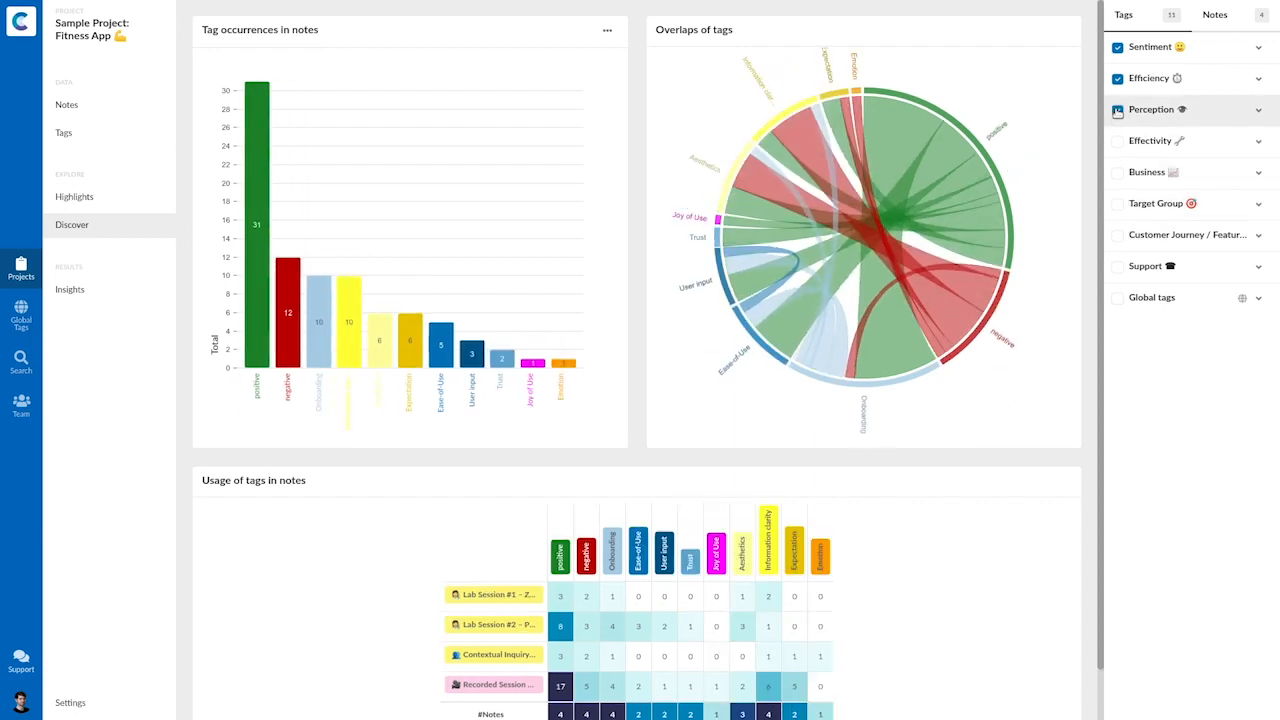
left_click(1116, 108)
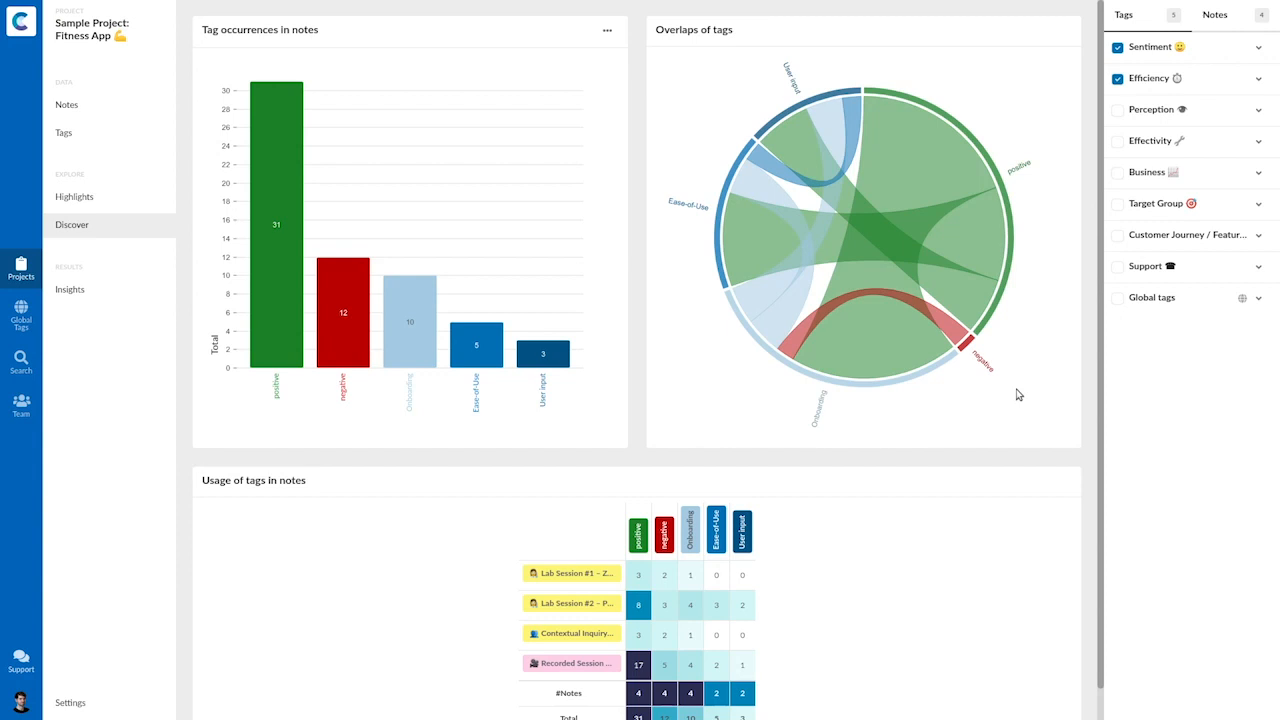
mouse_move(348, 404)
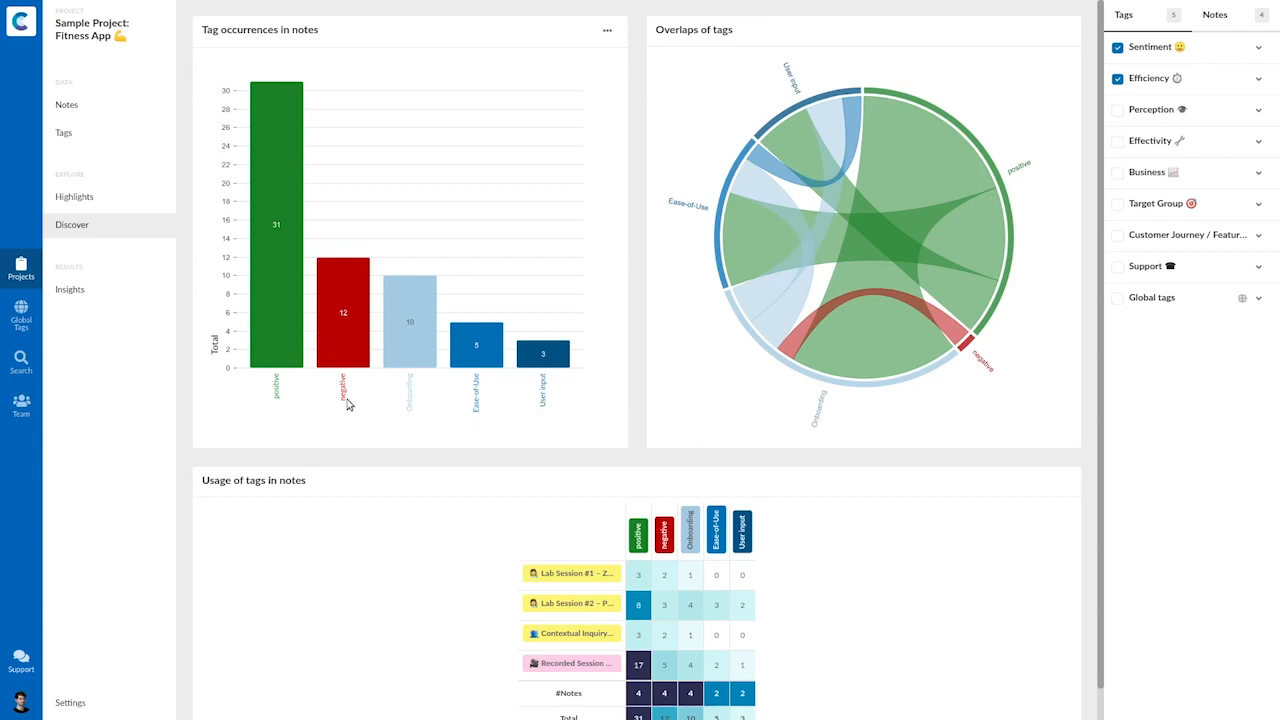
mouse_move(330, 392)
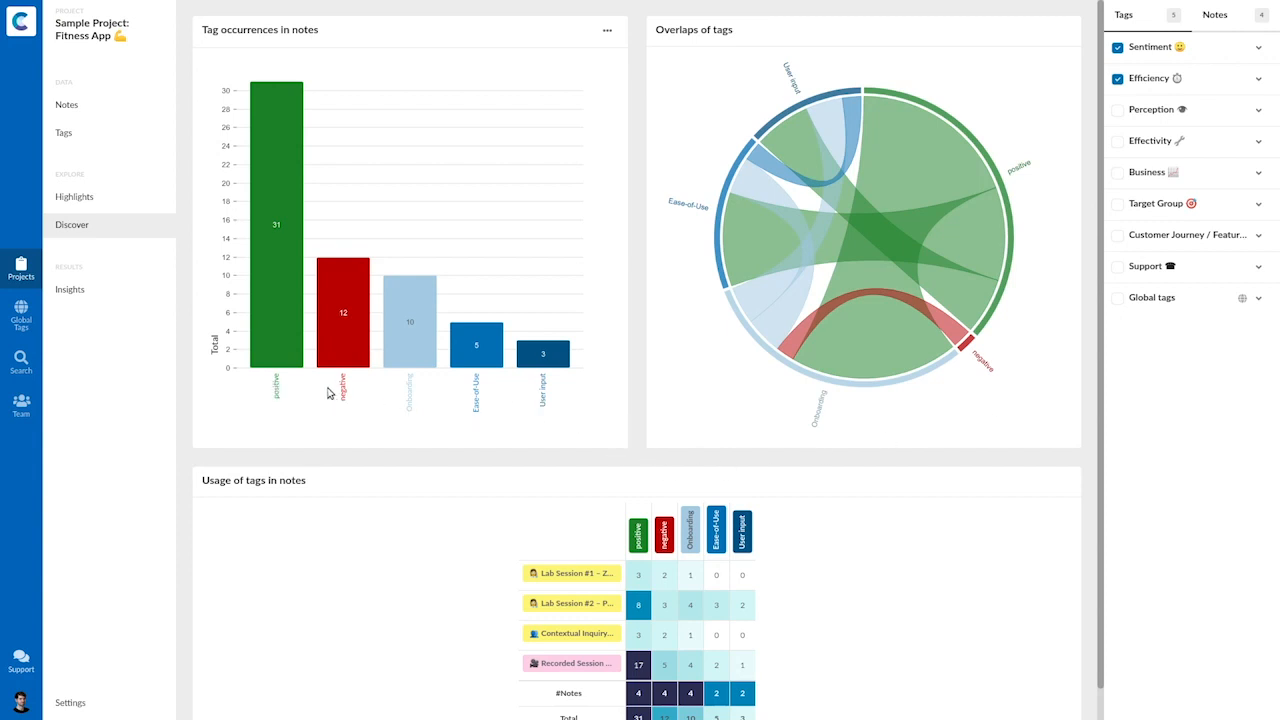
mouse_move(672, 426)
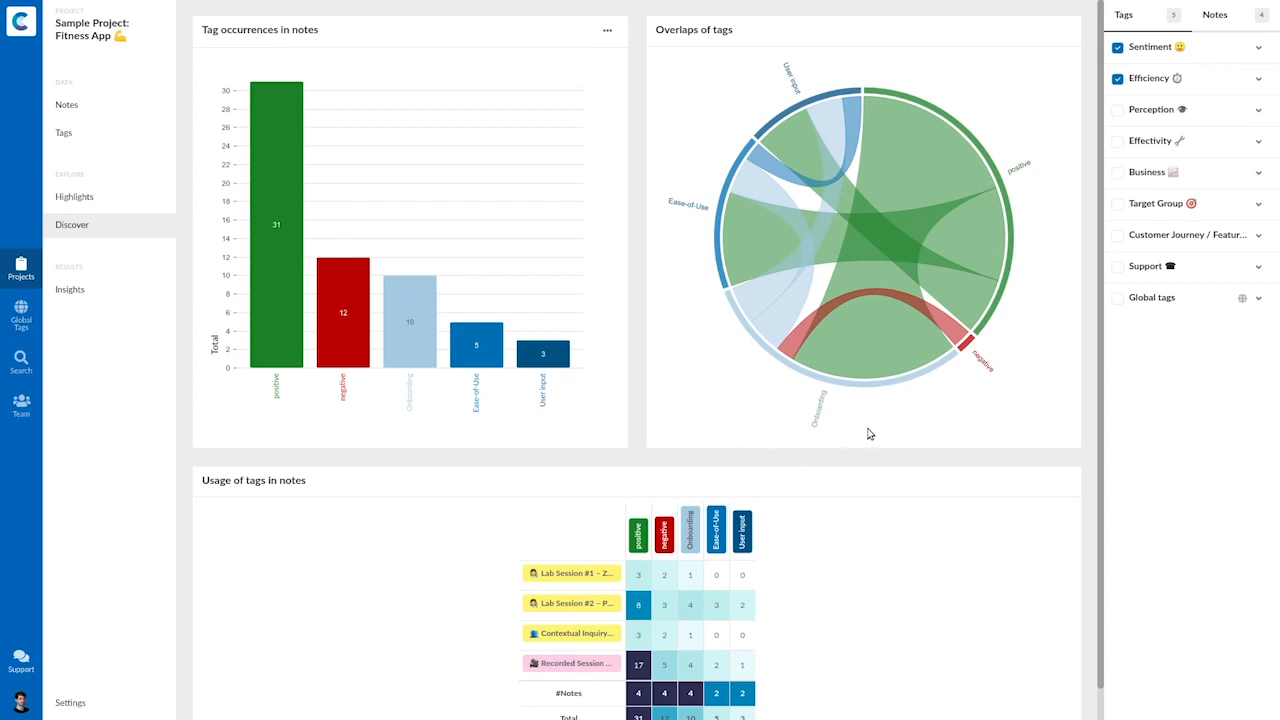
mouse_move(856, 412)
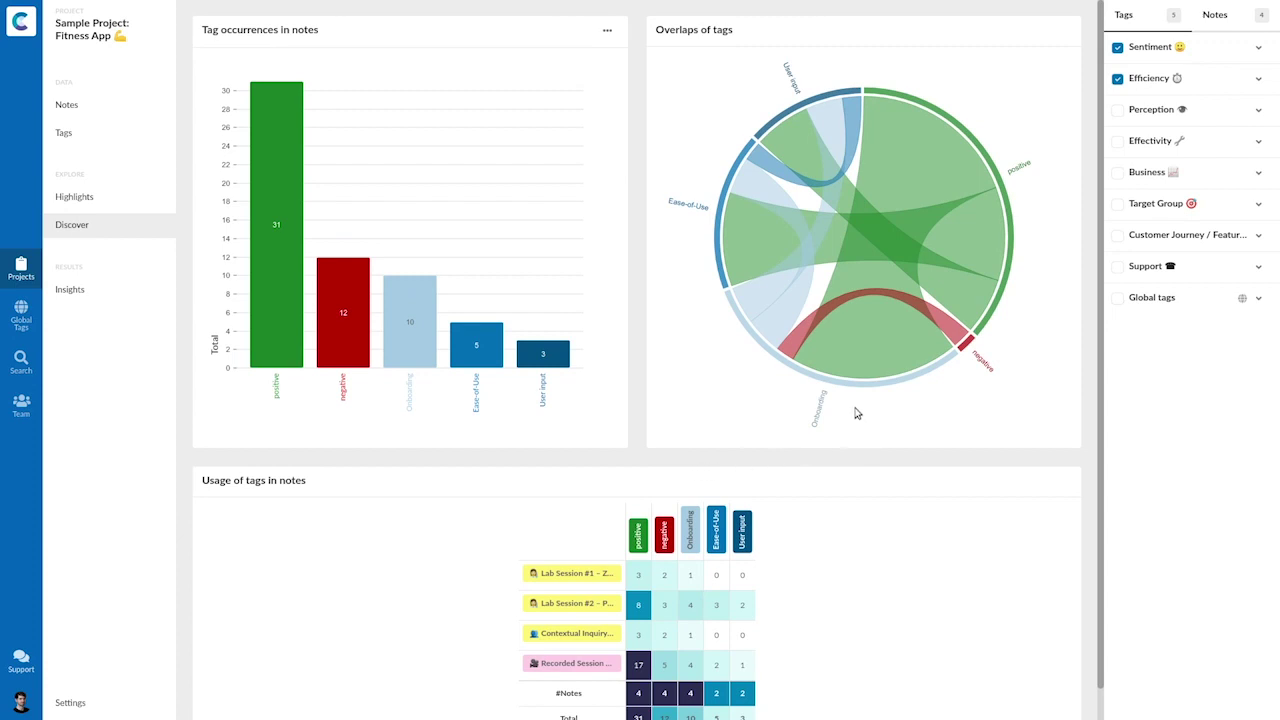
mouse_move(852, 400)
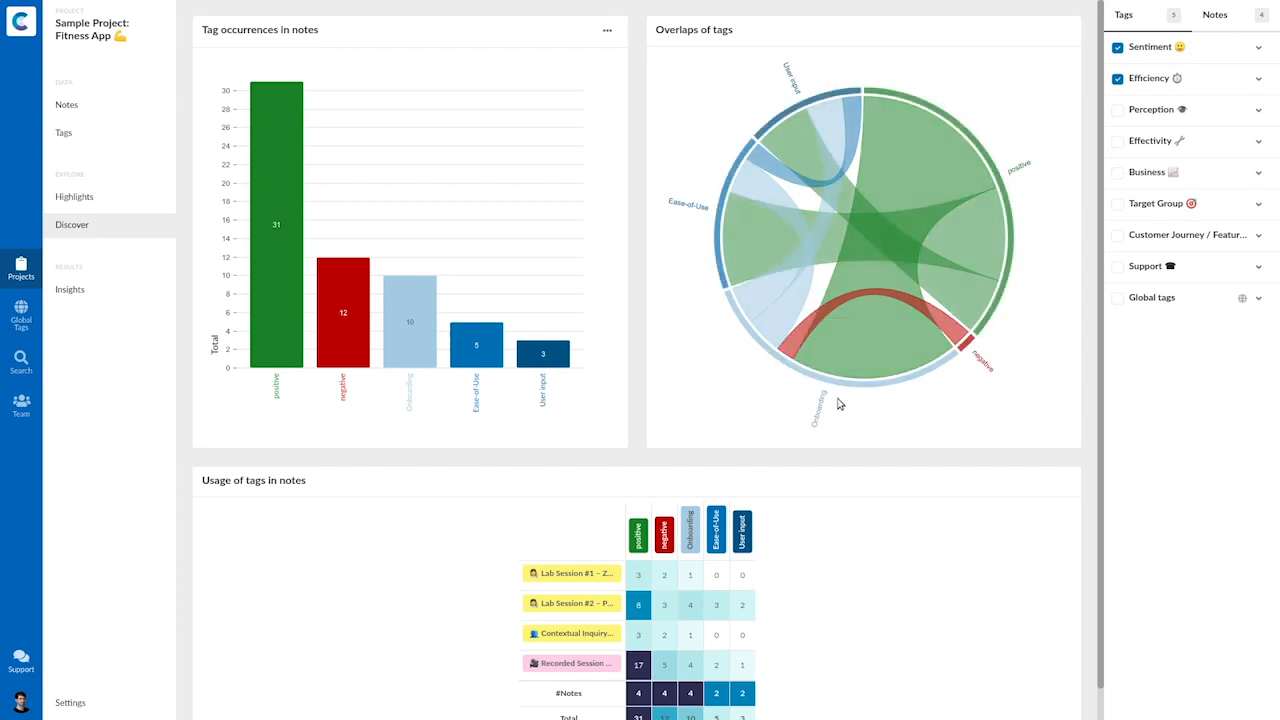
mouse_move(820, 390)
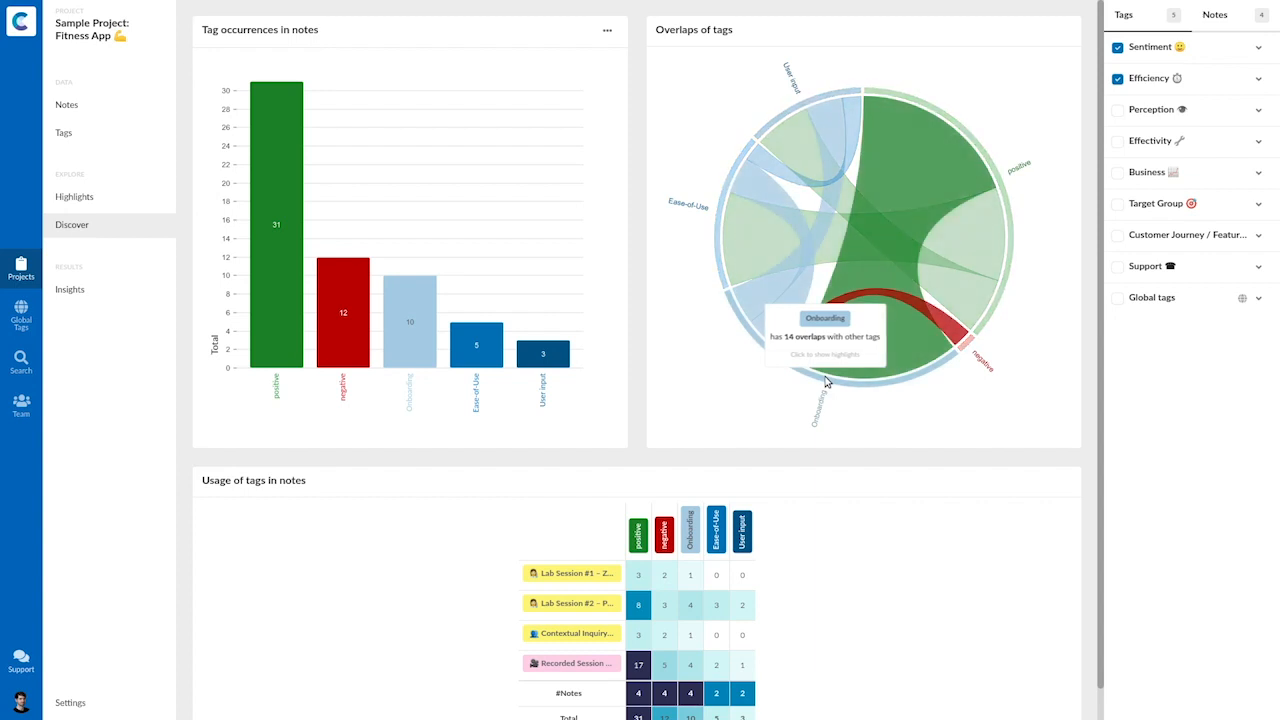
mouse_move(838, 356)
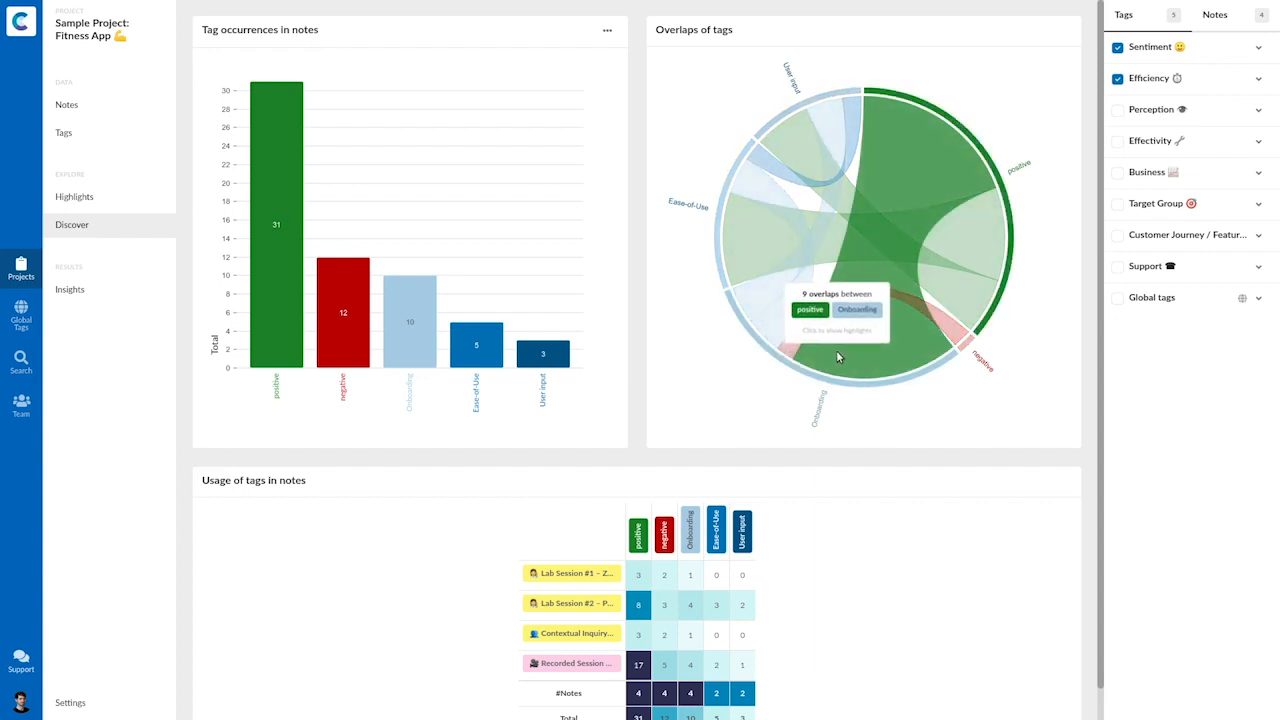
mouse_move(790, 348)
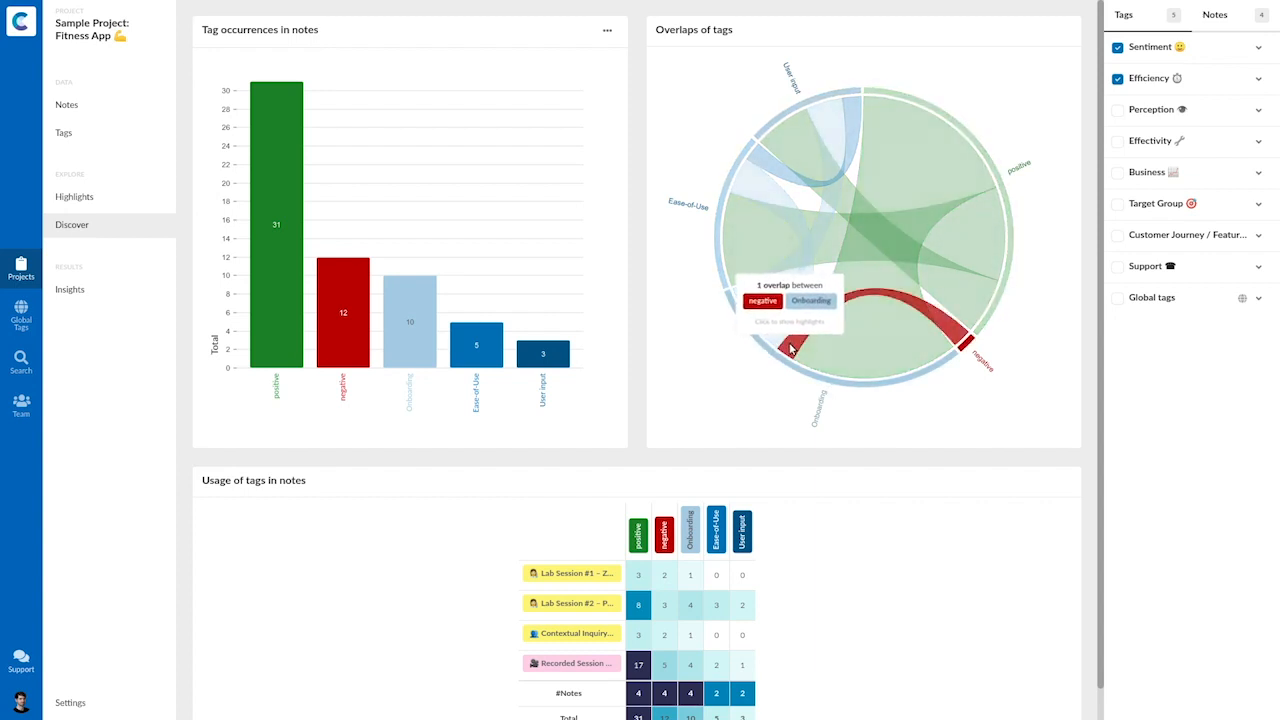
mouse_move(844, 358)
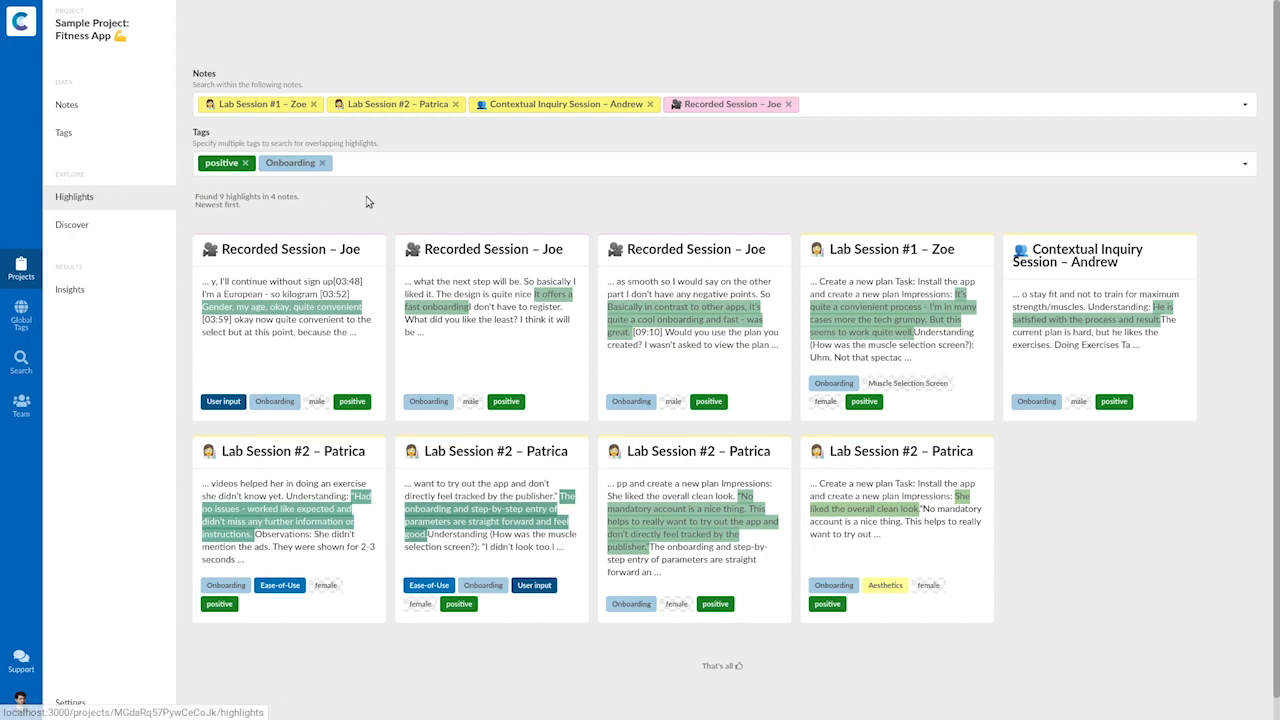
mouse_move(390, 204)
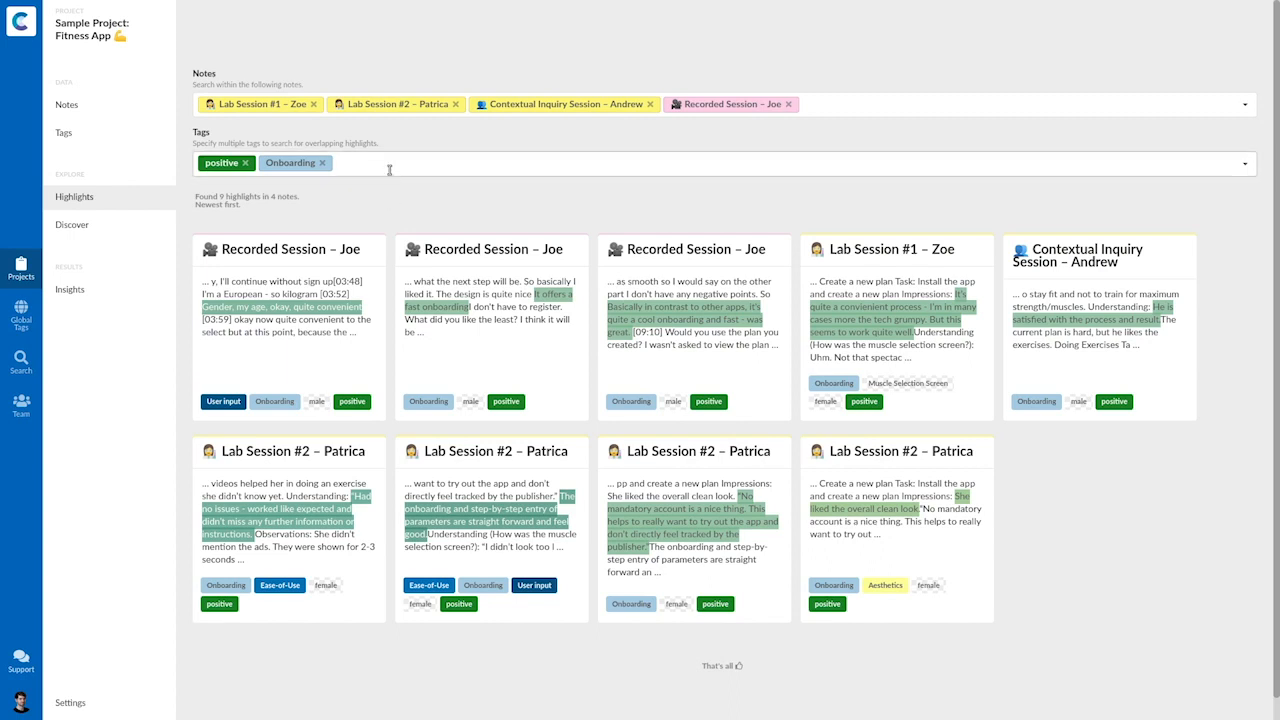
left_click(390, 164)
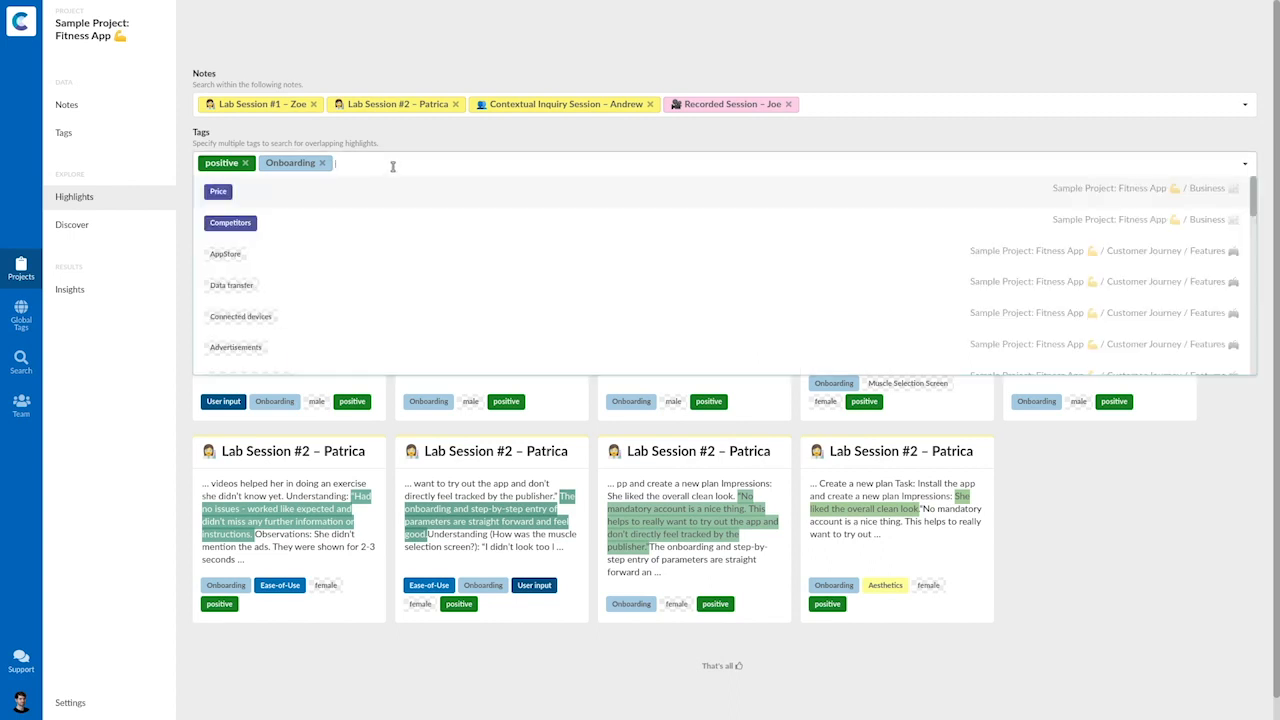
mouse_move(420, 152)
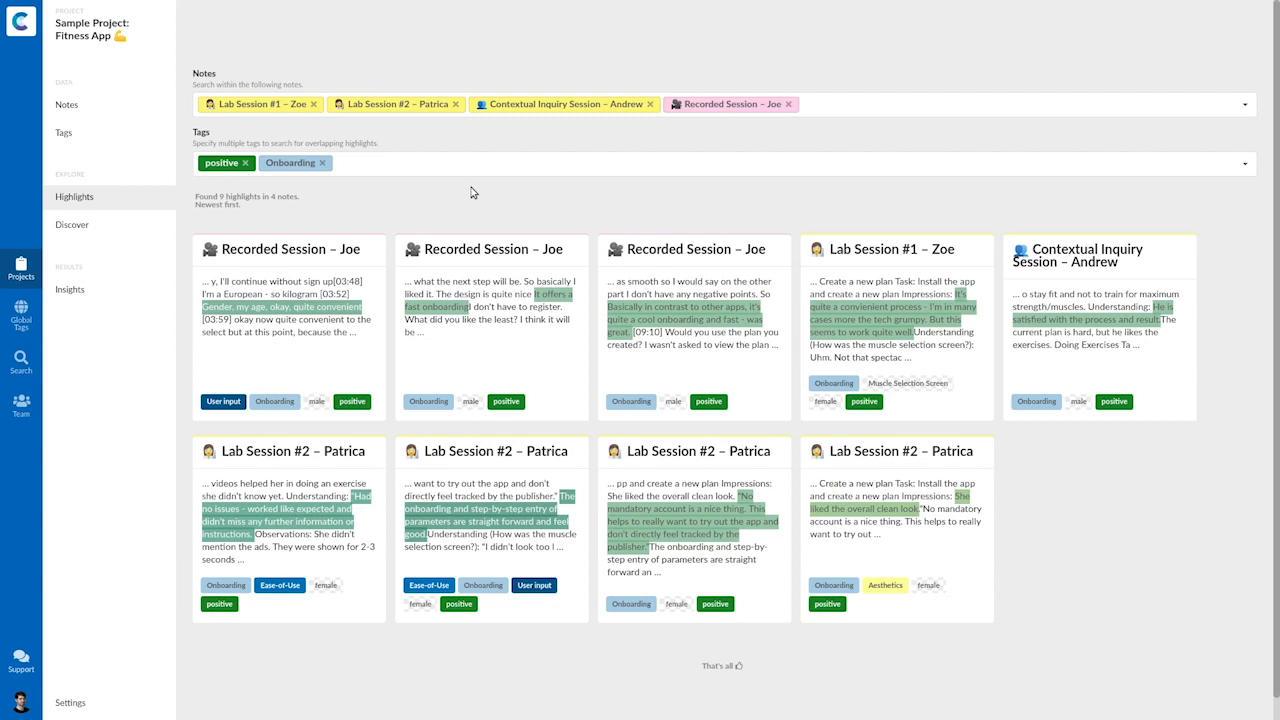
mouse_move(392, 232)
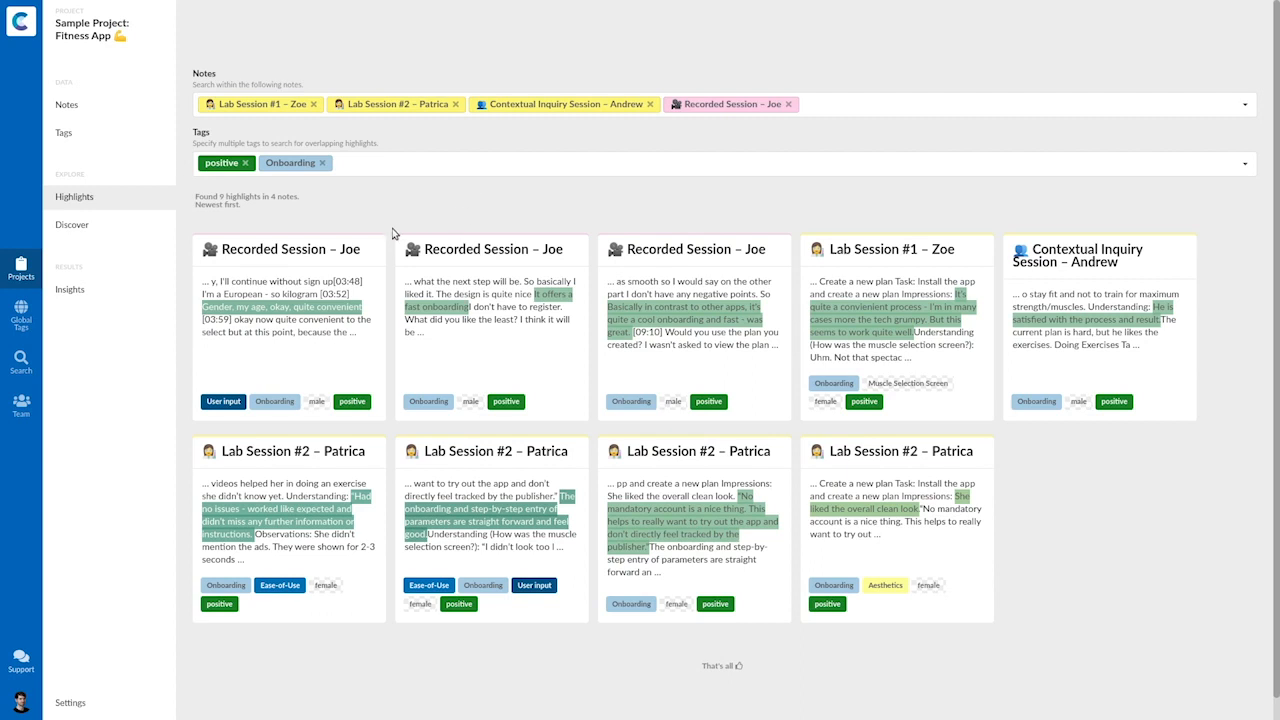
mouse_move(428, 400)
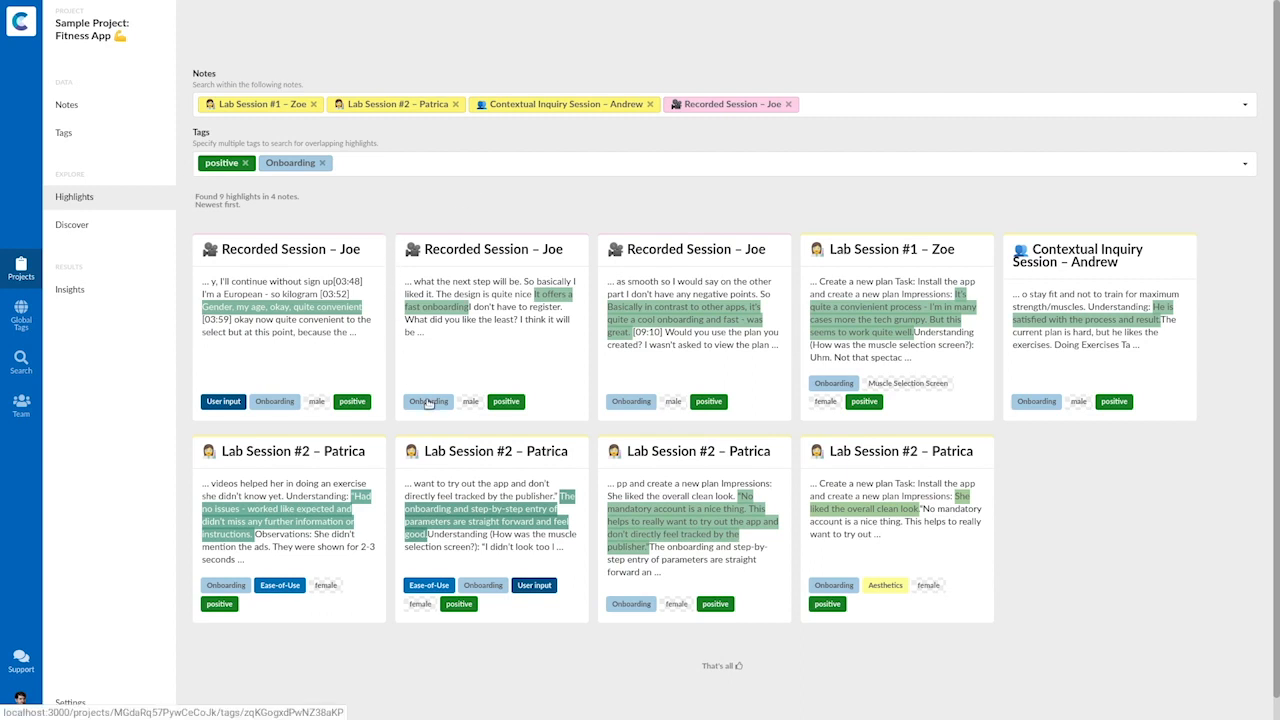
Open the Onboarding tag's overview page and browse its occurrence and overlap charts
left_click(290, 164)
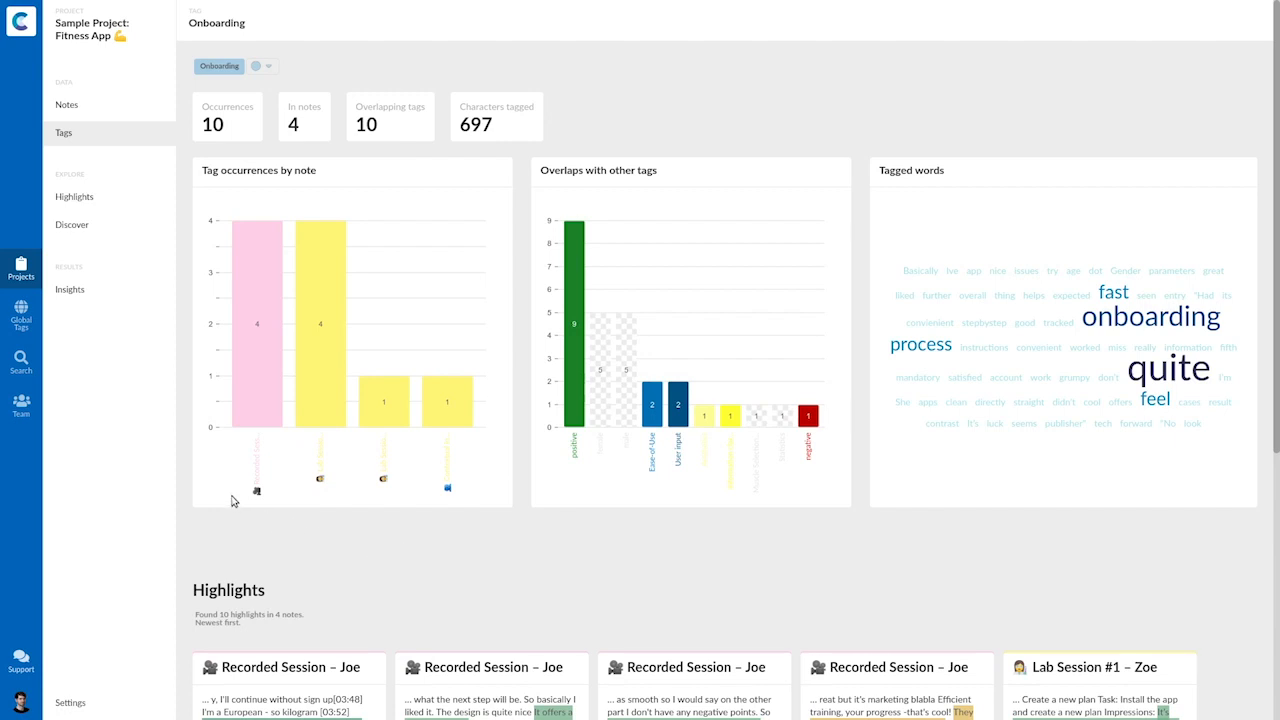
mouse_move(488, 524)
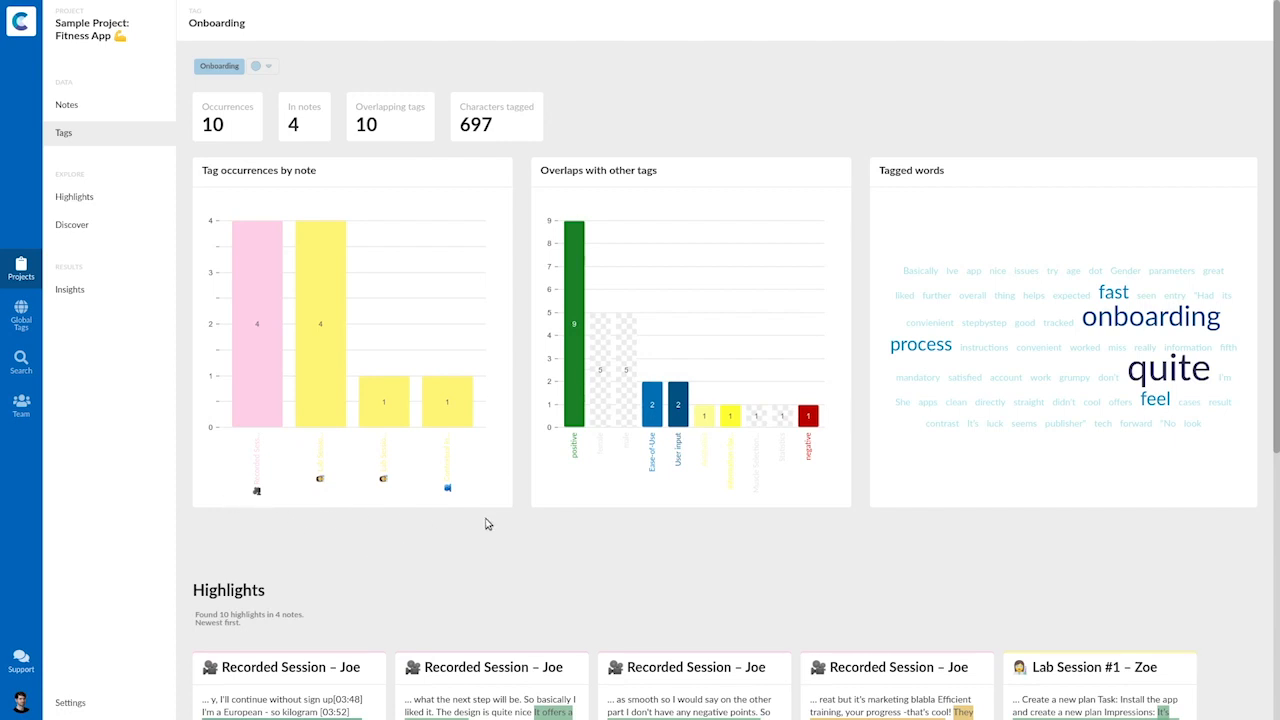
mouse_move(588, 512)
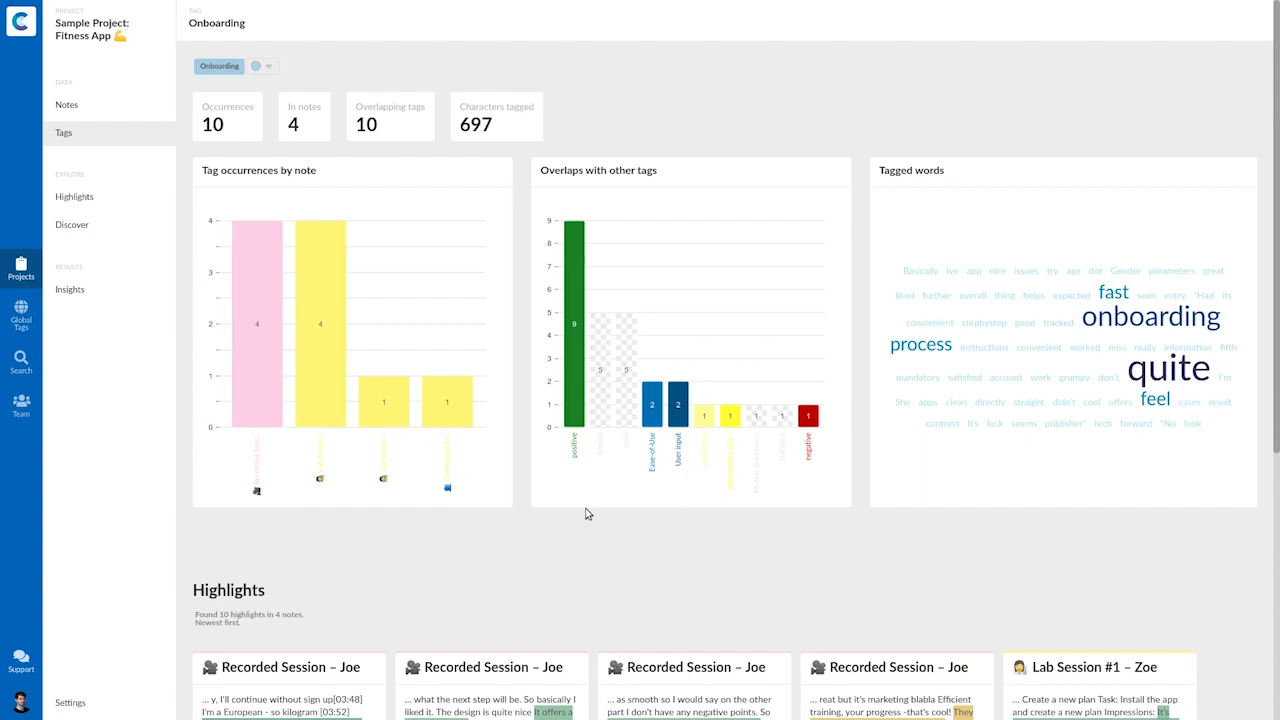
mouse_move(940, 424)
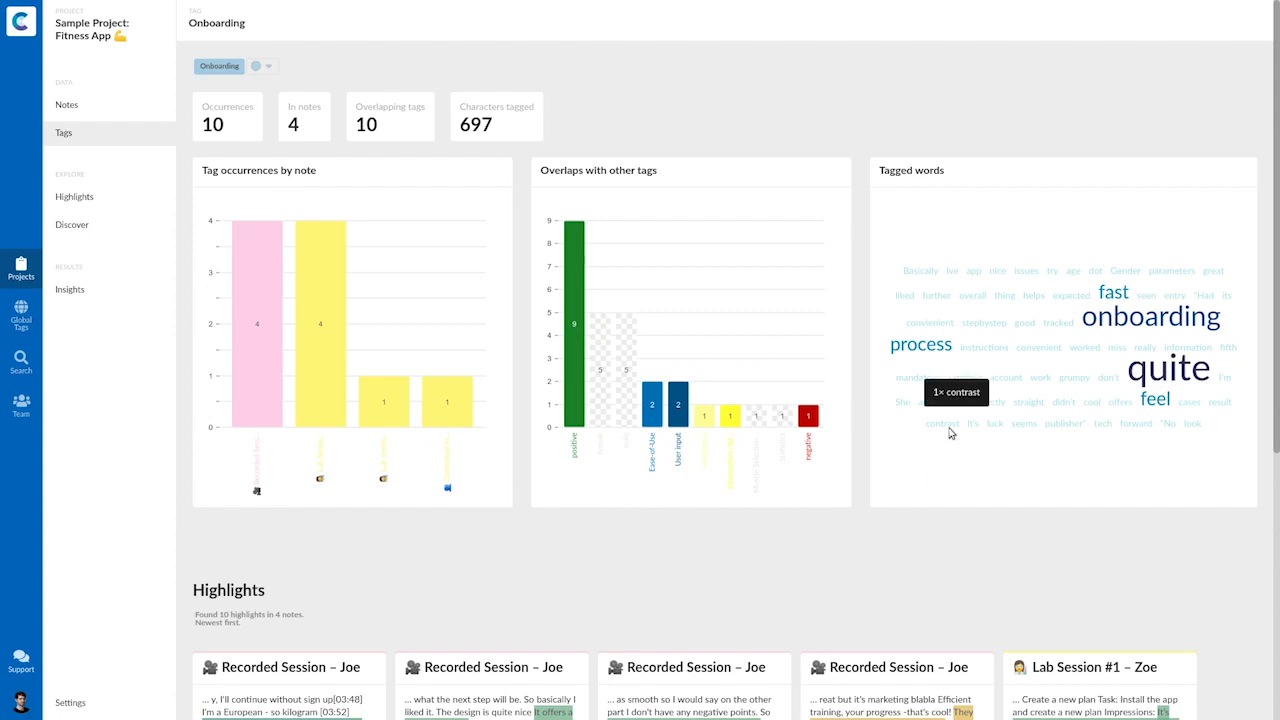
scroll("down", 3)
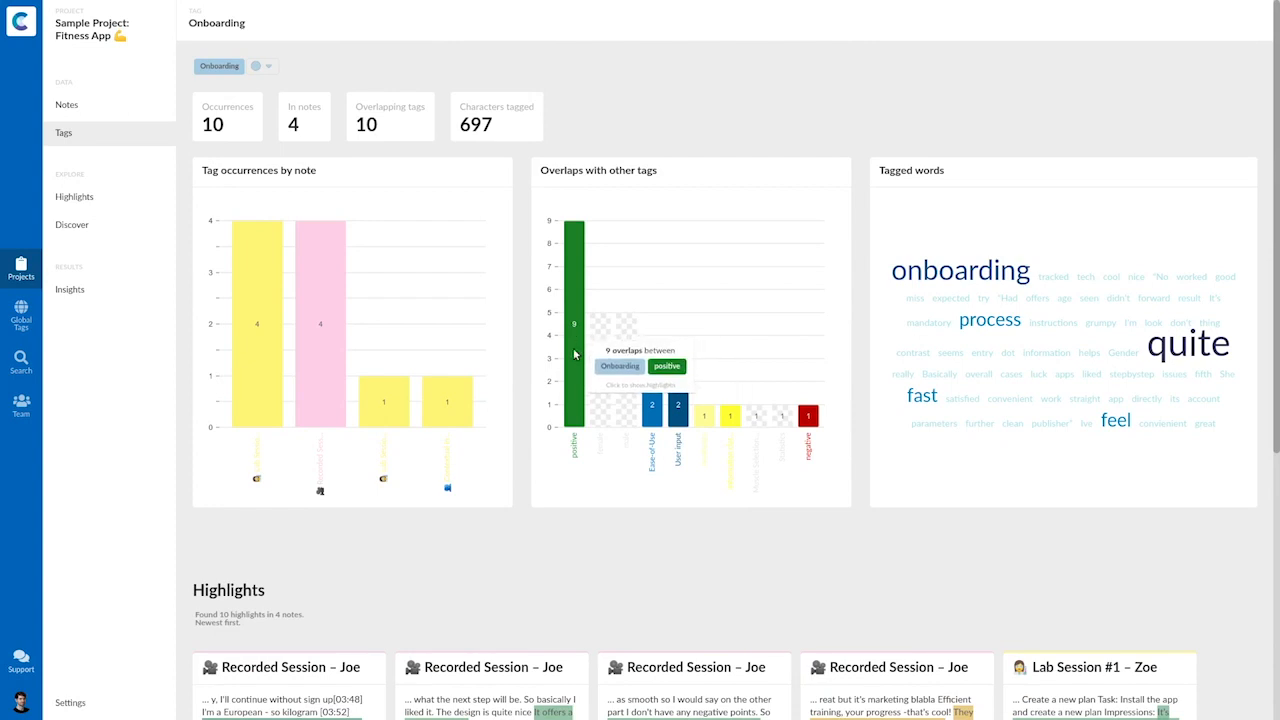
scroll("down", 3)
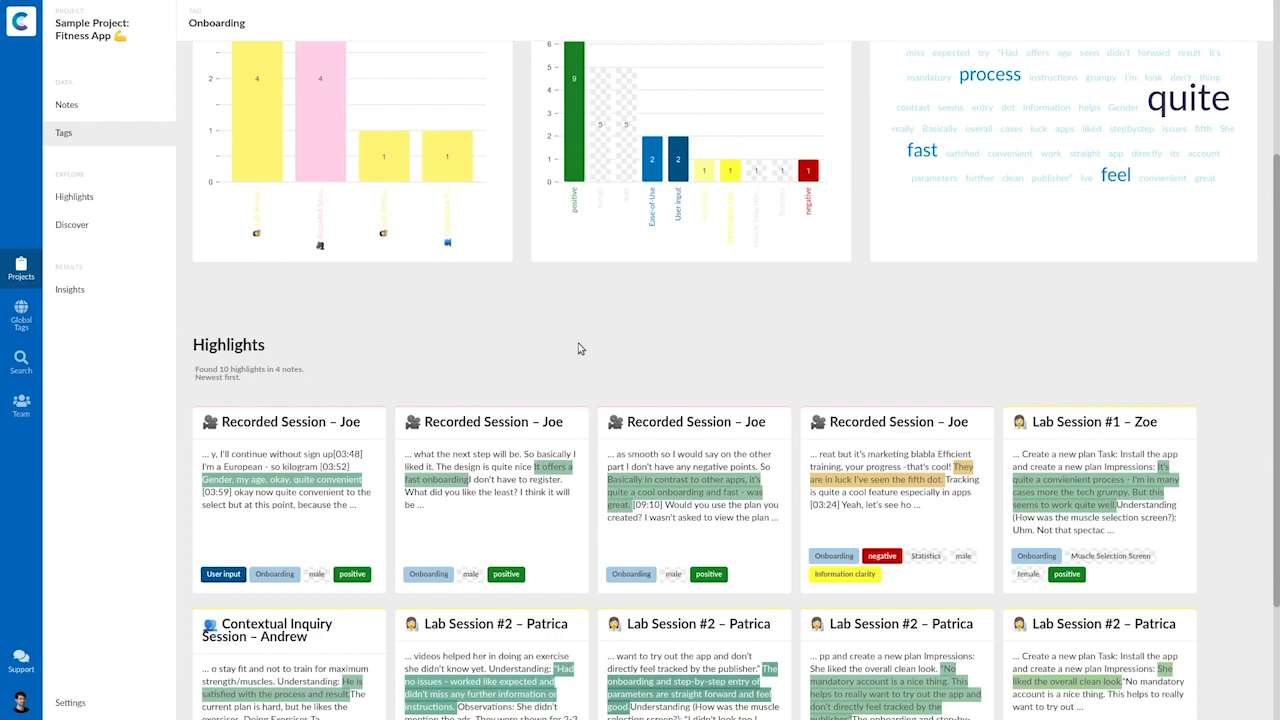
Scroll to the Highlights section and select an Onboarding highlight for a new insight
scroll("down", 3)
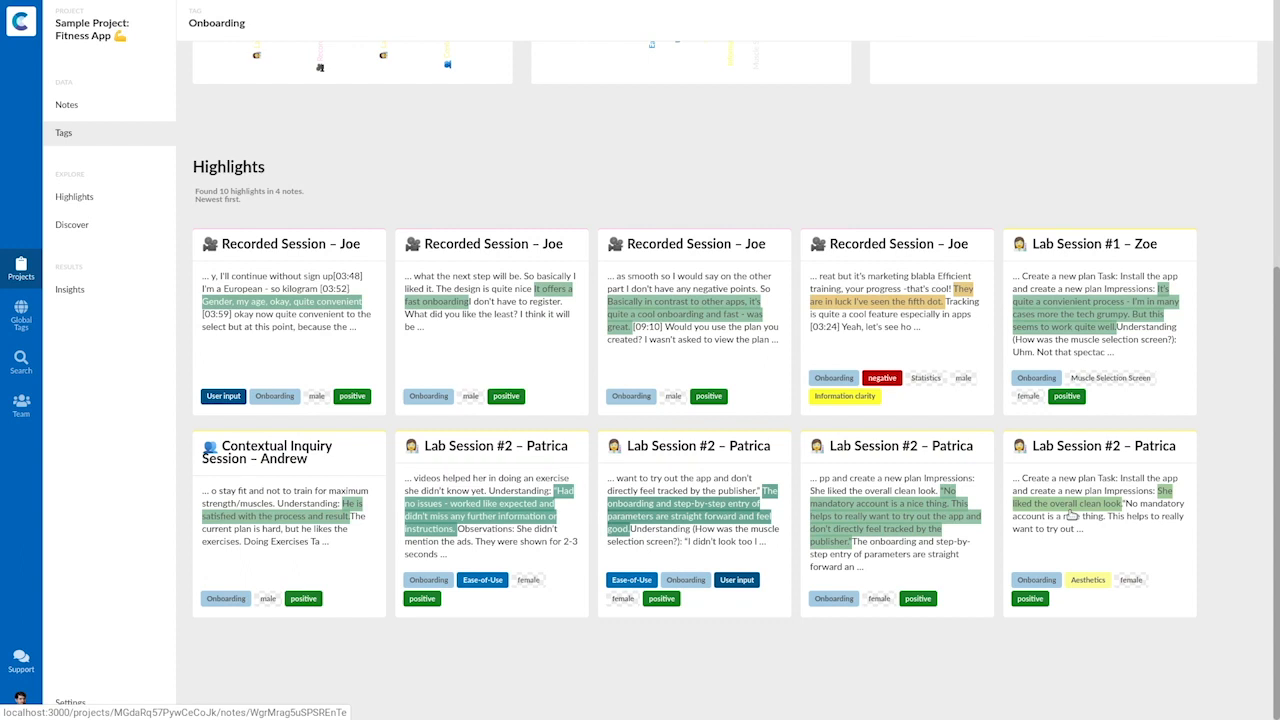
left_click(1100, 524)
type("My")
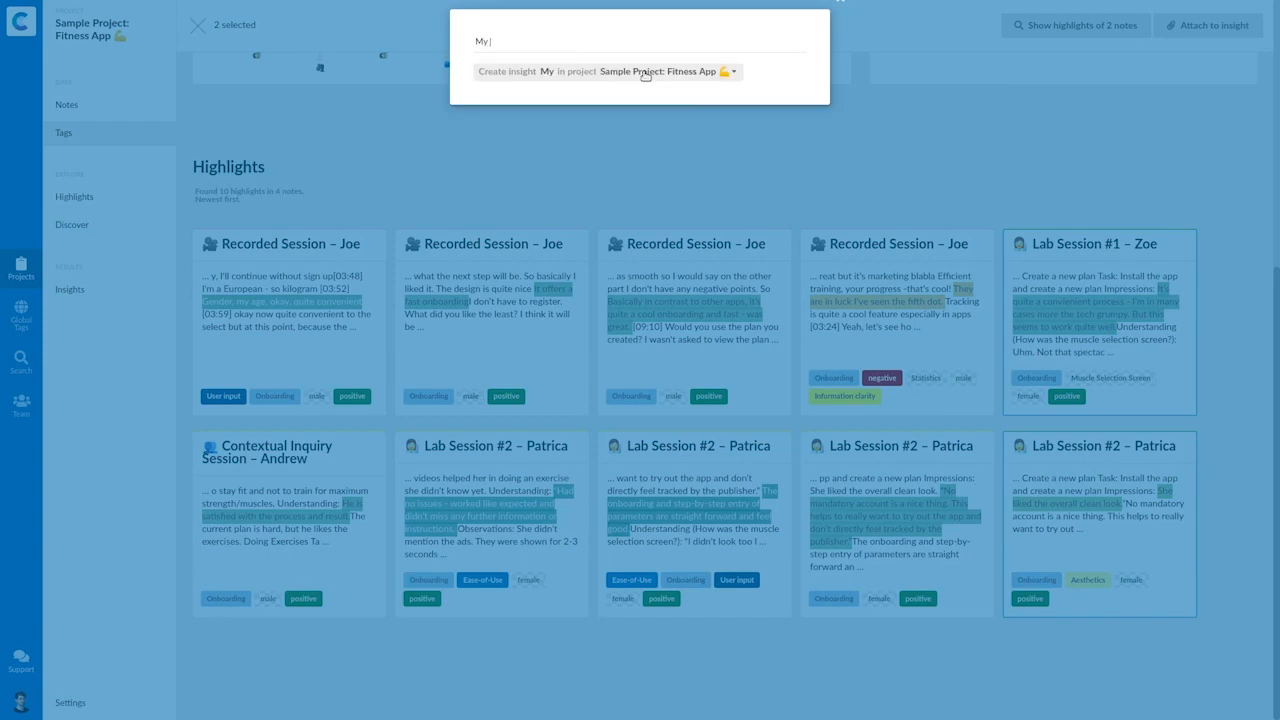
Name the new insight 'My onboarding process is great!' and create it from the two highlights
type("onboarding processs is")
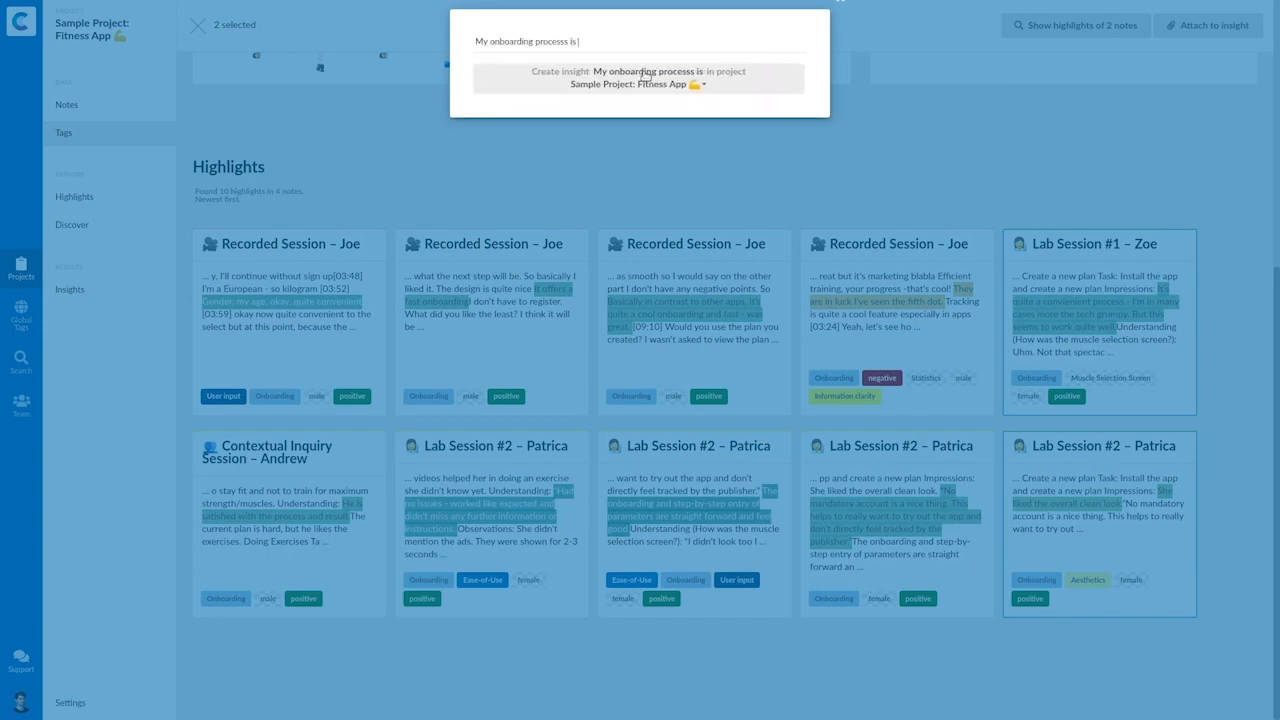
type("great!")
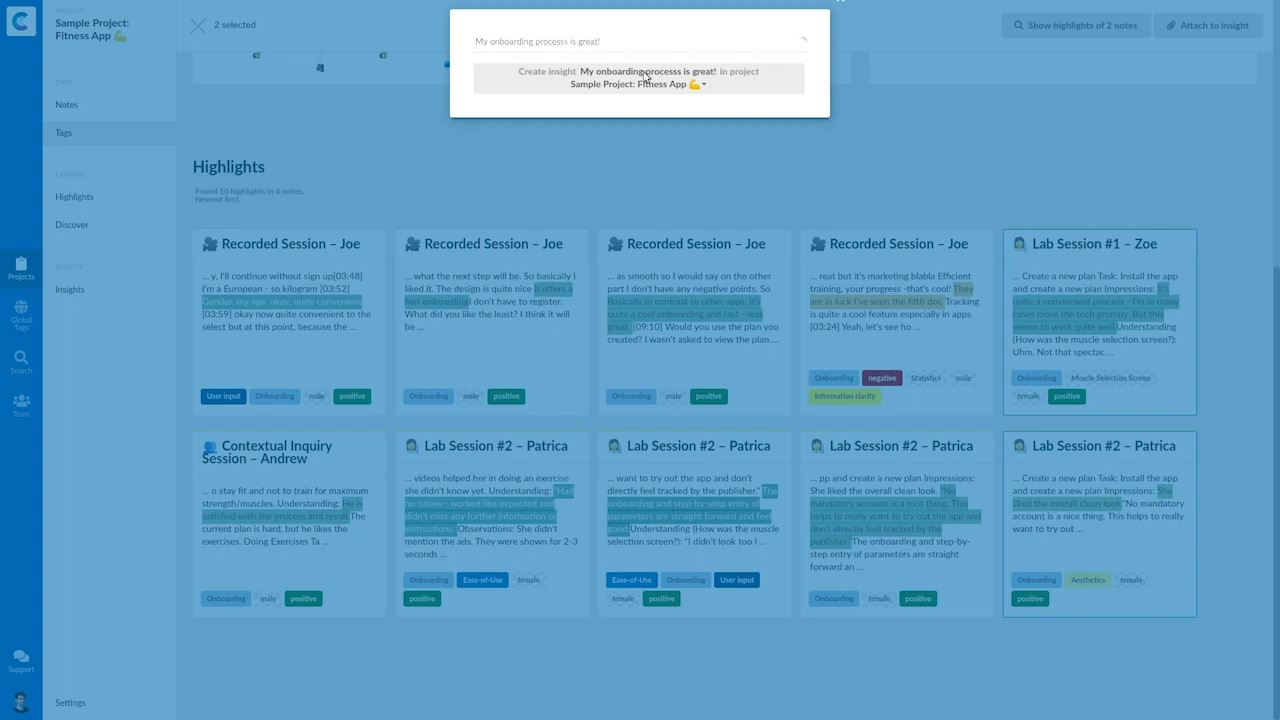
left_click(640, 78)
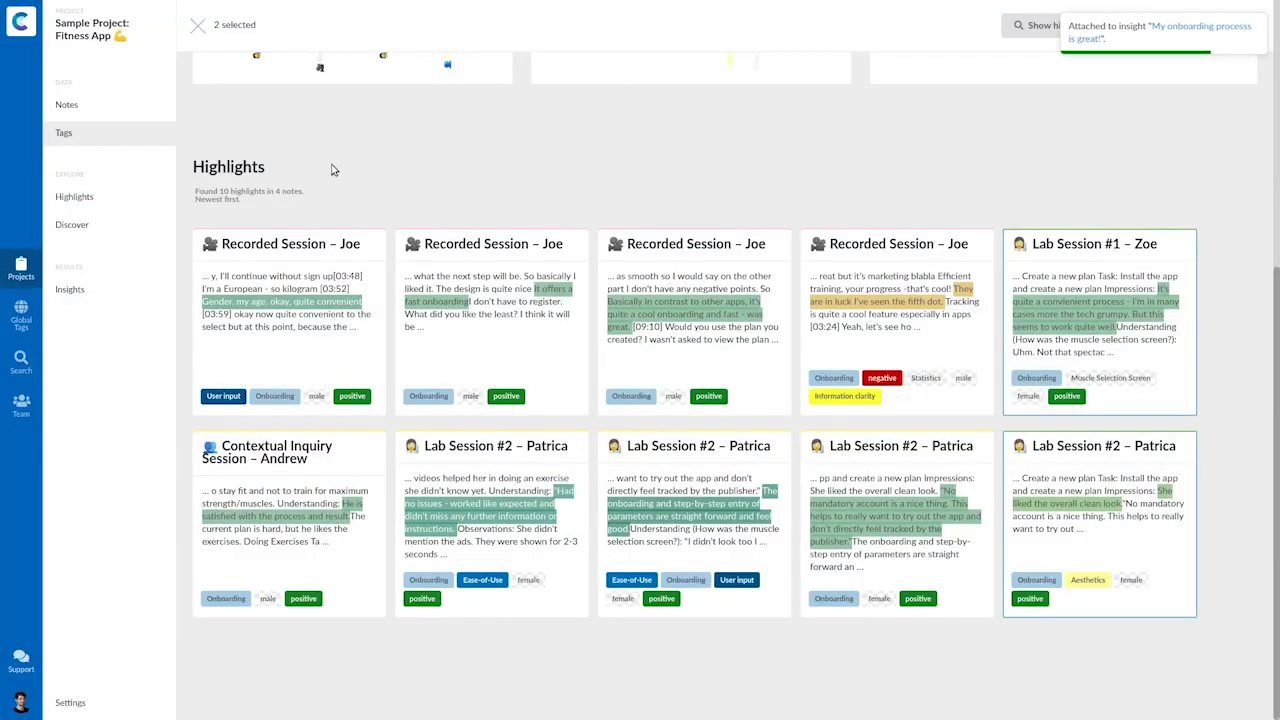
mouse_move(70, 288)
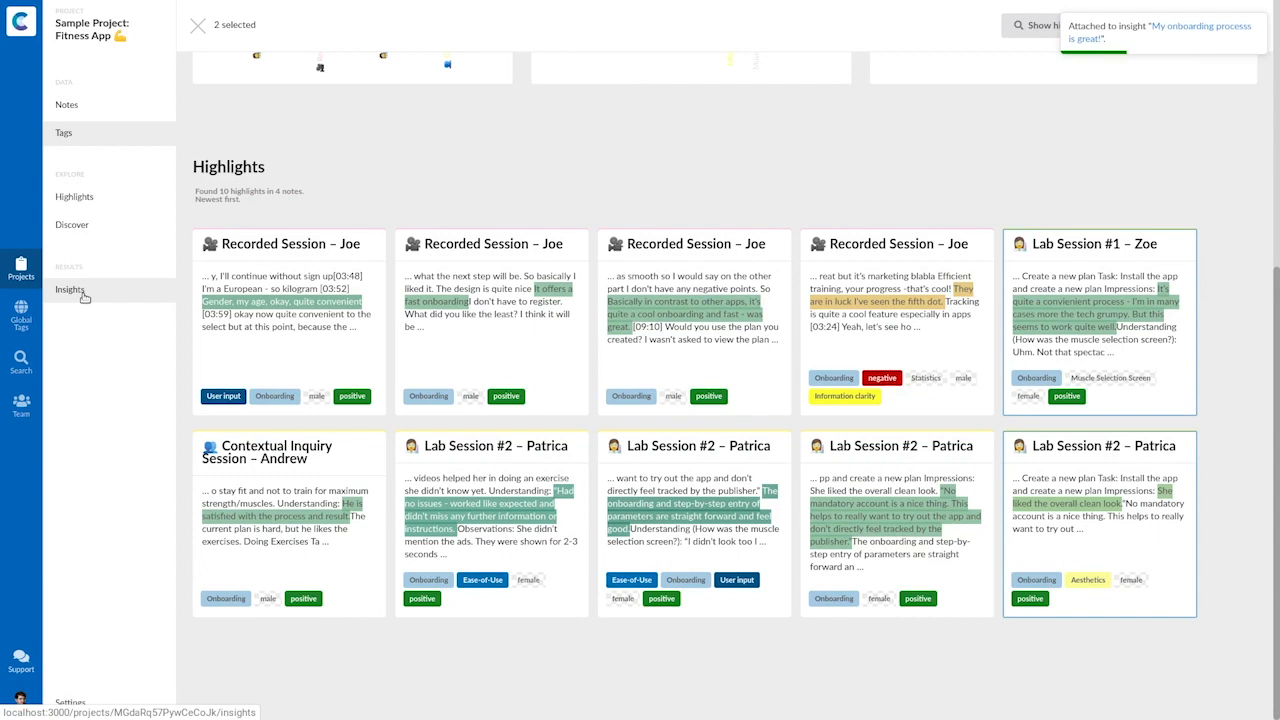
Go to Insights and open the 'My onboarding process is great!' card
left_click(70, 288)
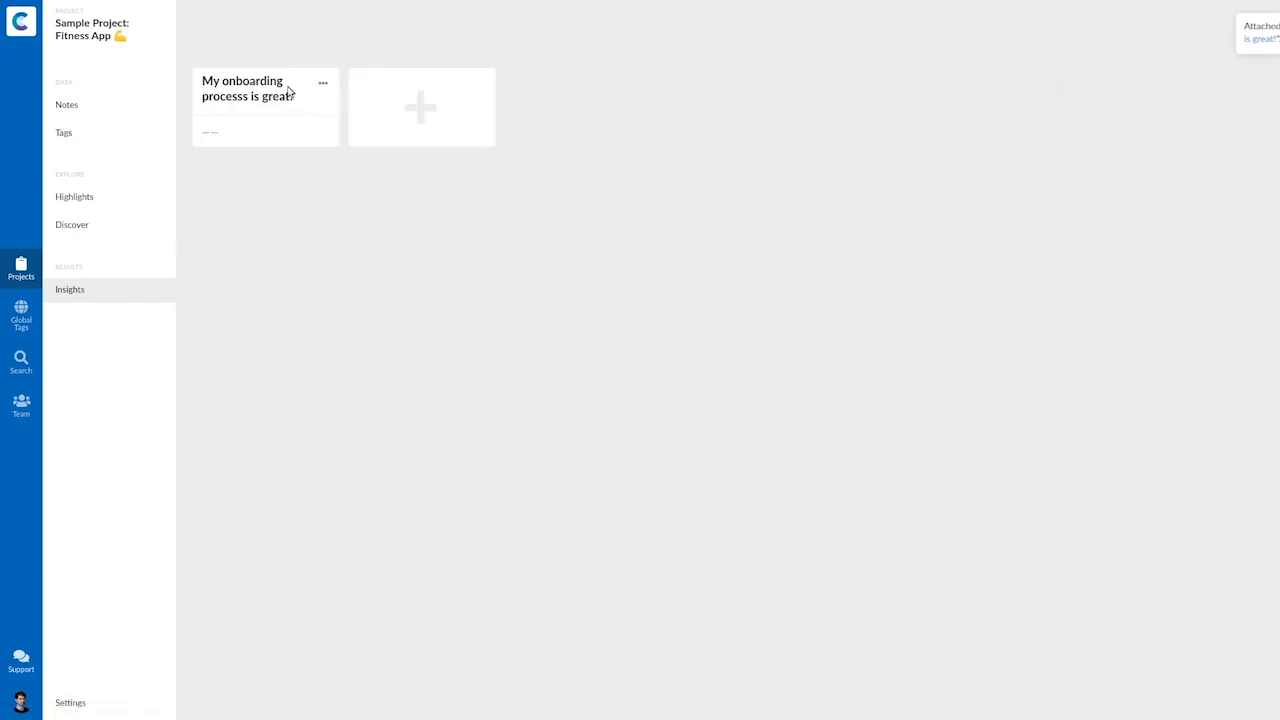
left_click(250, 108)
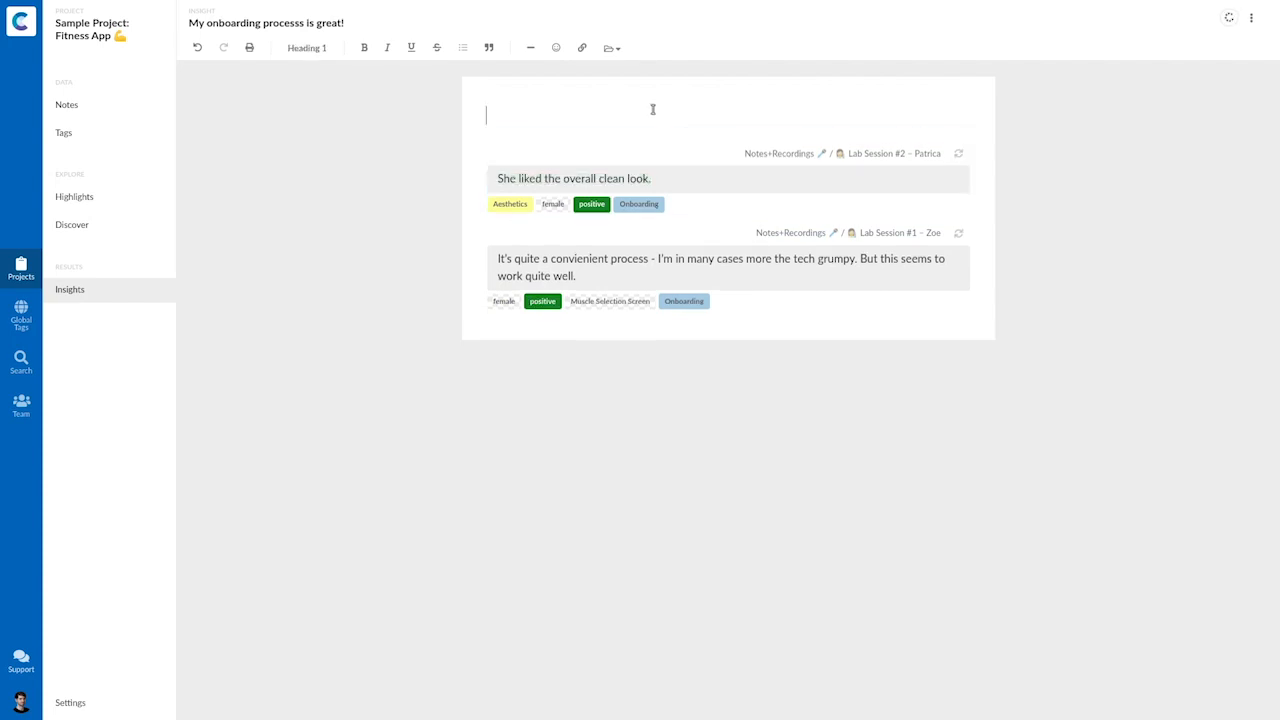
Add a 'Heading' title with 'Thoughts' and 'Conclusions' bullets above the attached quotes
type("Heading")
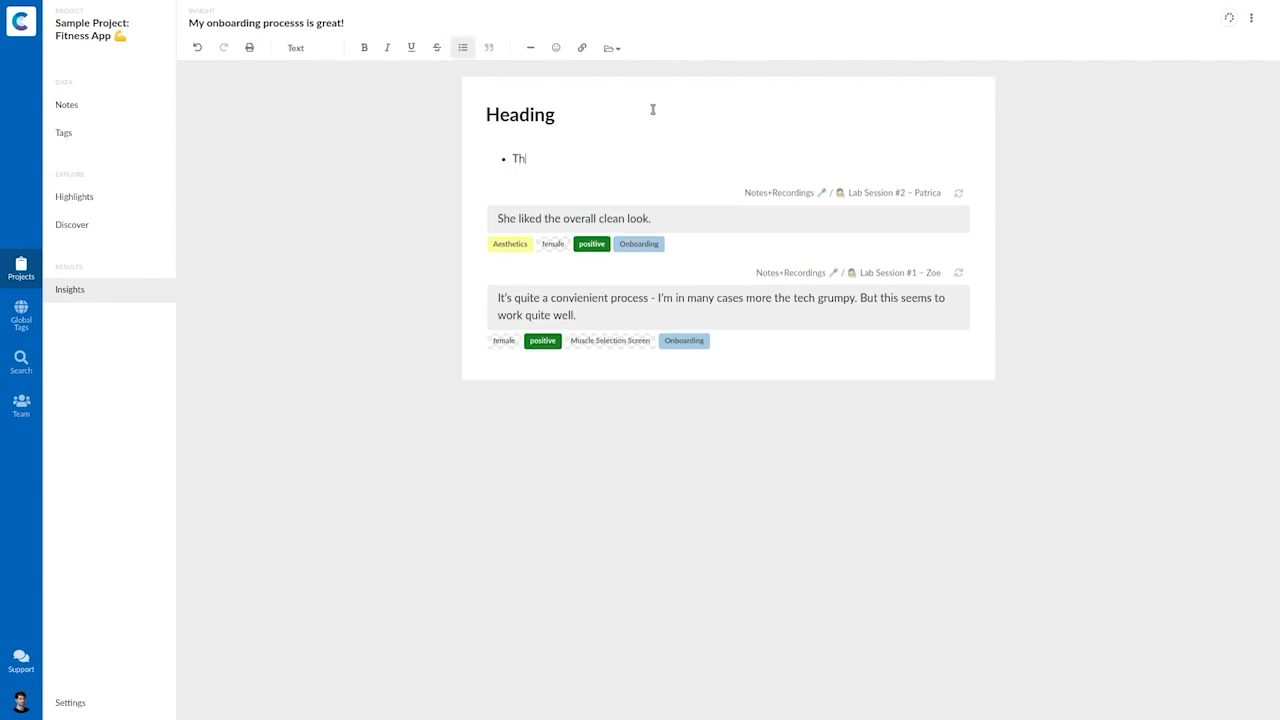
type("Thoughts")
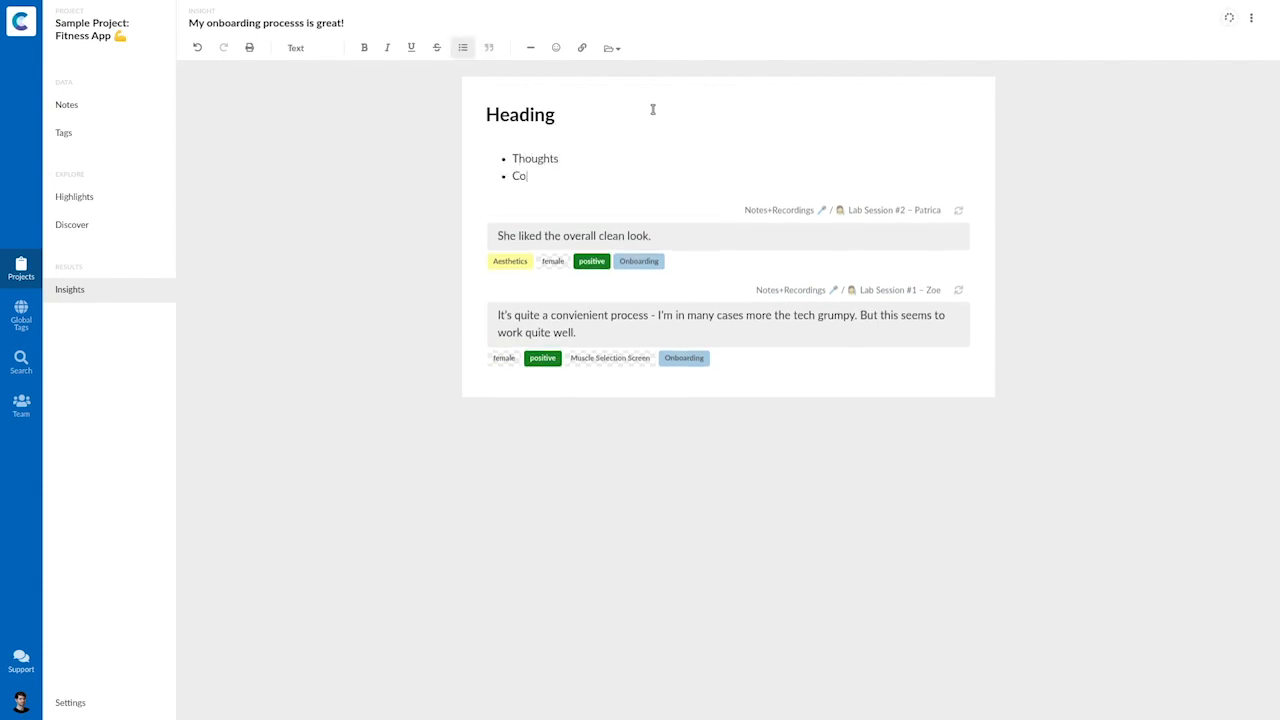
type("nclusions")
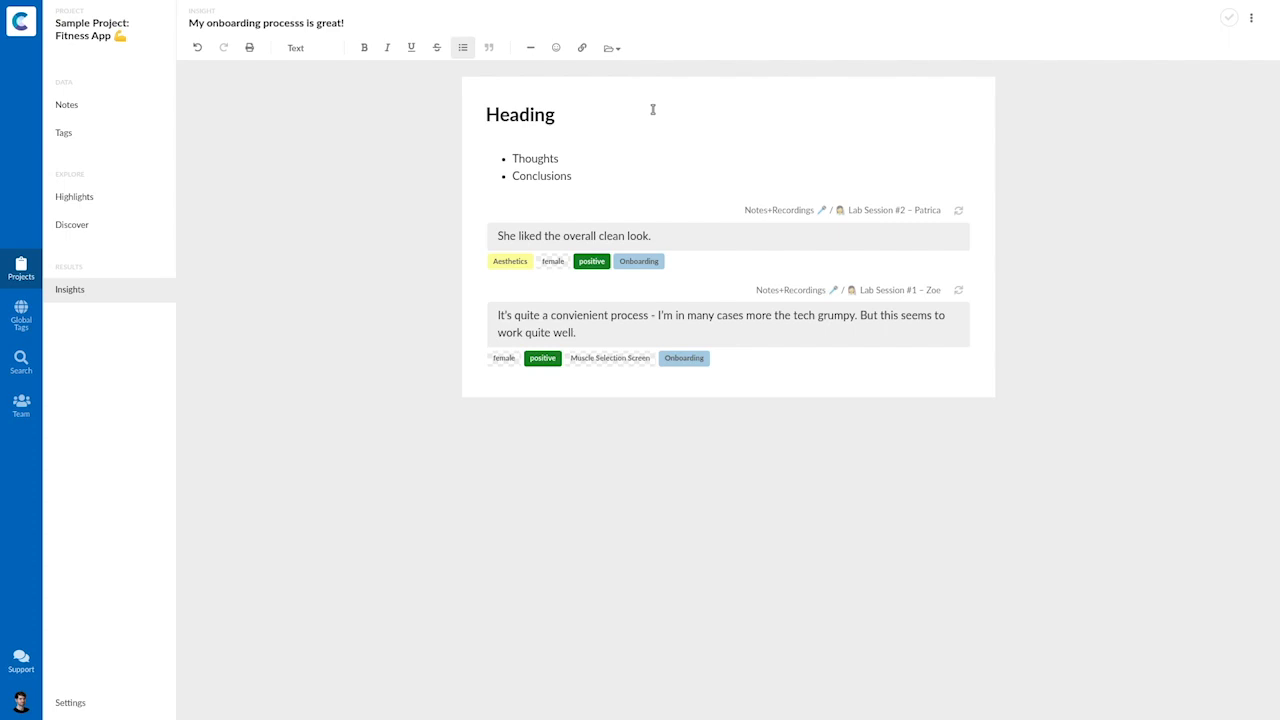
left_click(572, 176)
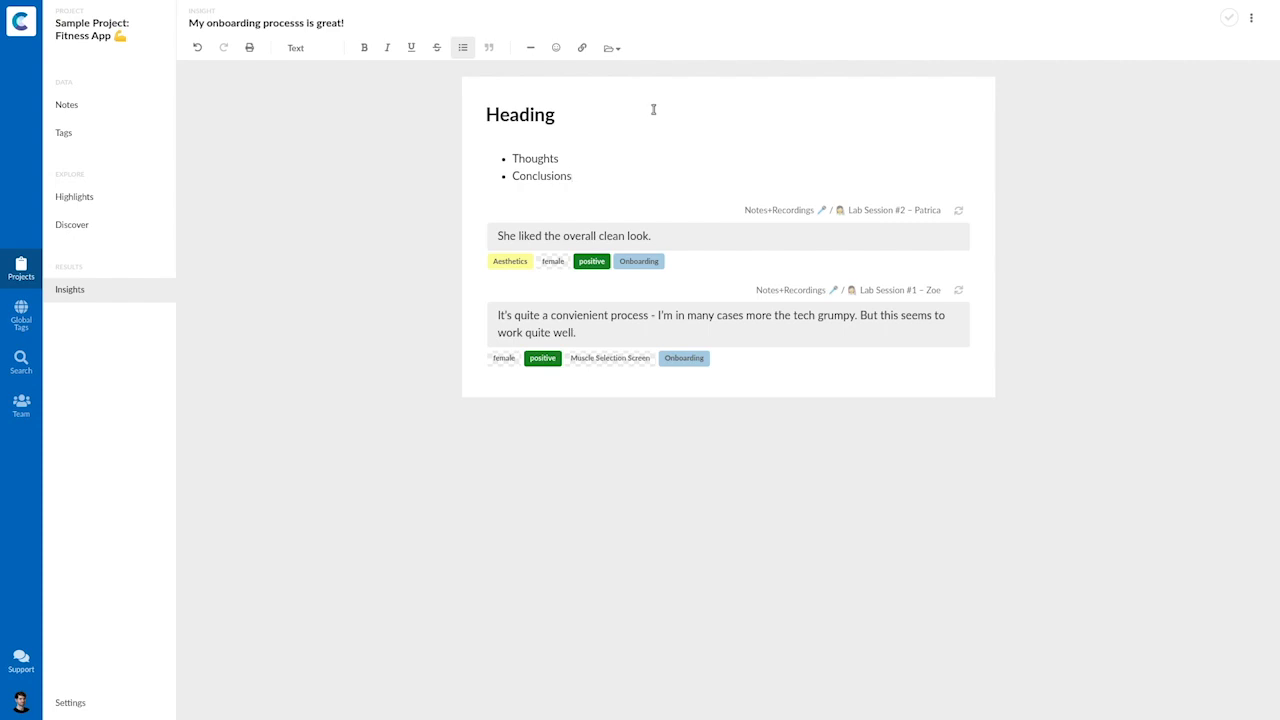
left_click(572, 176)
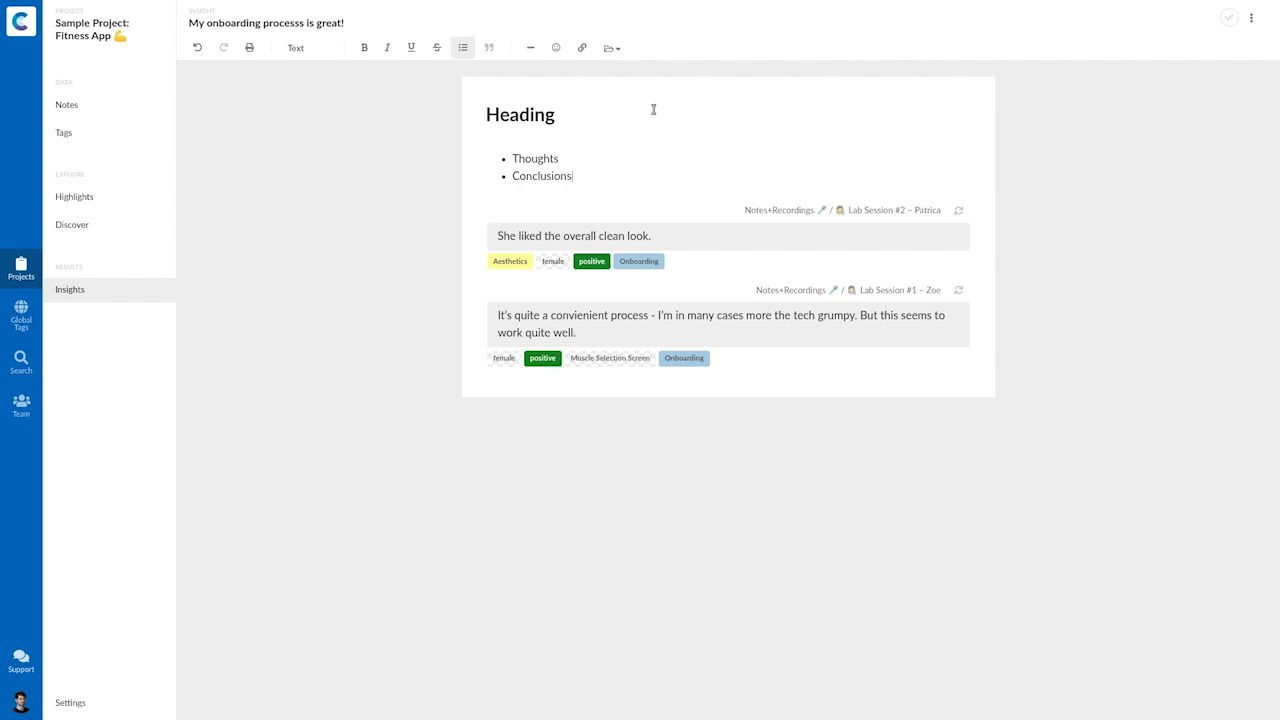